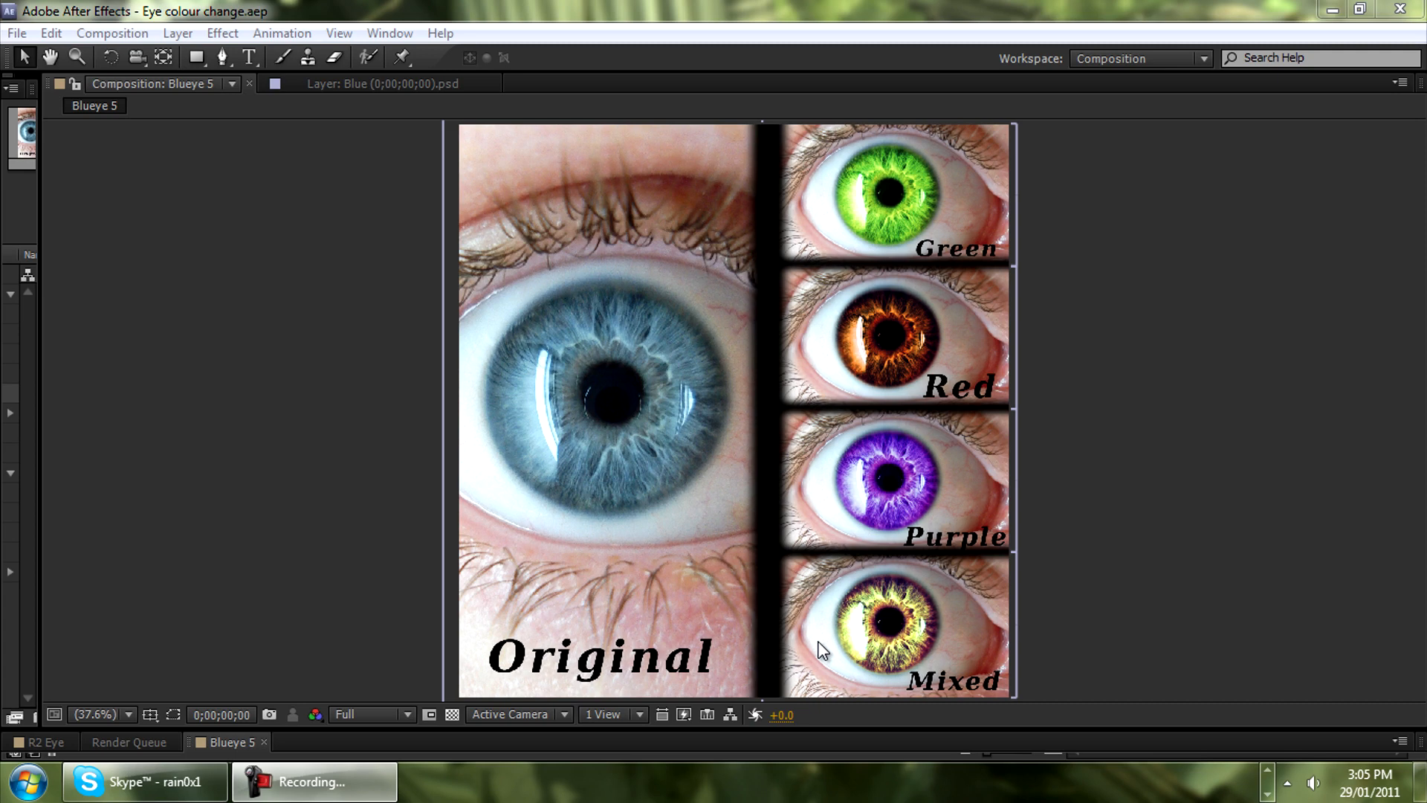
{"action": "mouse_move", "coordinate": [73, 781]}
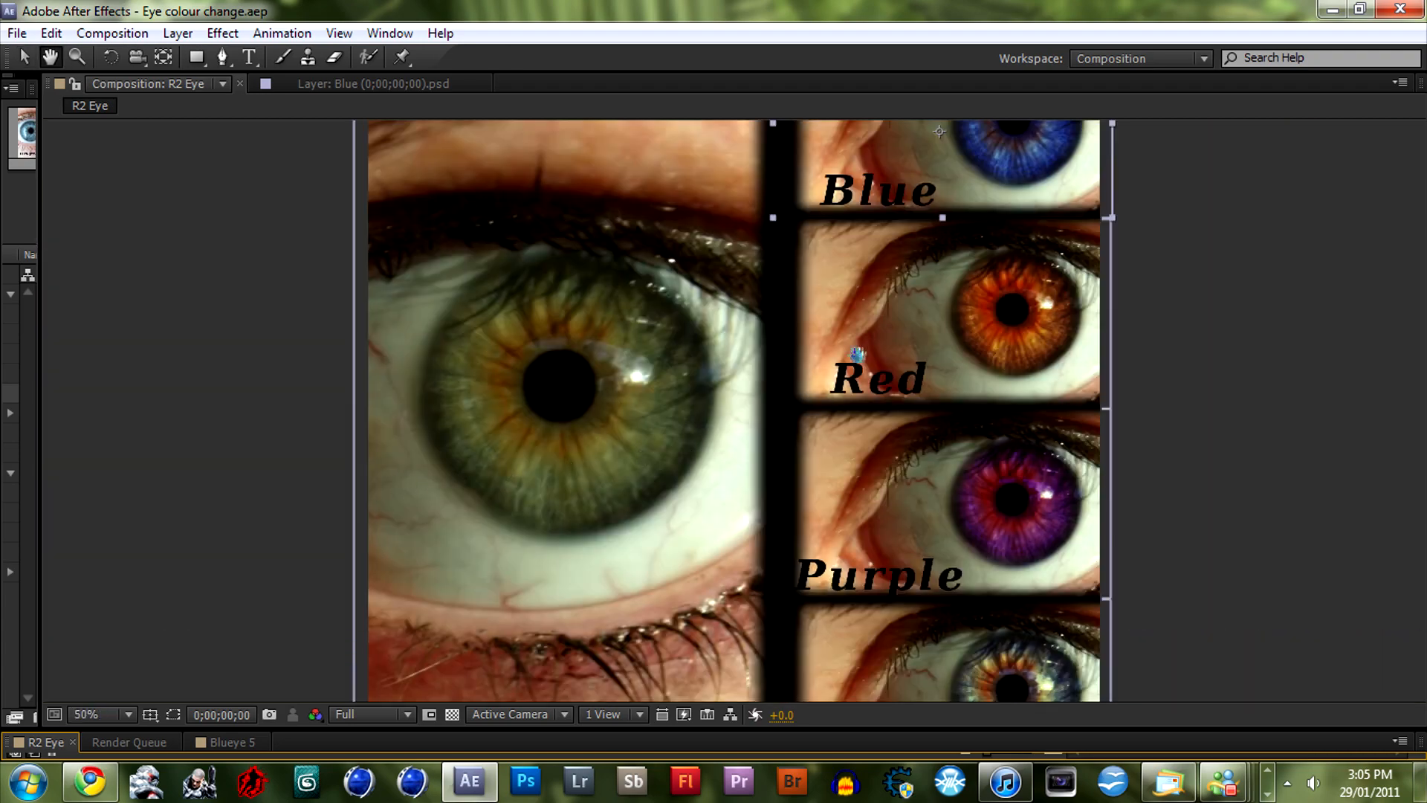
Review the recoloured example eyes, switch to the Standard workspace, and inspect the Blueye.JPG footage
{"action": "left_click", "coordinate": [98, 719]}
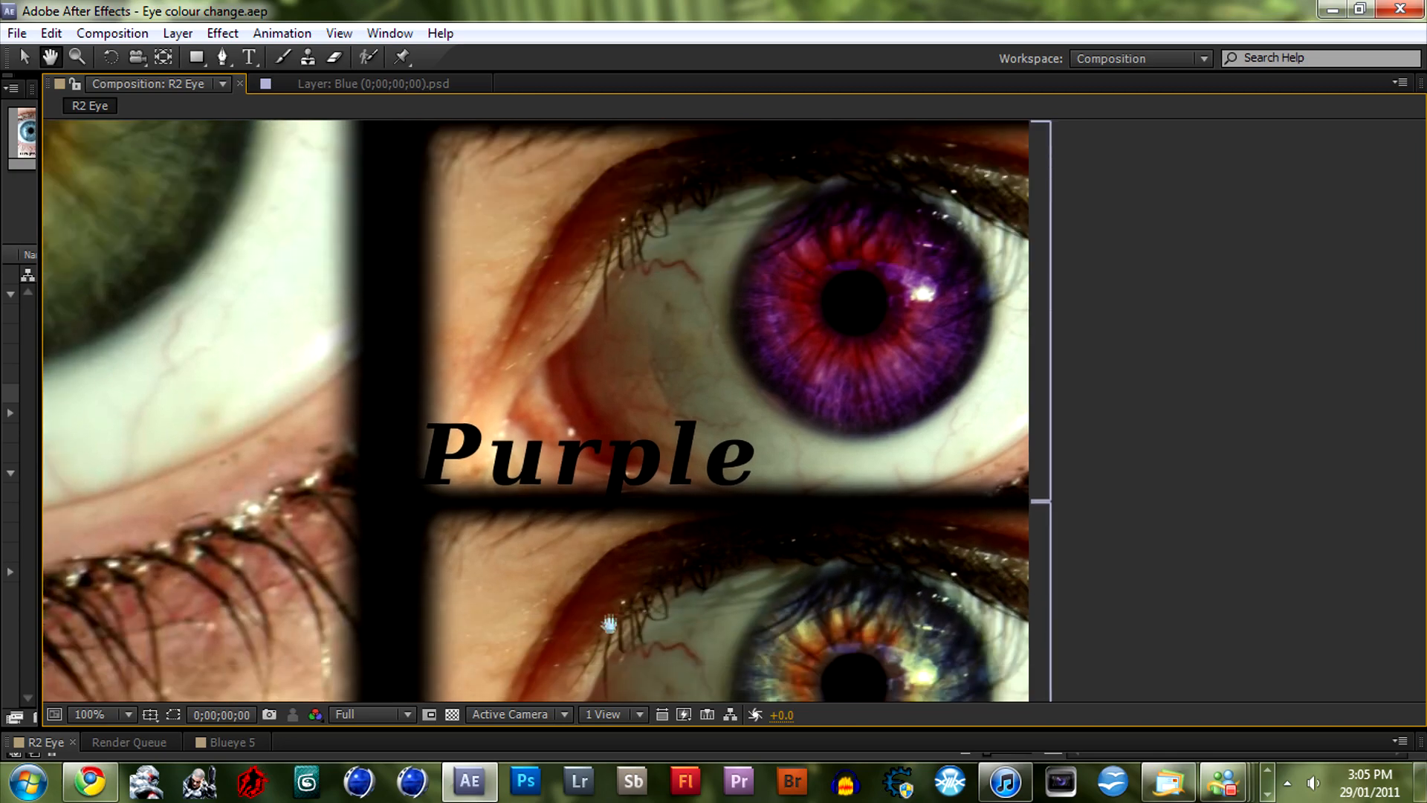
{"action": "left_click", "coordinate": [228, 741]}
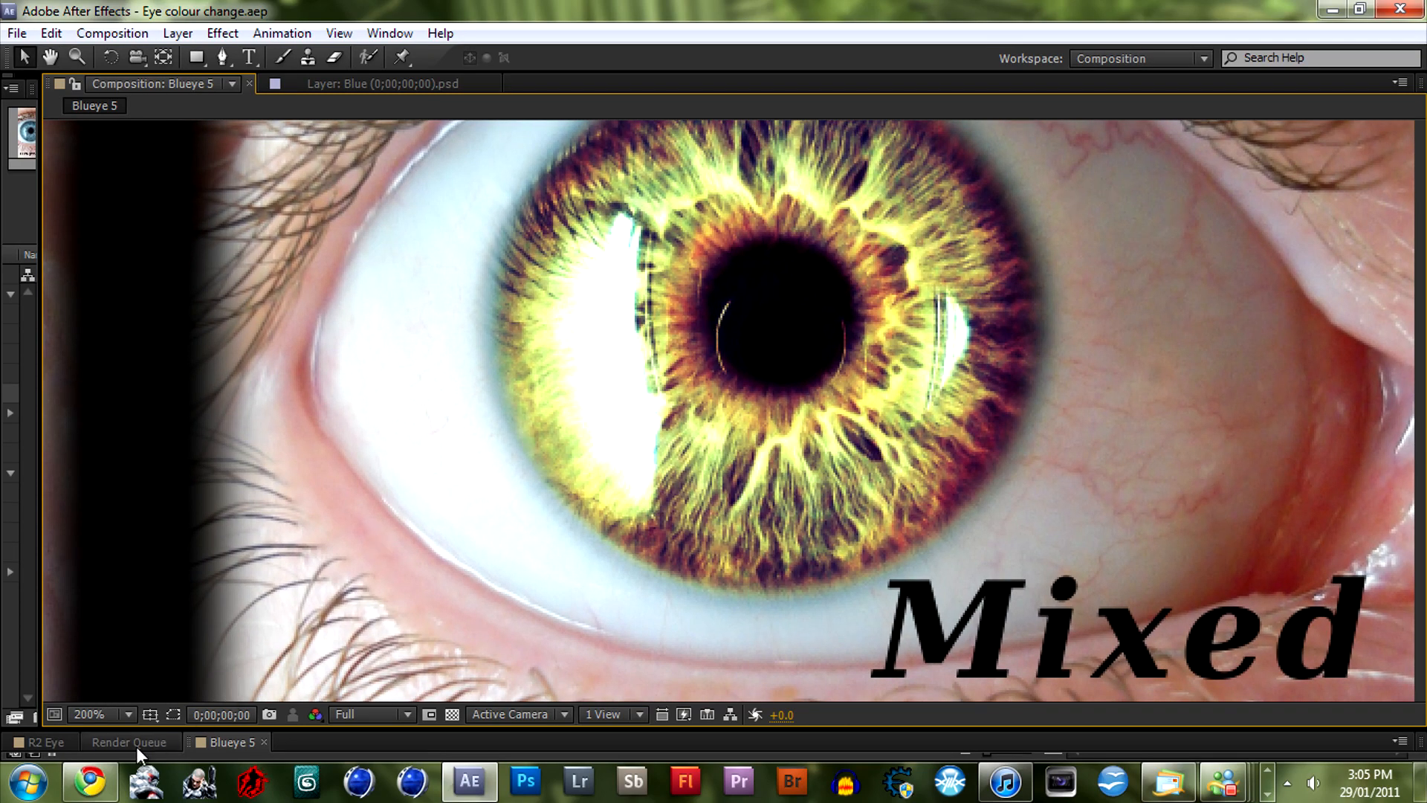
{"action": "left_click", "coordinate": [1138, 58]}
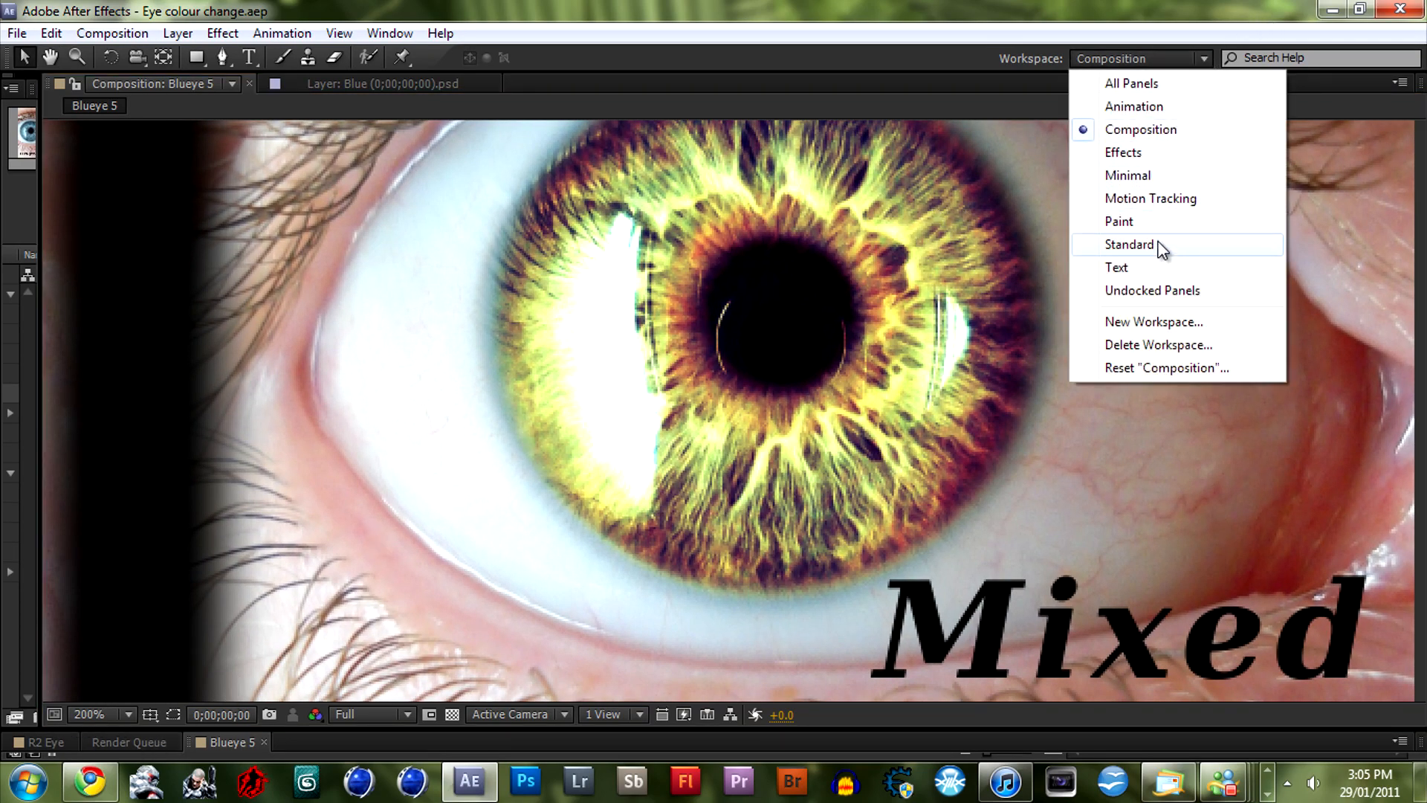
{"action": "left_click", "coordinate": [1128, 244]}
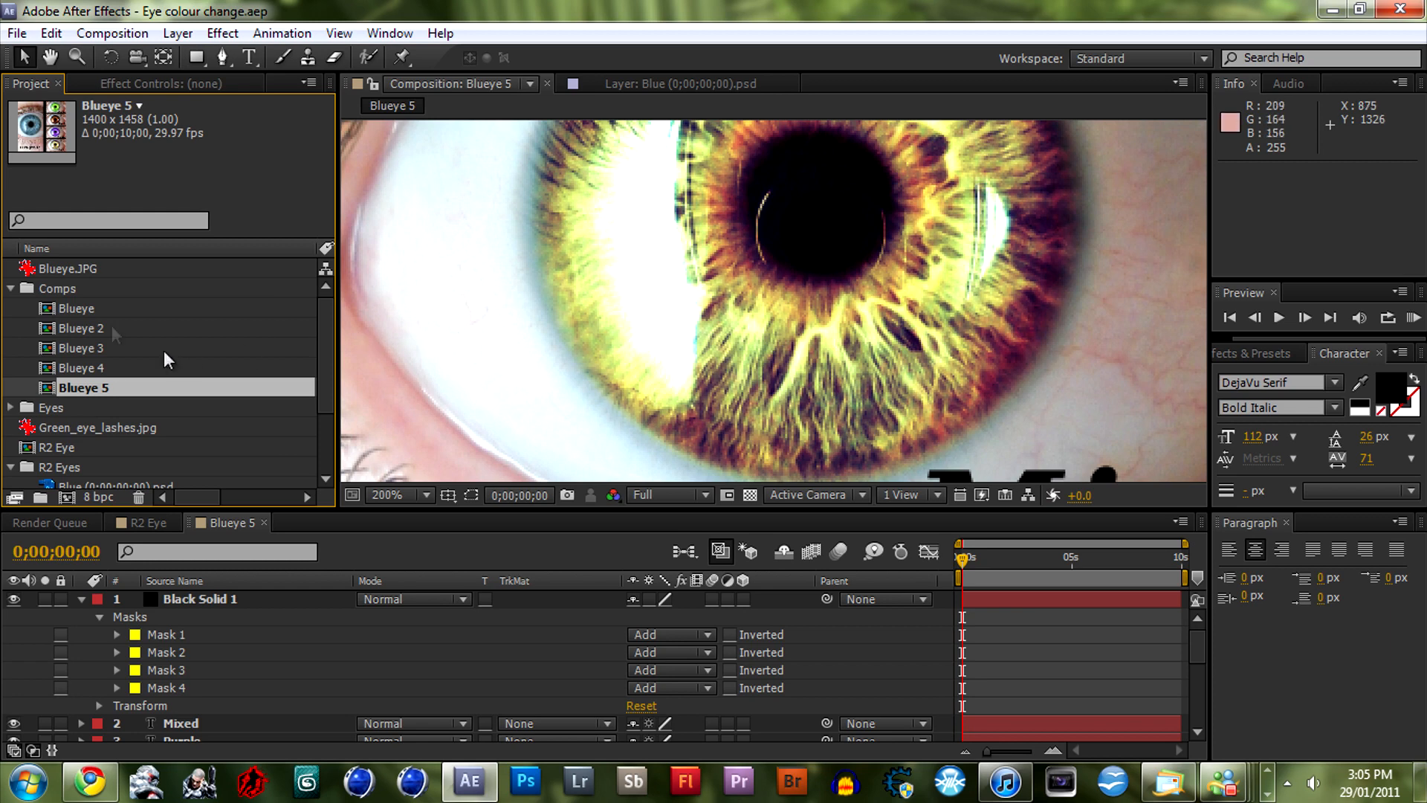
{"action": "left_click", "coordinate": [72, 267]}
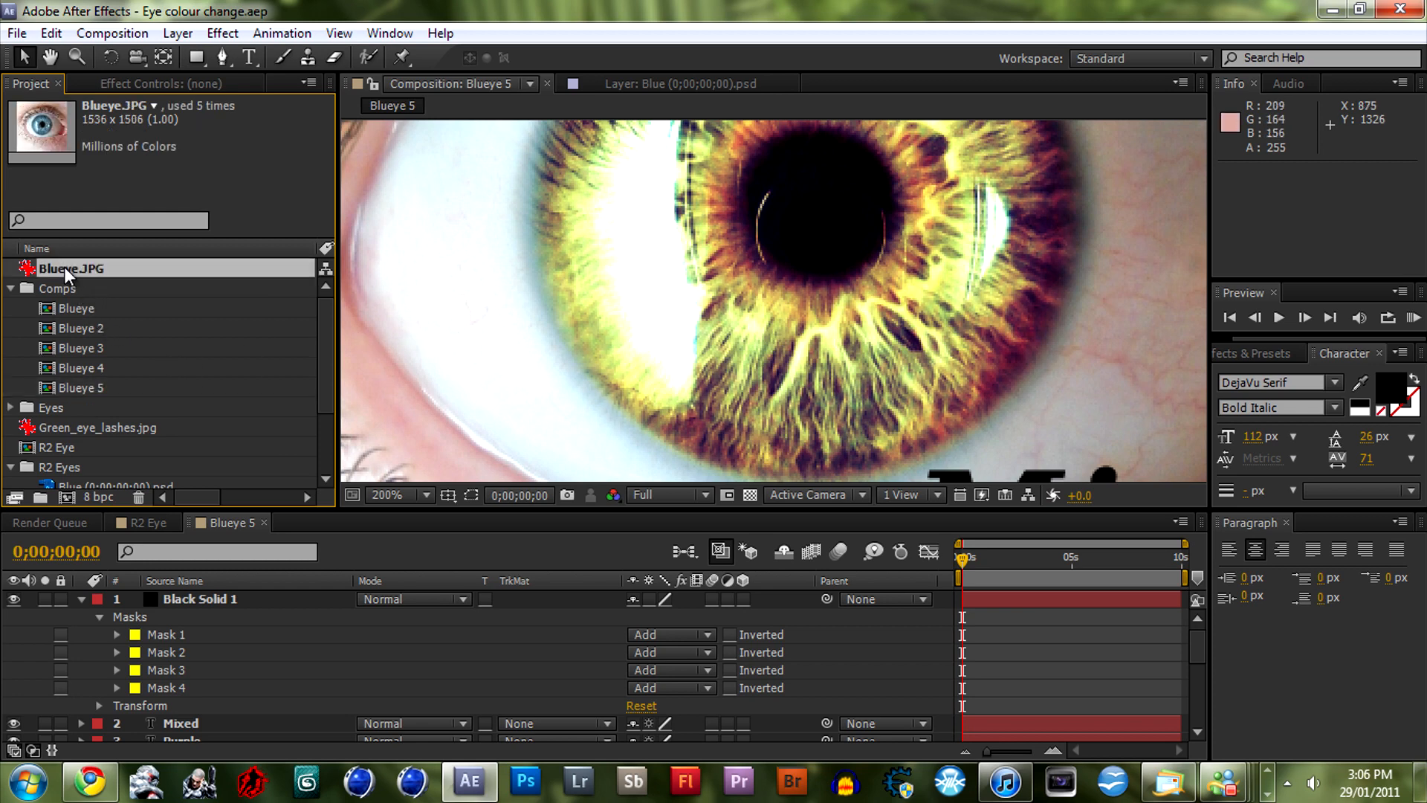
{"action": "scroll", "scroll_direction": "down", "scroll_amount": 3}
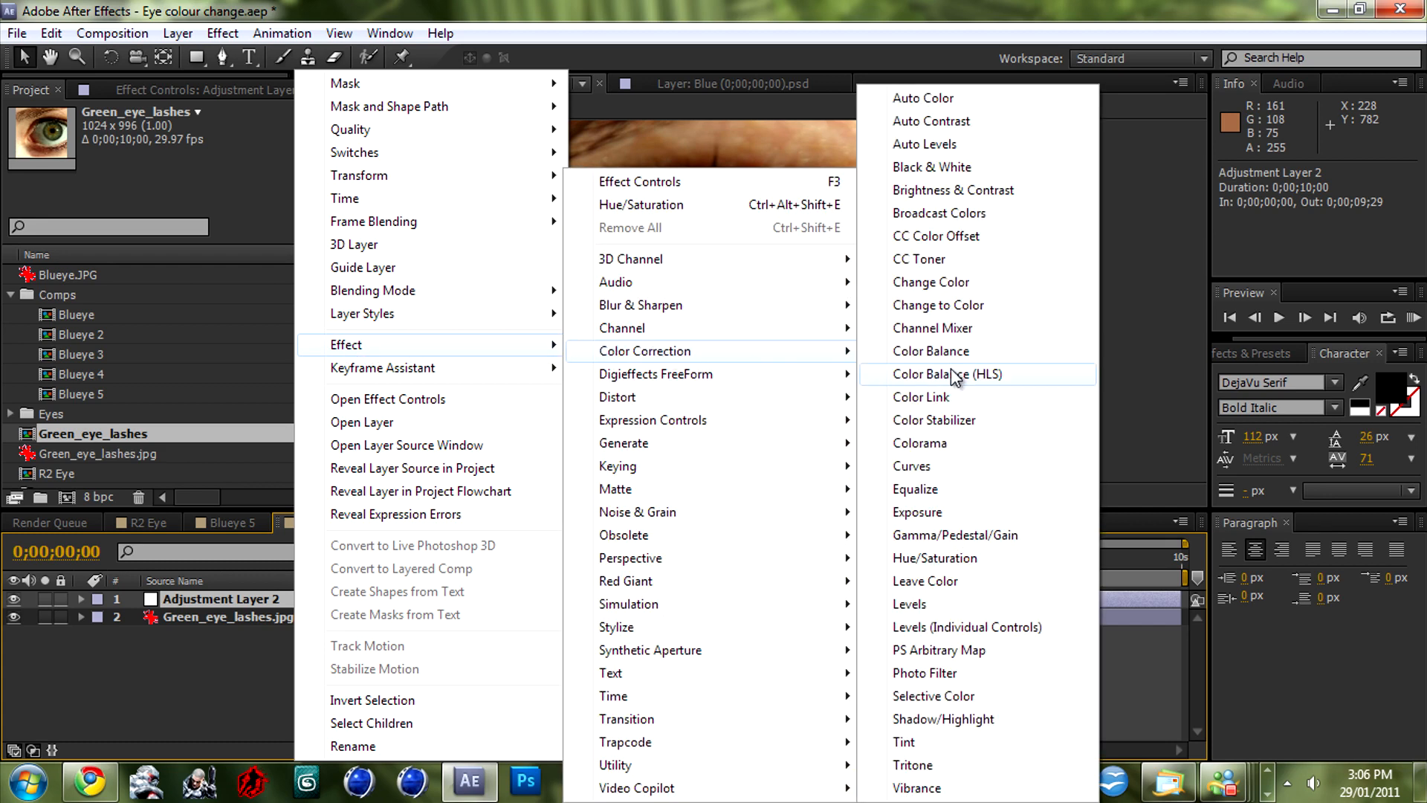
Apply a Curves effect from Color Correction to Adjustment Layer 2
{"action": "left_click", "coordinate": [909, 466]}
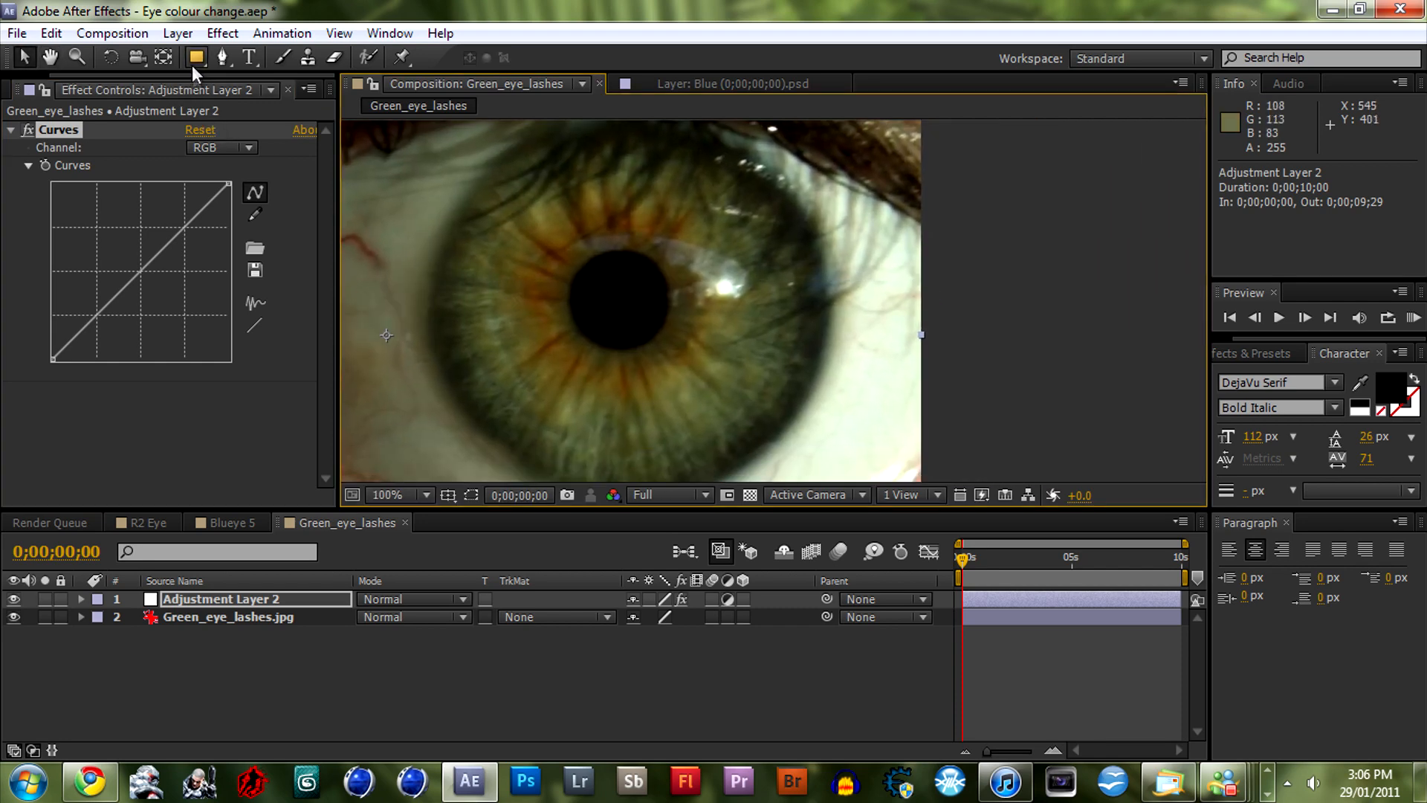
{"action": "left_click", "coordinate": [196, 58]}
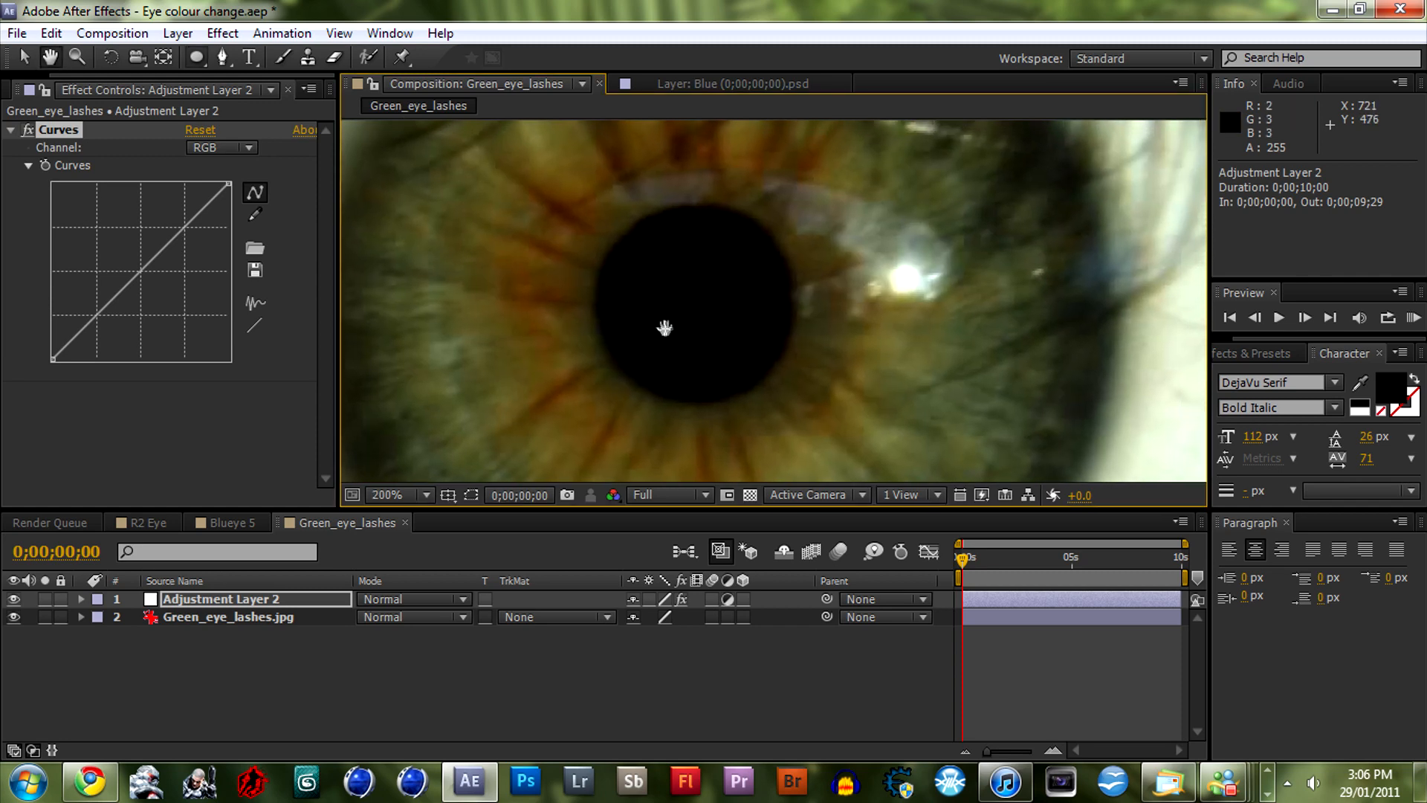
Draw an elliptical Mask 1 and resize it to cover the green eye's iris
{"action": "left_click", "coordinate": [396, 494]}
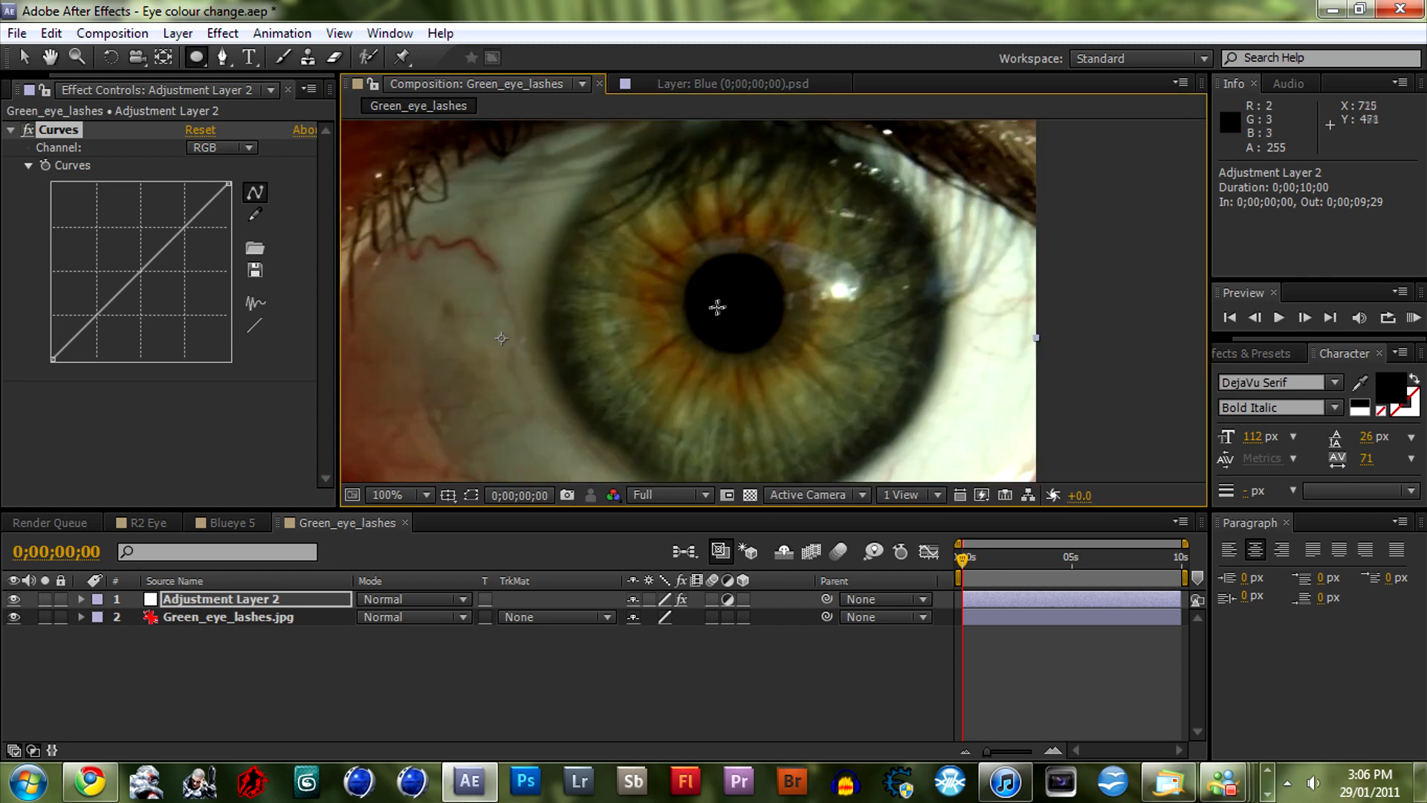
{"action": "mouse_move", "coordinate": [749, 304]}
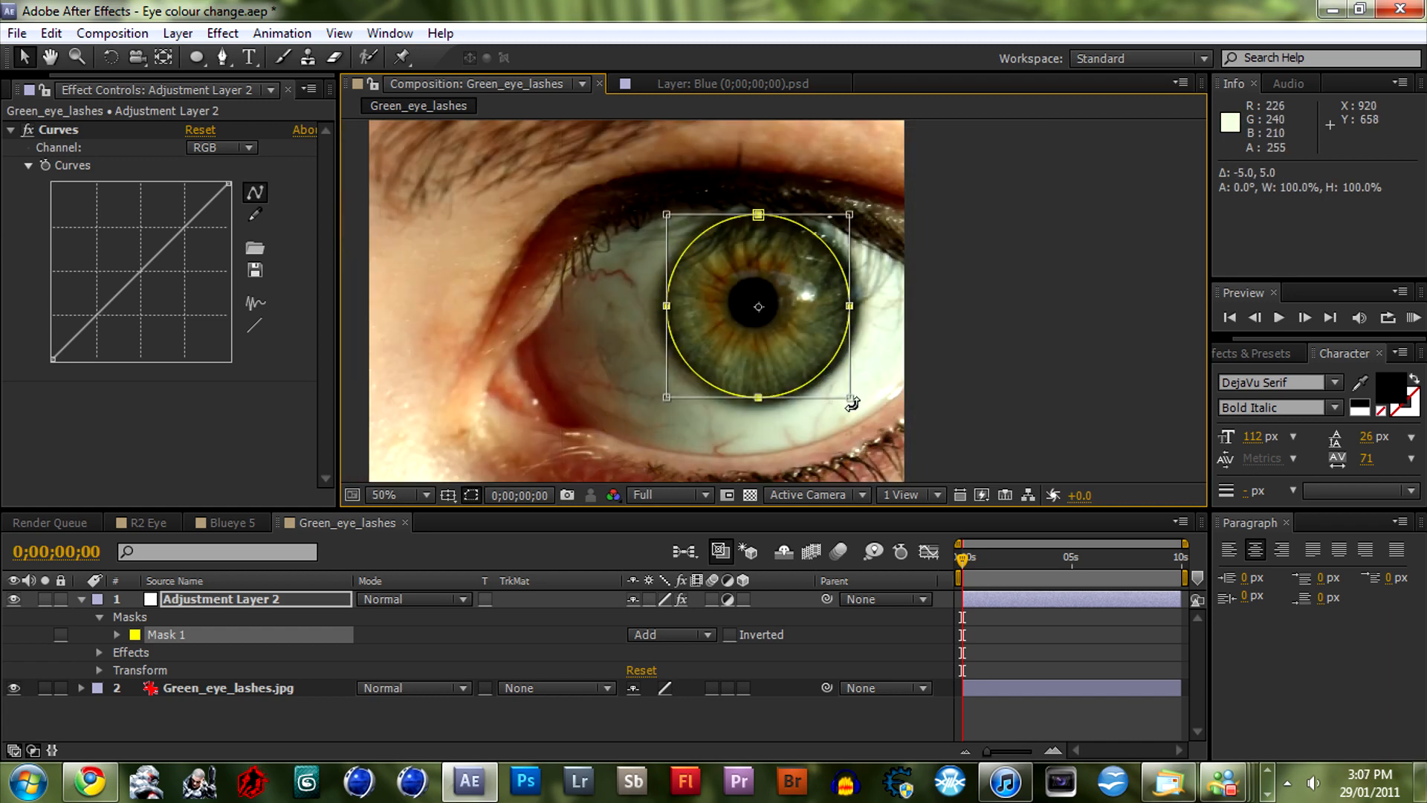
{"action": "left_click_drag", "start_coordinate": [852, 404], "coordinate": [860, 398]}
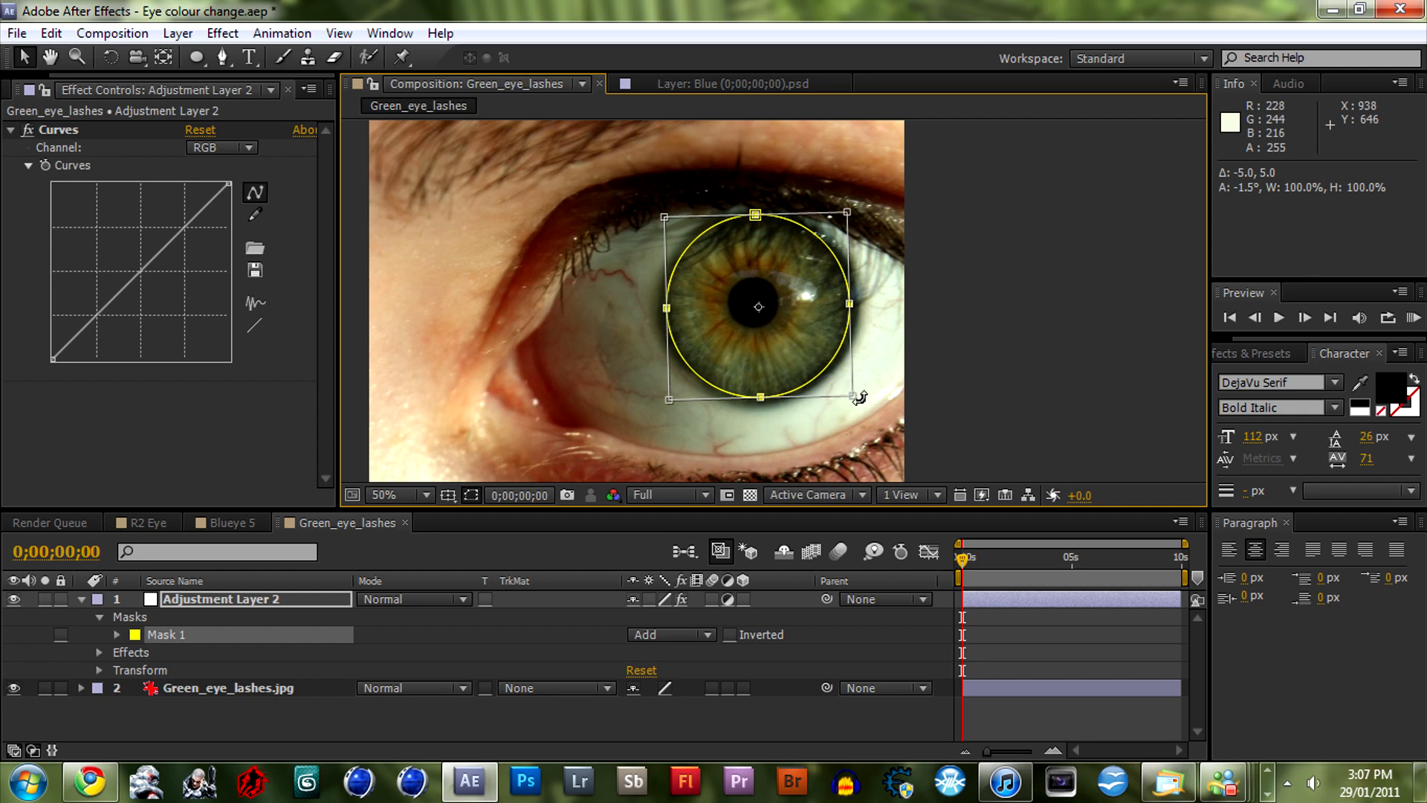
{"action": "left_click_drag", "start_coordinate": [854, 398], "coordinate": [854, 403]}
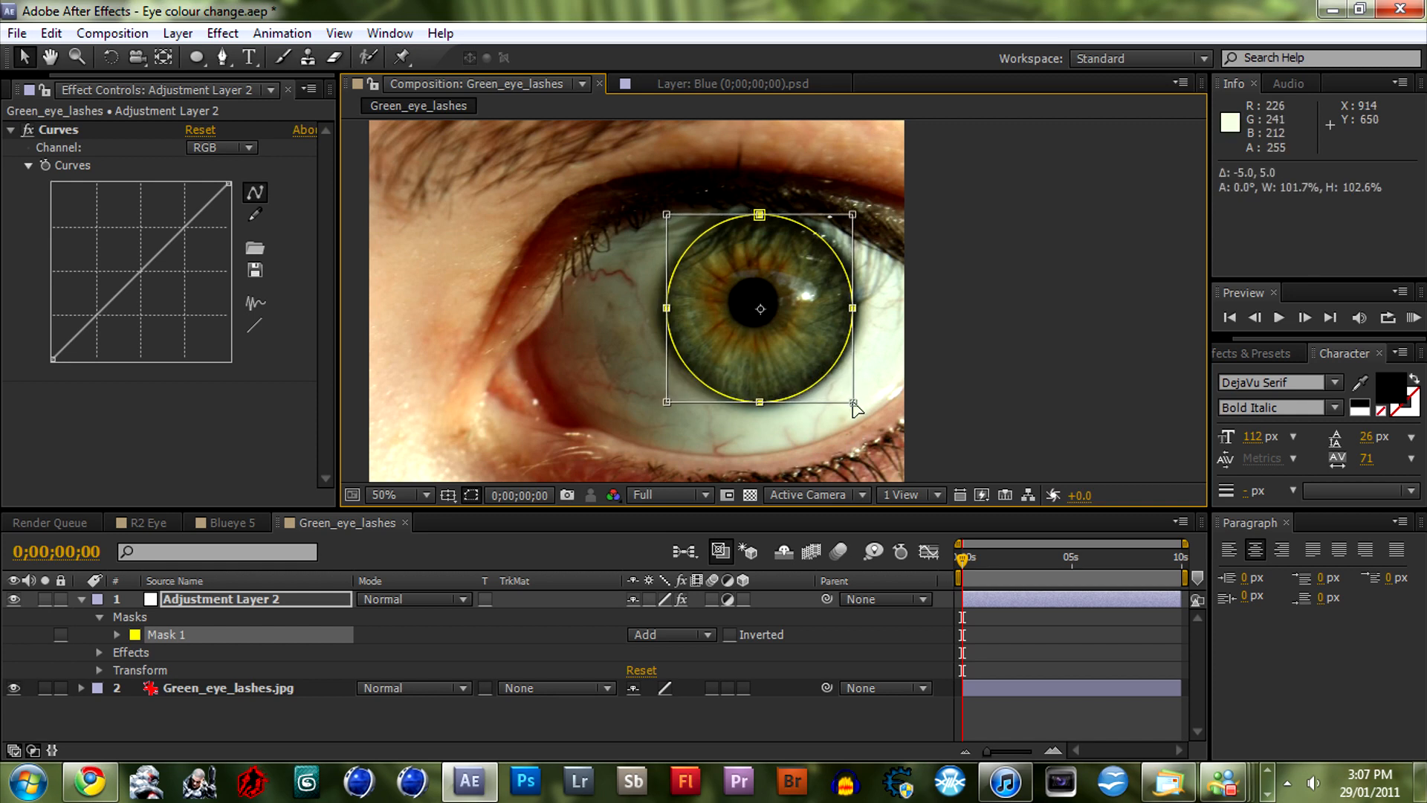
{"action": "left_click_drag", "start_coordinate": [855, 402], "coordinate": [850, 401]}
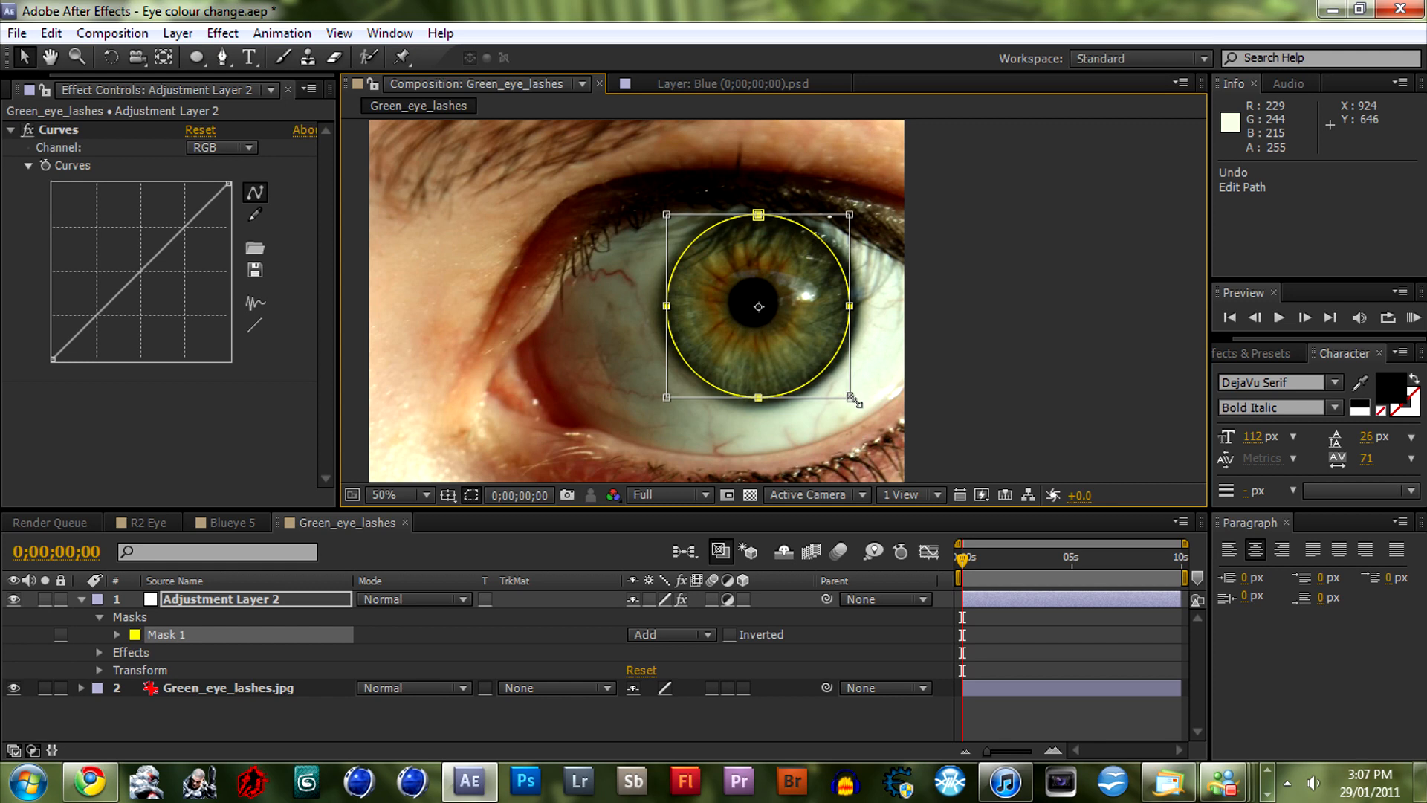
{"action": "left_click_drag", "start_coordinate": [854, 402], "coordinate": [863, 408]}
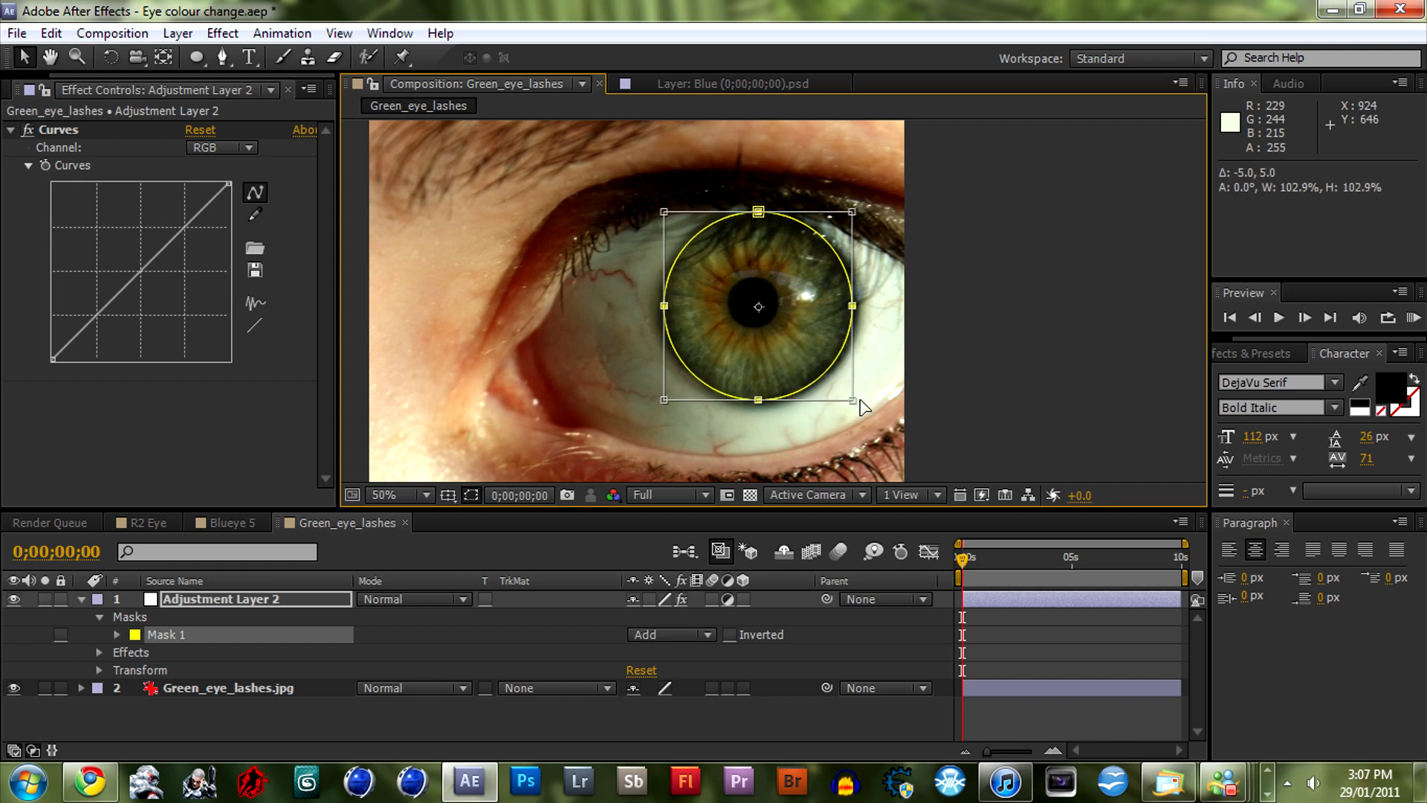
{"action": "left_click_drag", "start_coordinate": [853, 404], "coordinate": [865, 409]}
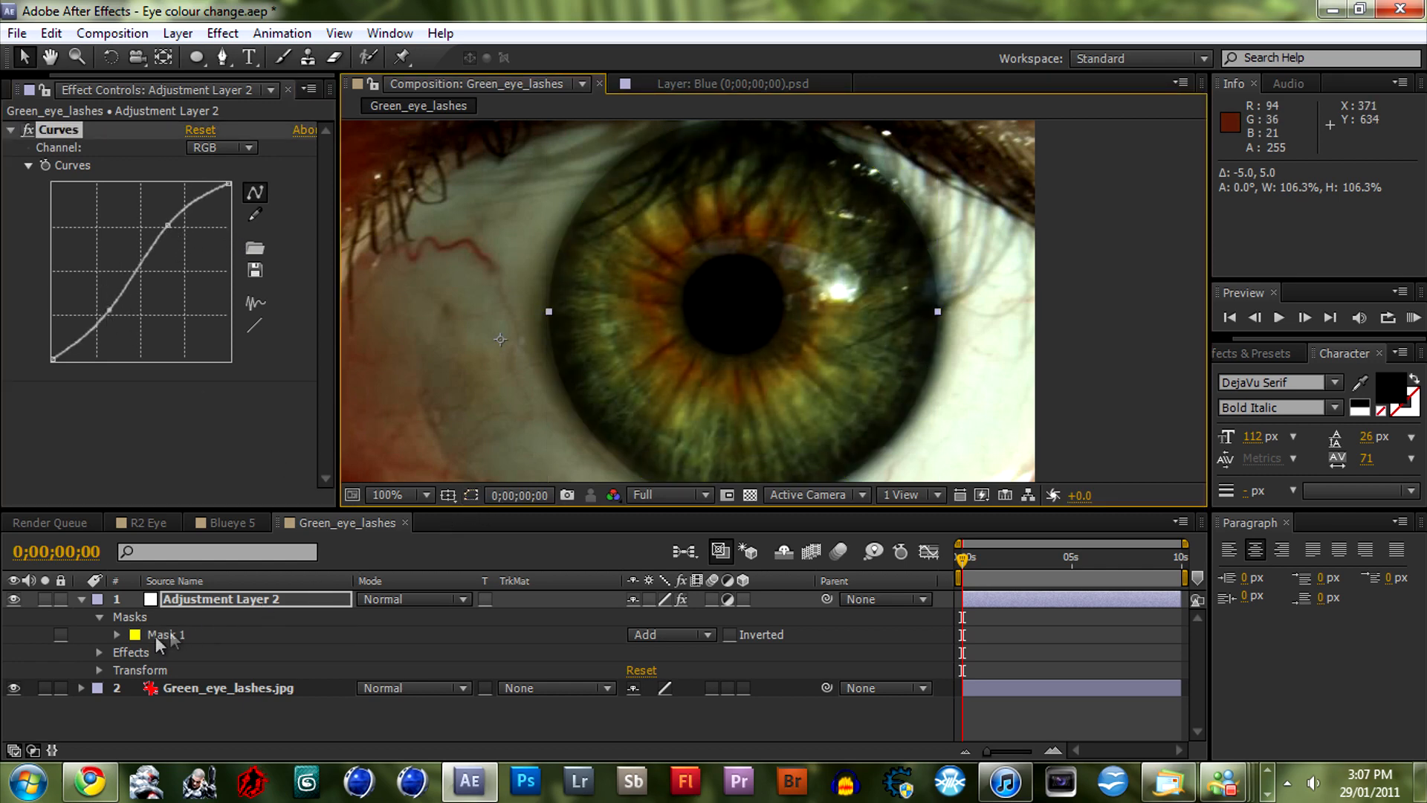
Give Mask 1 a 9-pixel feather and 0.3-pixel expansion
{"action": "left_click", "coordinate": [116, 634]}
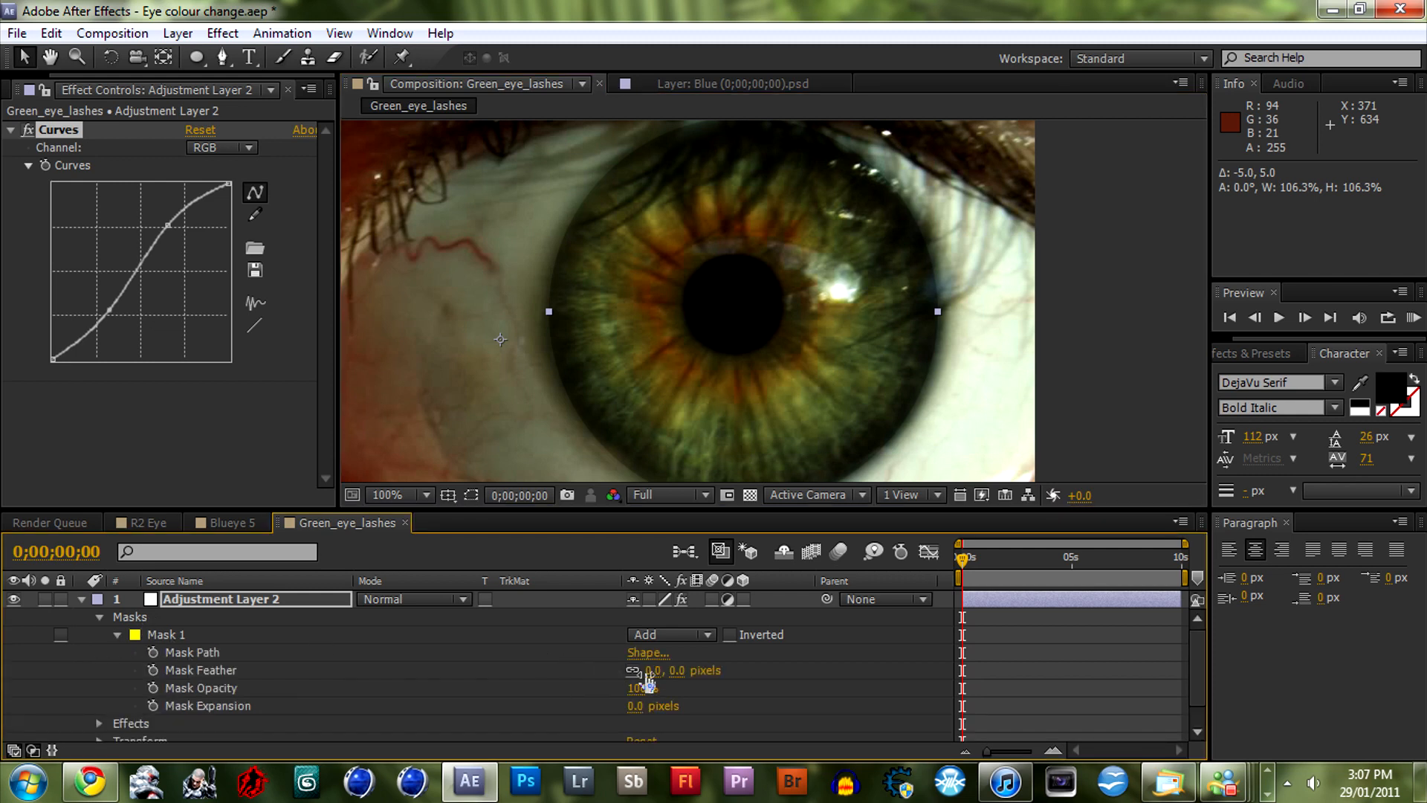
{"action": "left_click", "coordinate": [651, 670]}
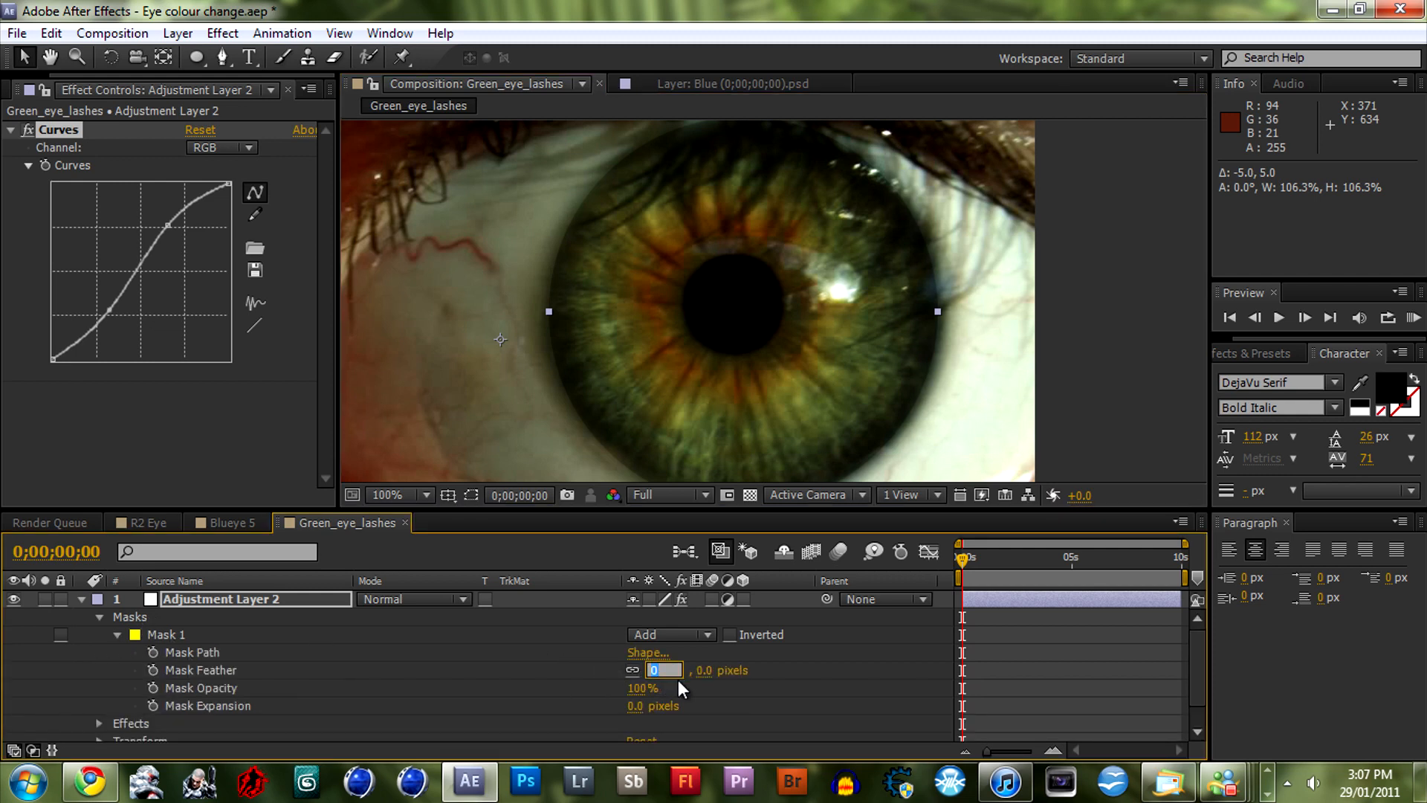
{"action": "type", "text": "15.0"}
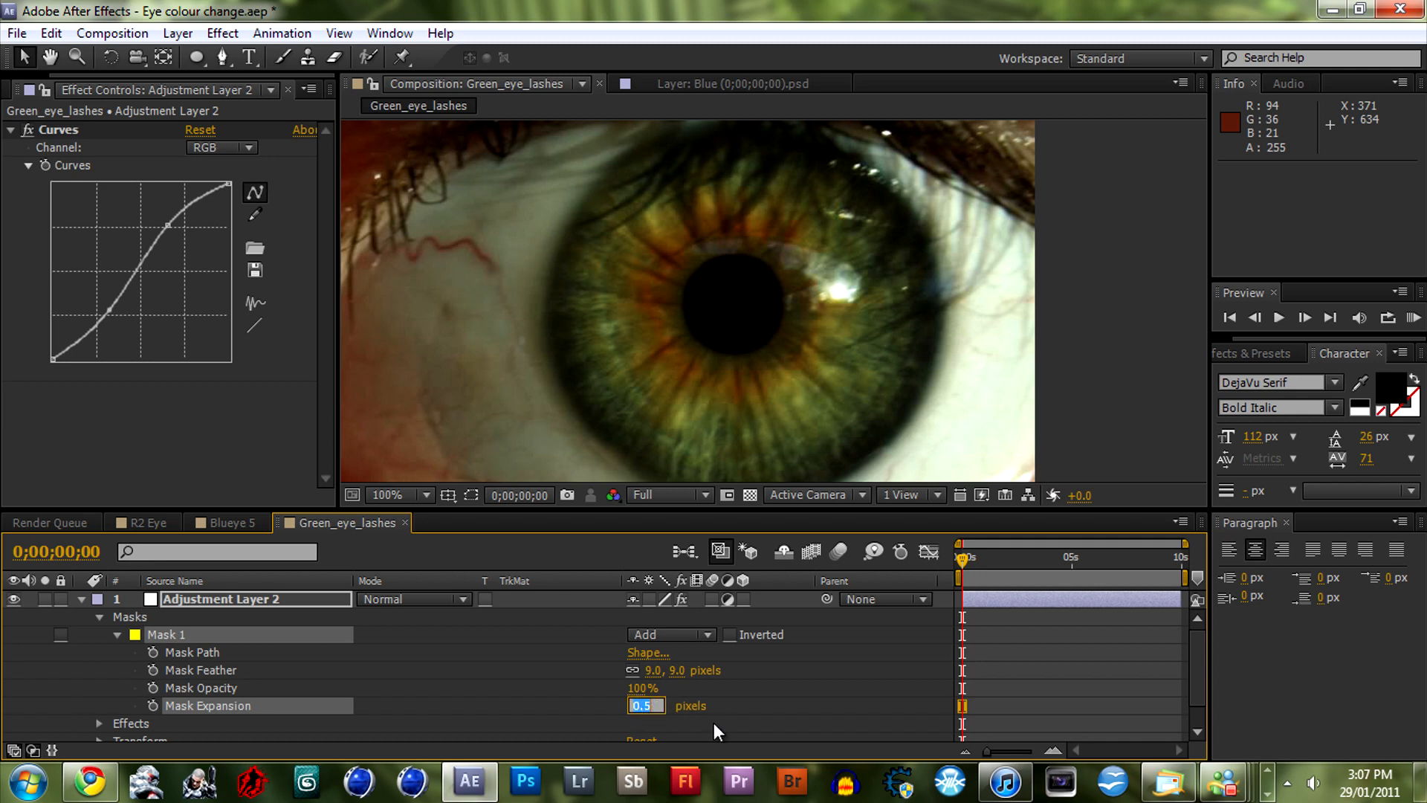
{"action": "type", "text": "0.3"}
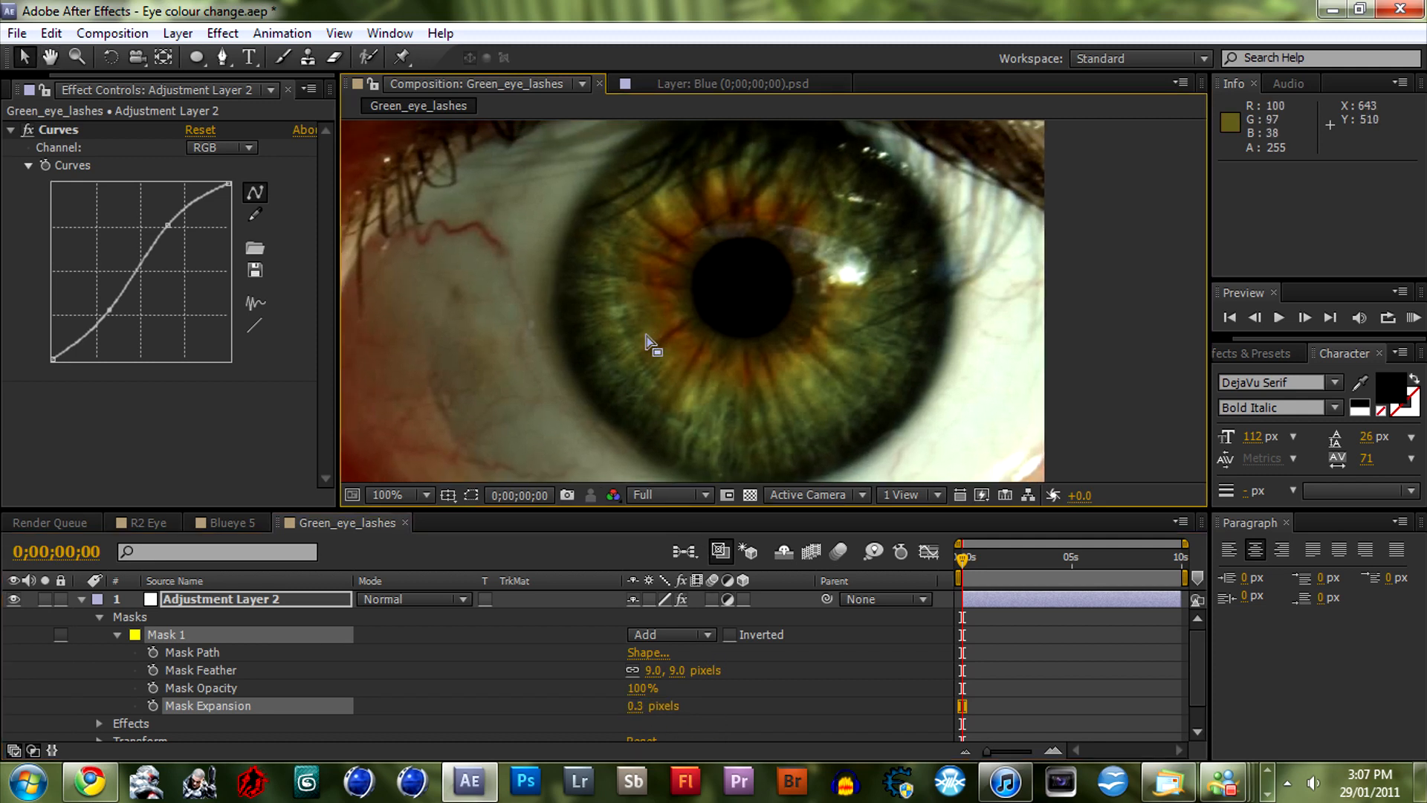
{"action": "left_click", "coordinate": [395, 494]}
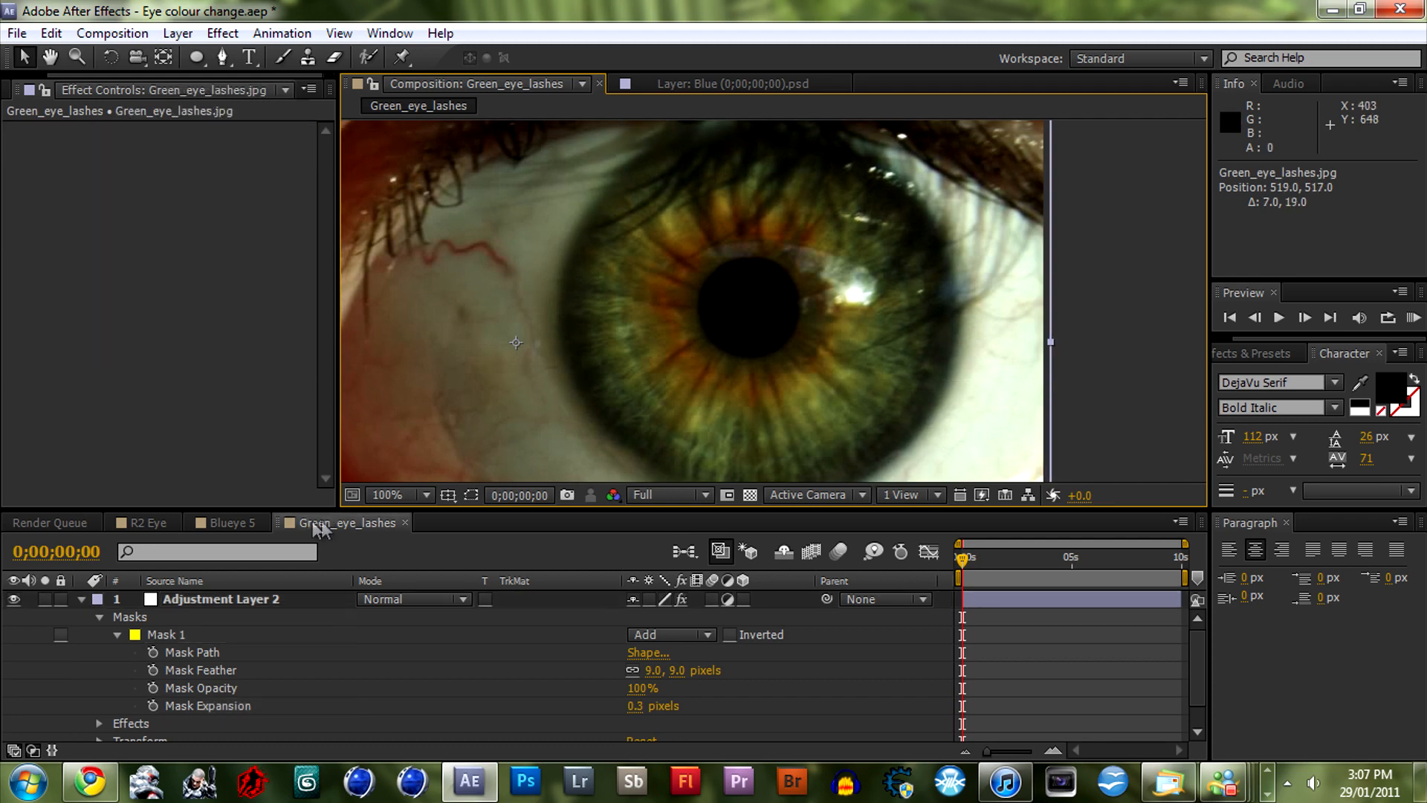
Reshape the RGB and red channel curves in Curves to warm the iris
{"action": "left_click", "coordinate": [220, 599]}
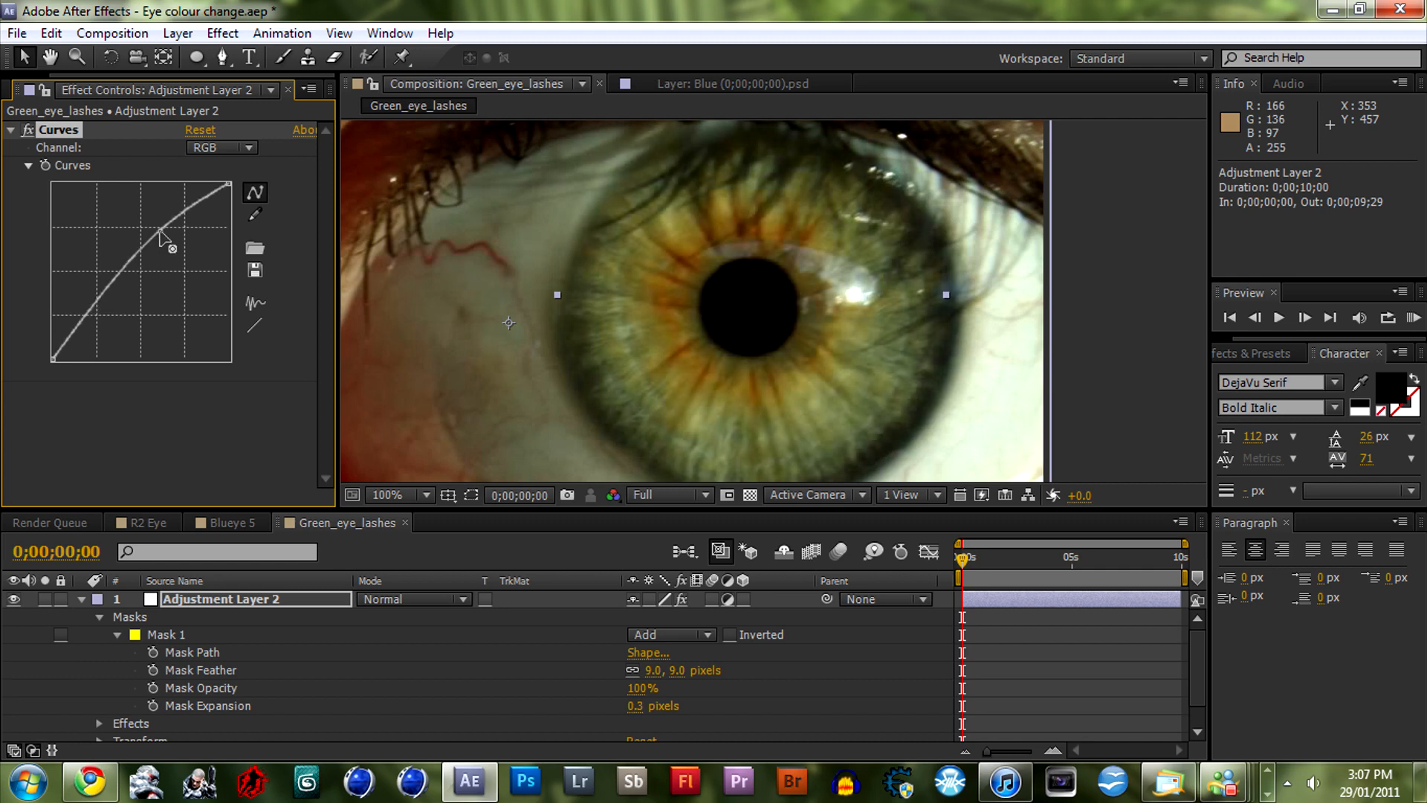
{"action": "left_click_drag", "start_coordinate": [159, 236], "coordinate": [105, 323]}
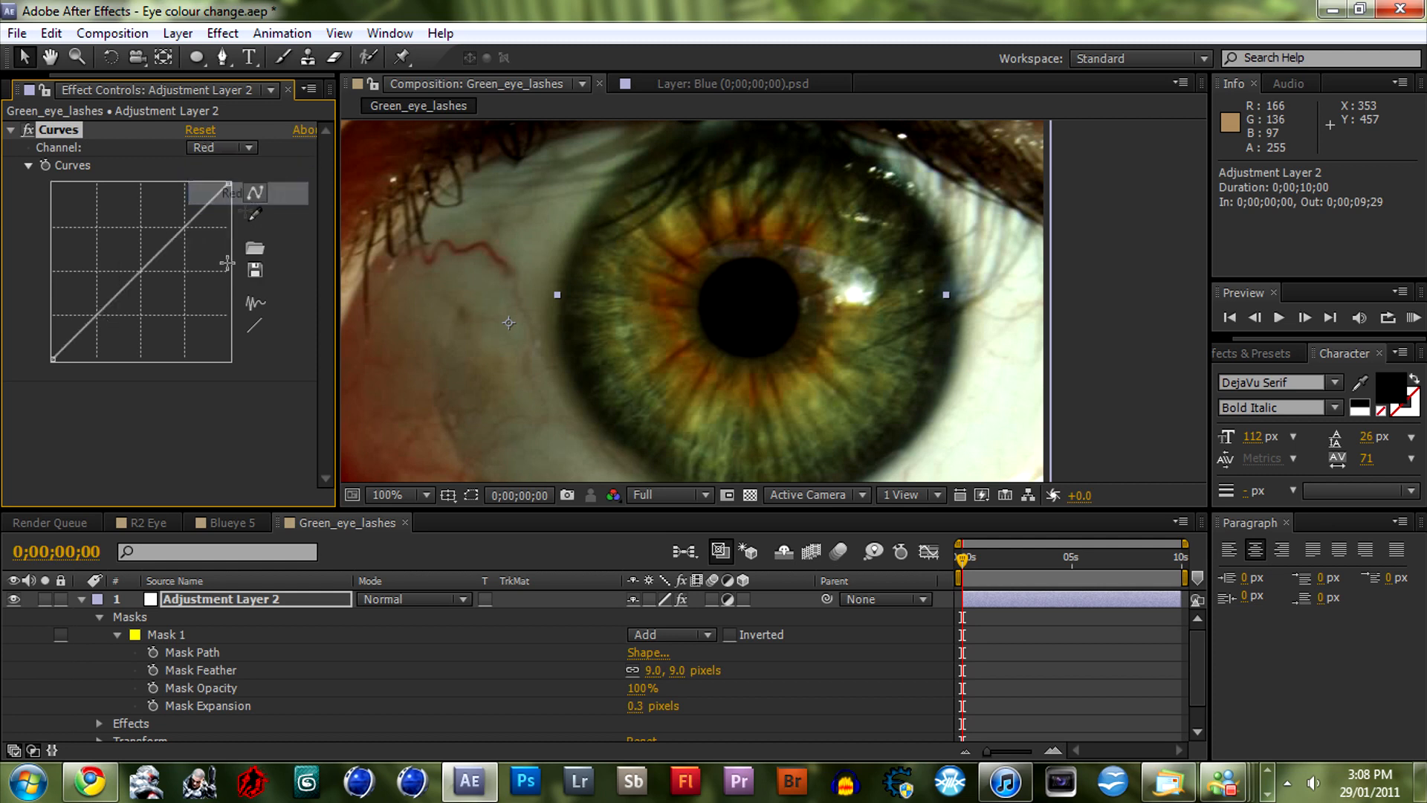
{"action": "mouse_move", "coordinate": [214, 373]}
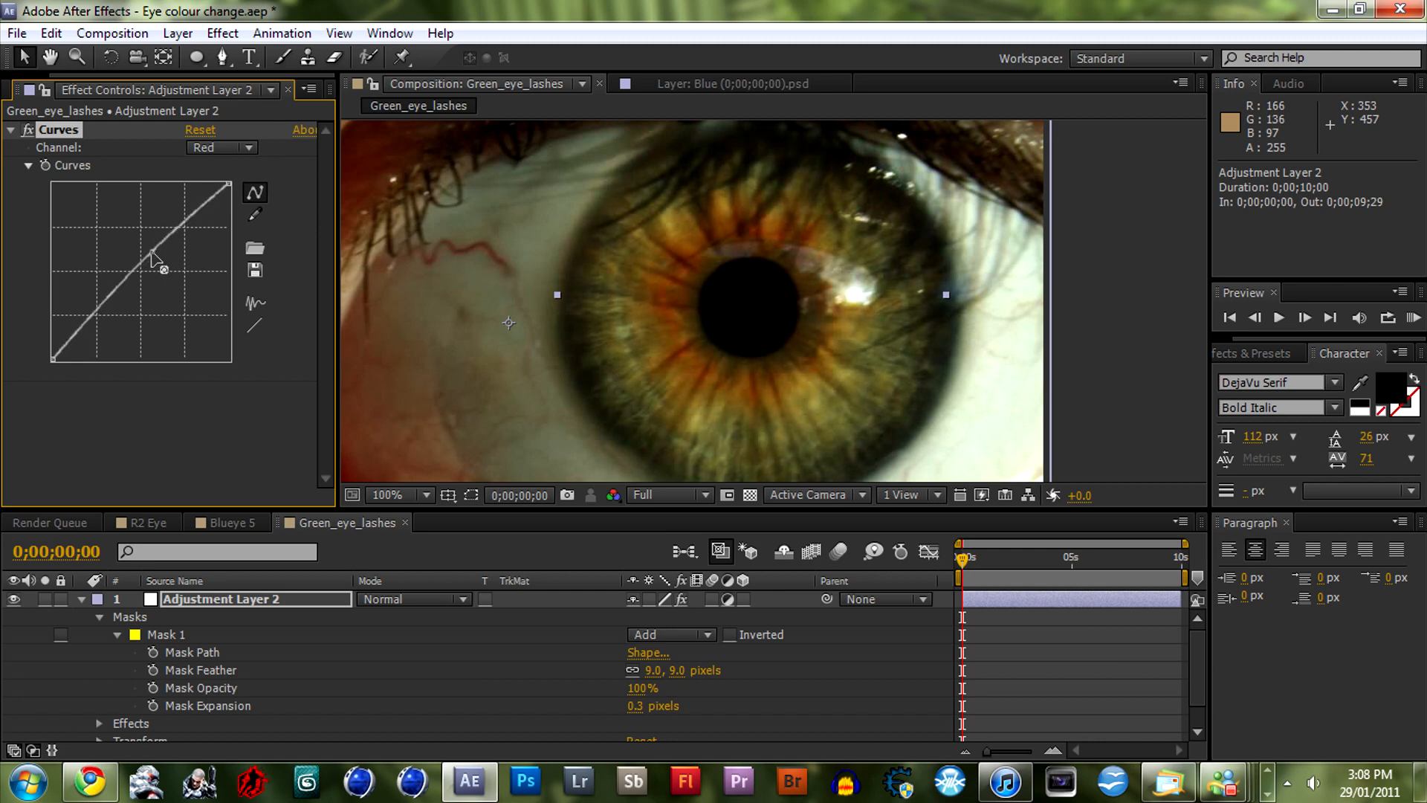
{"action": "left_click_drag", "start_coordinate": [152, 258], "coordinate": [173, 277]}
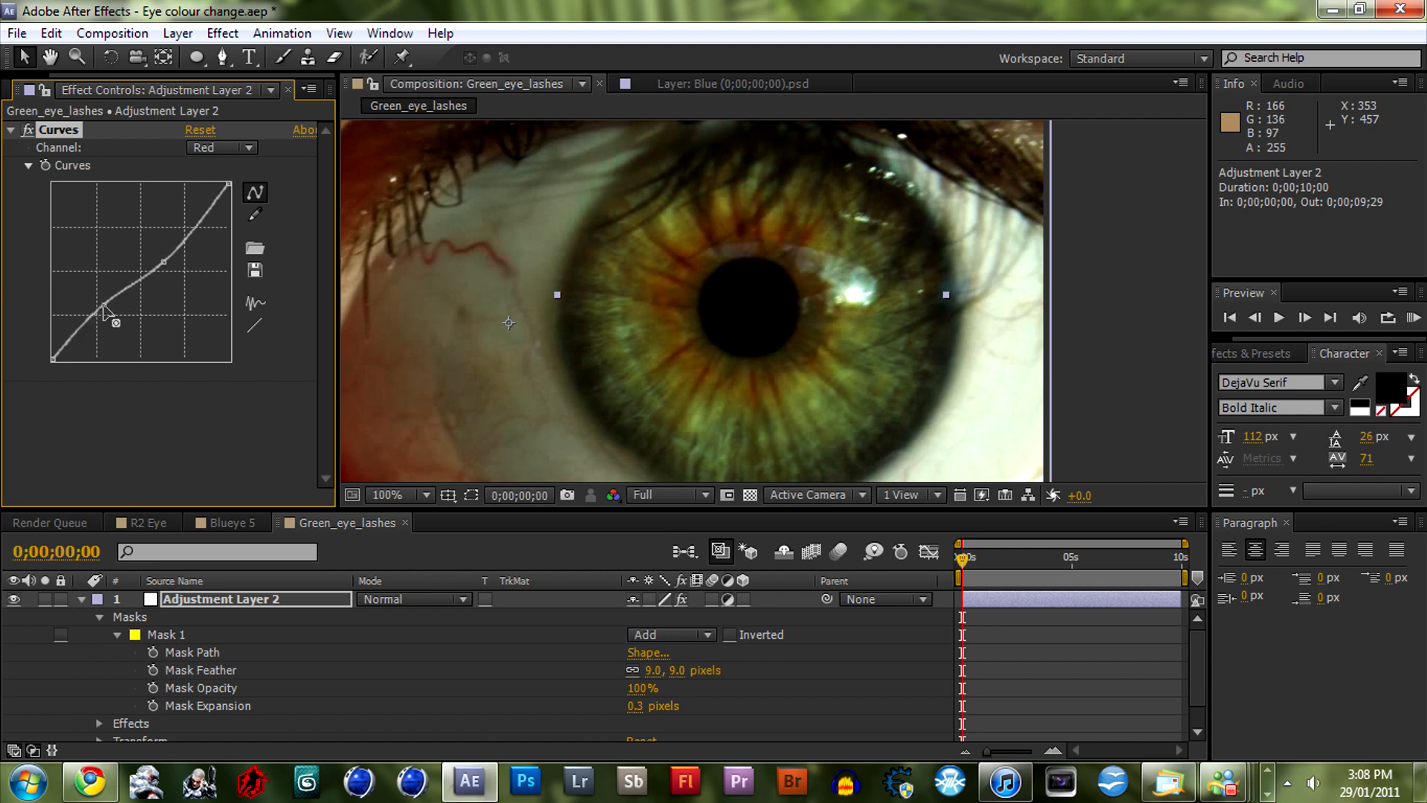
{"action": "left_click", "coordinate": [221, 147]}
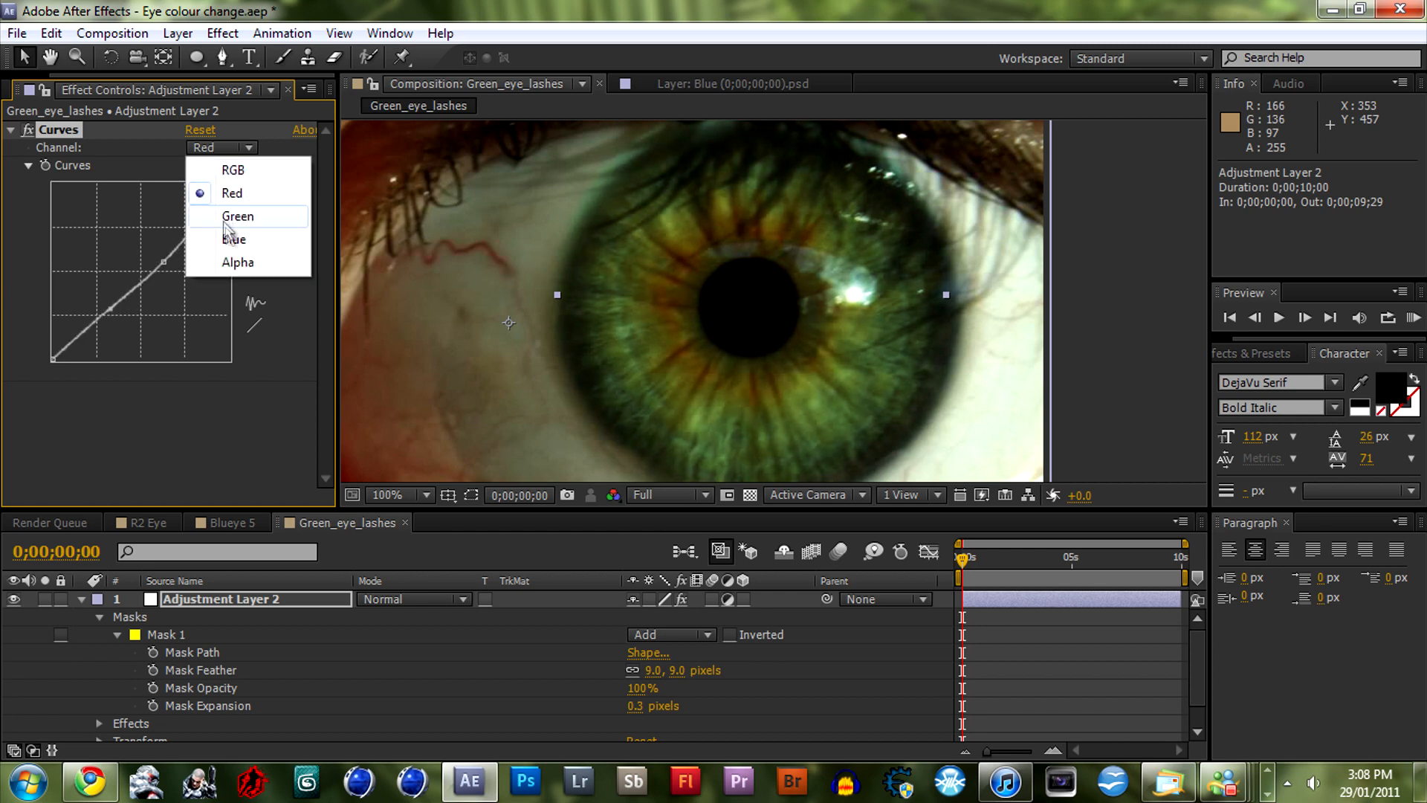
{"action": "left_click", "coordinate": [234, 239]}
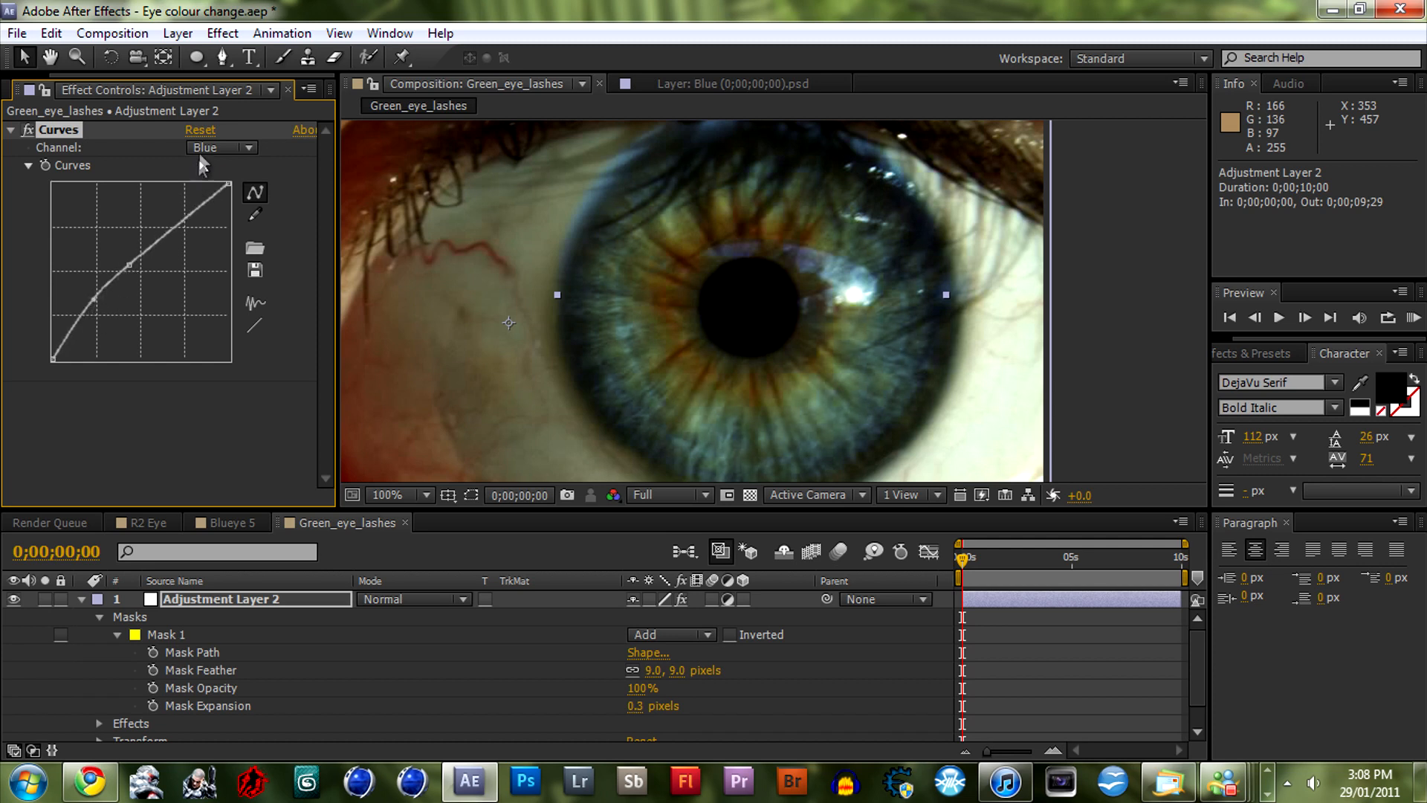
{"action": "left_click", "coordinate": [220, 147]}
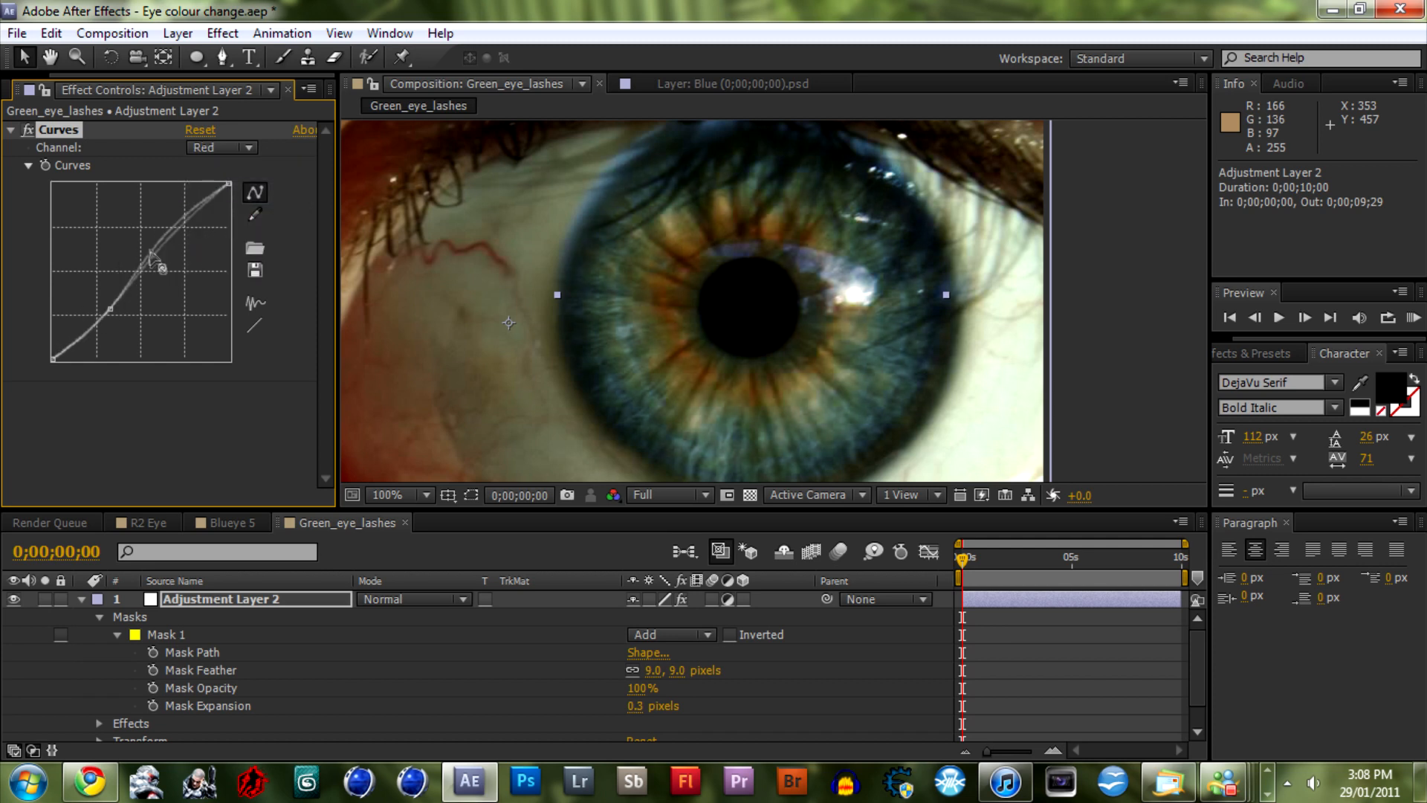
{"action": "left_click_drag", "start_coordinate": [160, 264], "coordinate": [94, 312]}
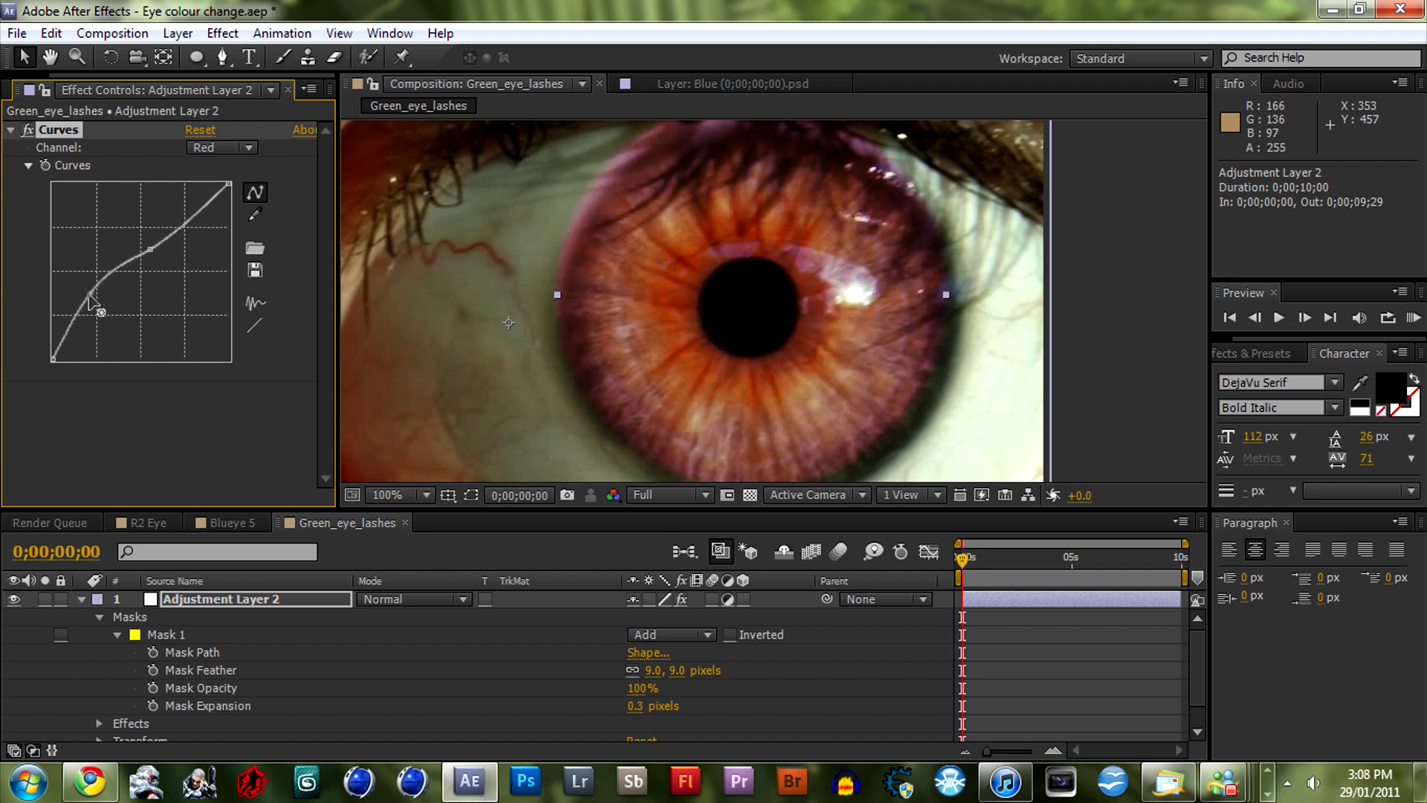
{"action": "left_click_drag", "start_coordinate": [96, 309], "coordinate": [173, 264]}
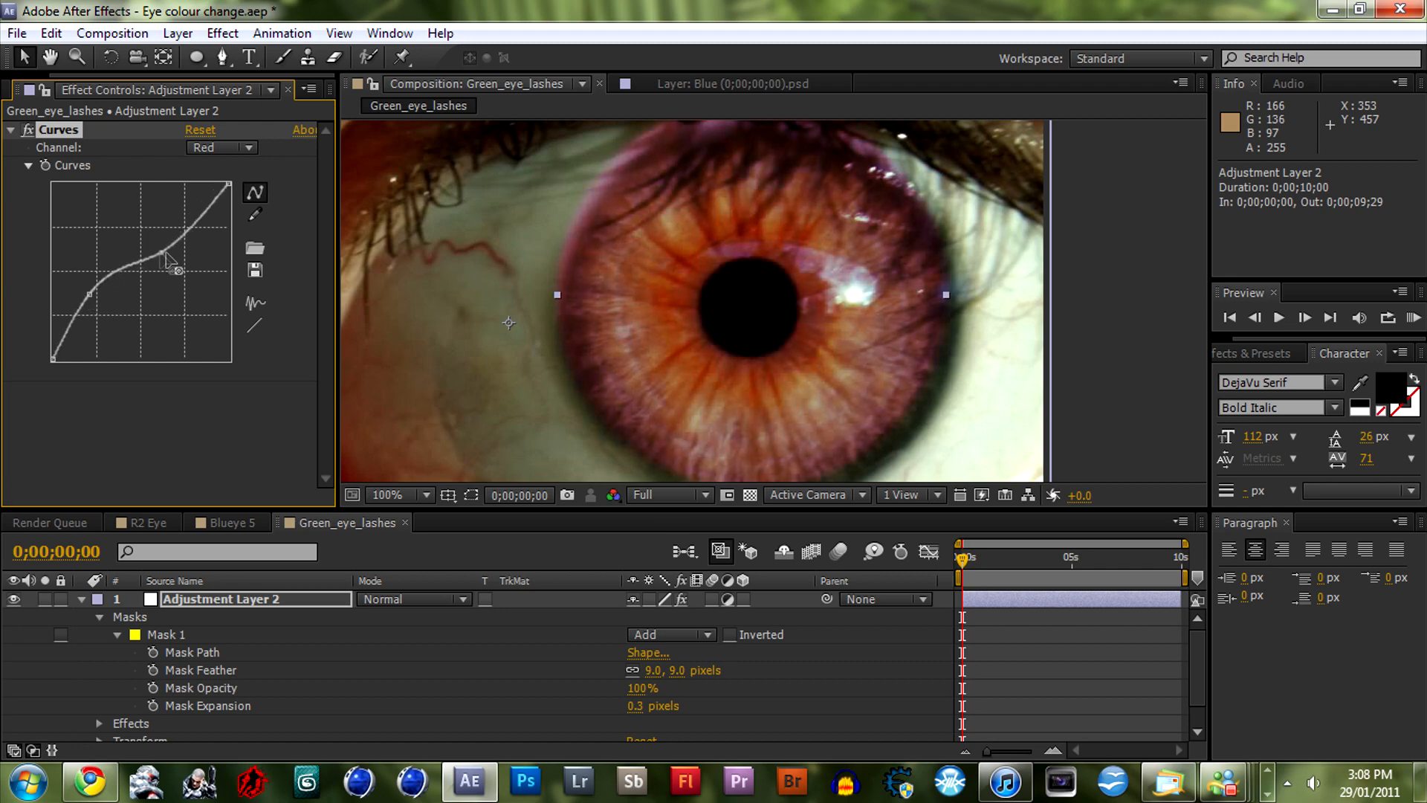
Lower the green channel curve into an S shape to push the iris pink
{"action": "left_click", "coordinate": [222, 147]}
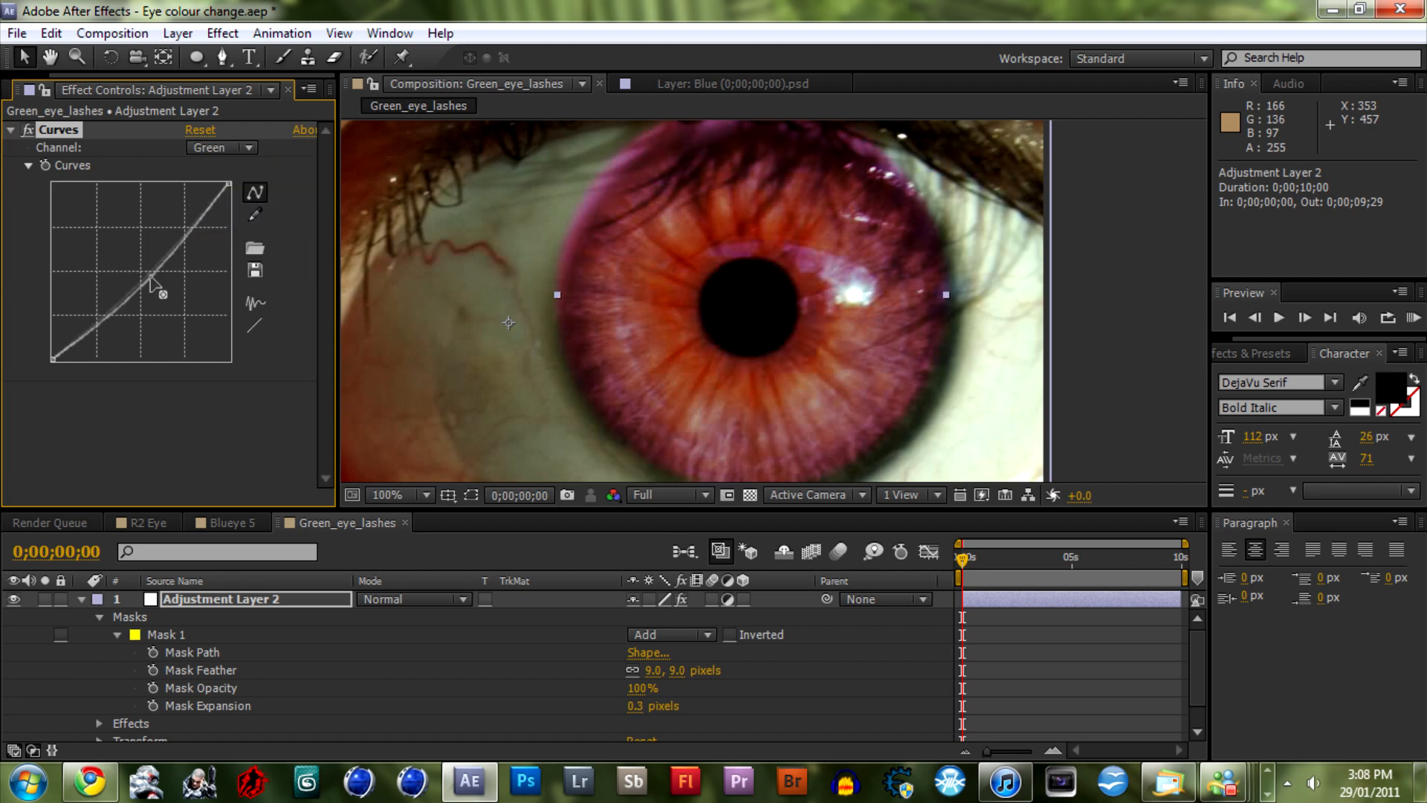
{"action": "left_click_drag", "start_coordinate": [155, 282], "coordinate": [123, 301]}
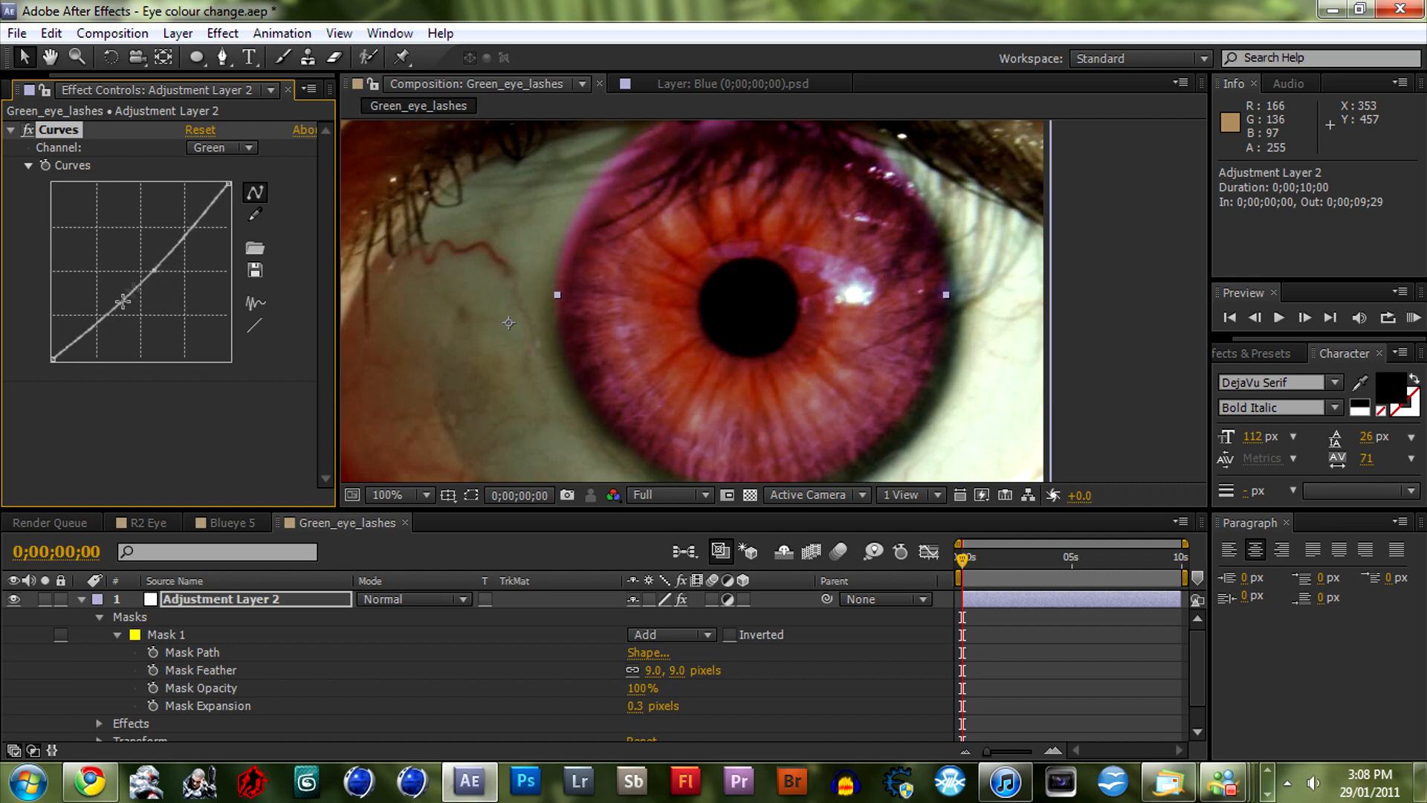
{"action": "left_click_drag", "start_coordinate": [123, 300], "coordinate": [90, 329]}
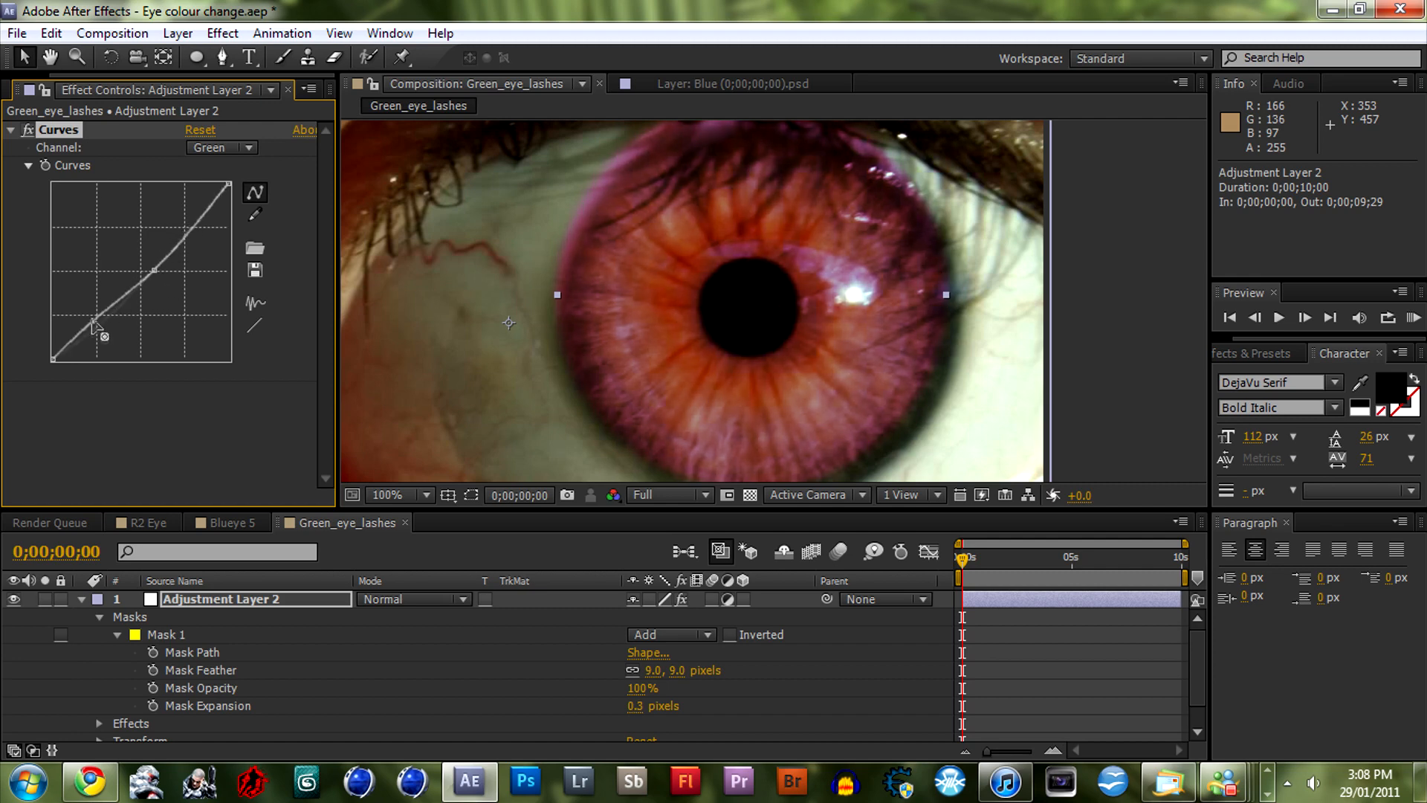
{"action": "left_click", "coordinate": [386, 494]}
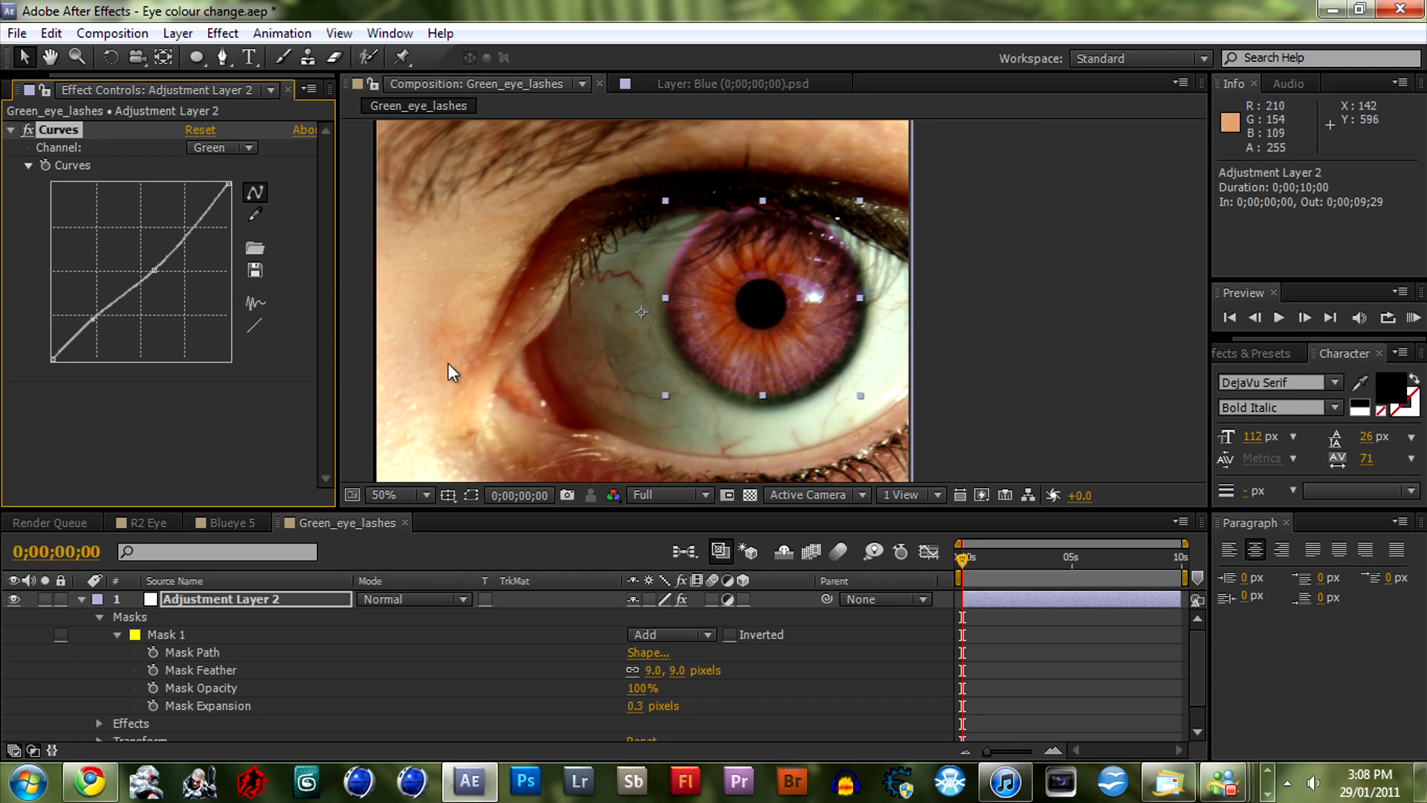
{"action": "left_click_drag", "start_coordinate": [155, 269], "coordinate": [186, 291]}
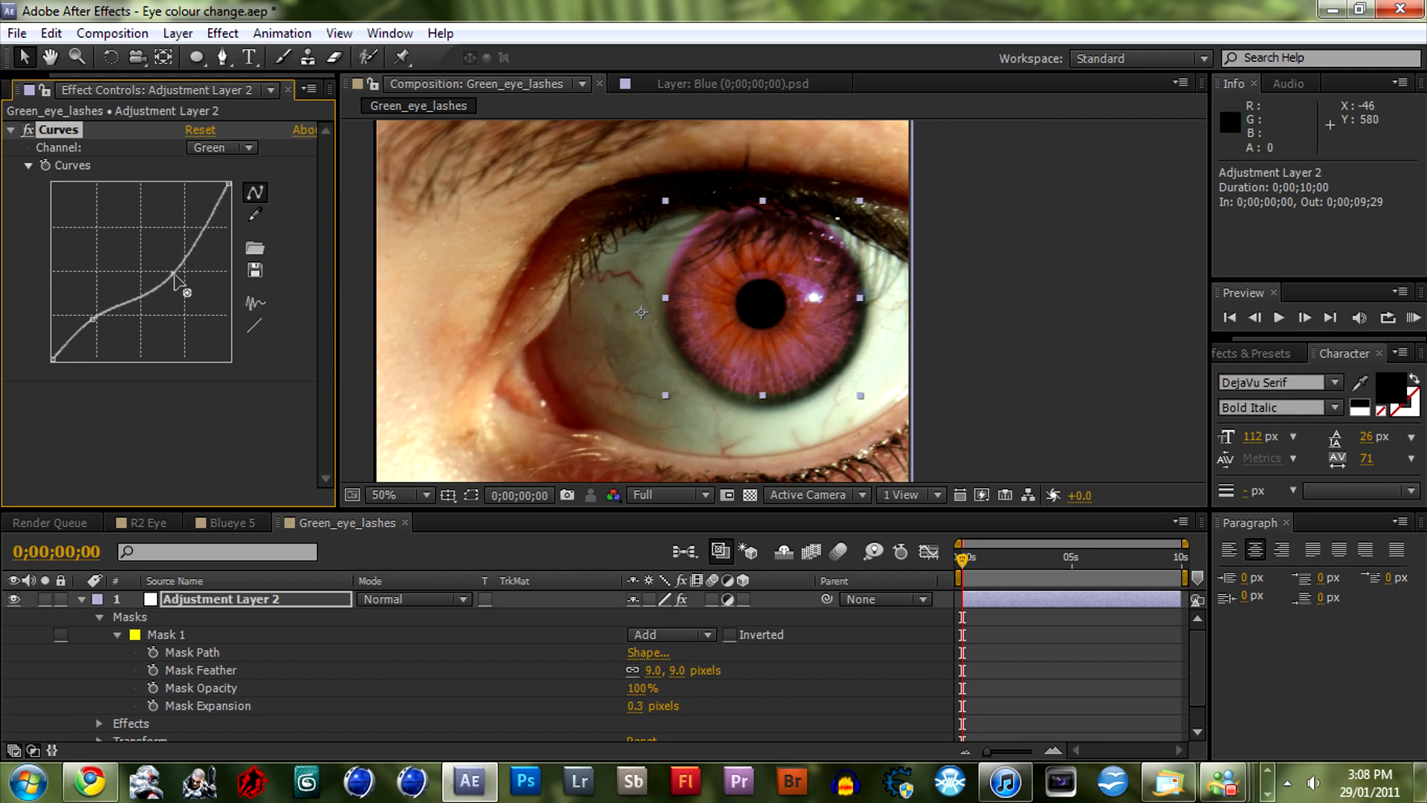
{"action": "left_click_drag", "start_coordinate": [185, 292], "coordinate": [187, 289]}
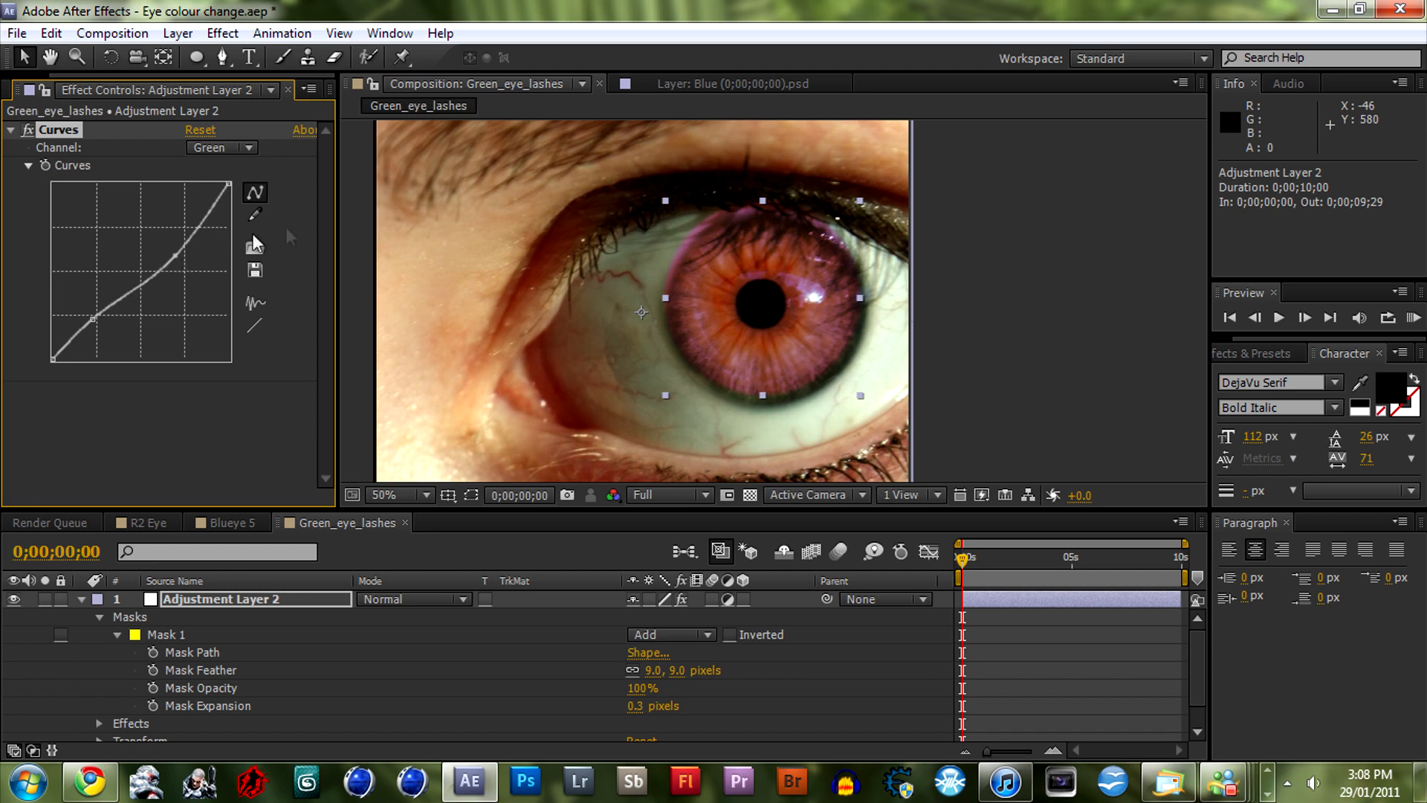
Set Mask 1's expansion to -2 pixels
{"action": "left_click", "coordinate": [222, 147]}
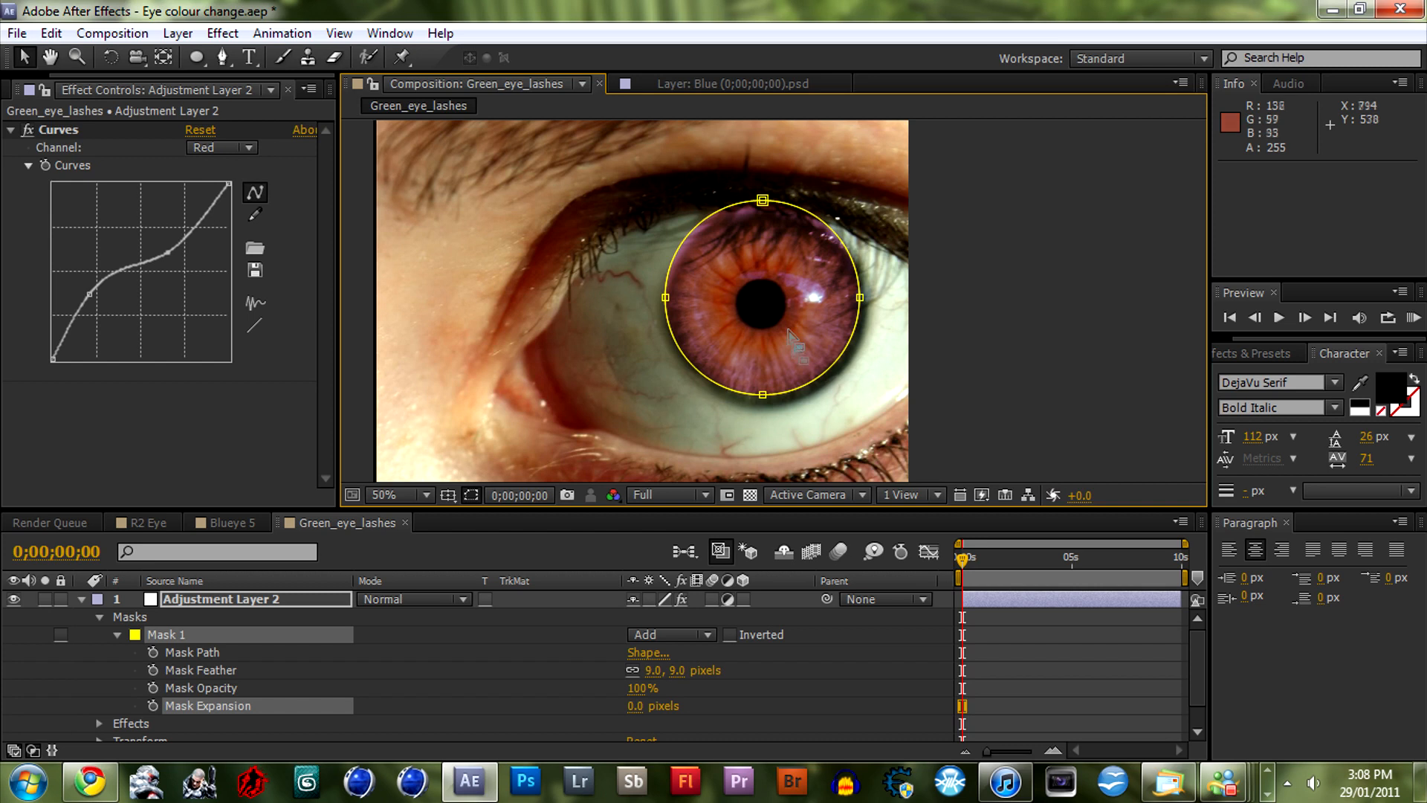
{"action": "left_click_drag", "start_coordinate": [761, 297], "coordinate": [770, 310]}
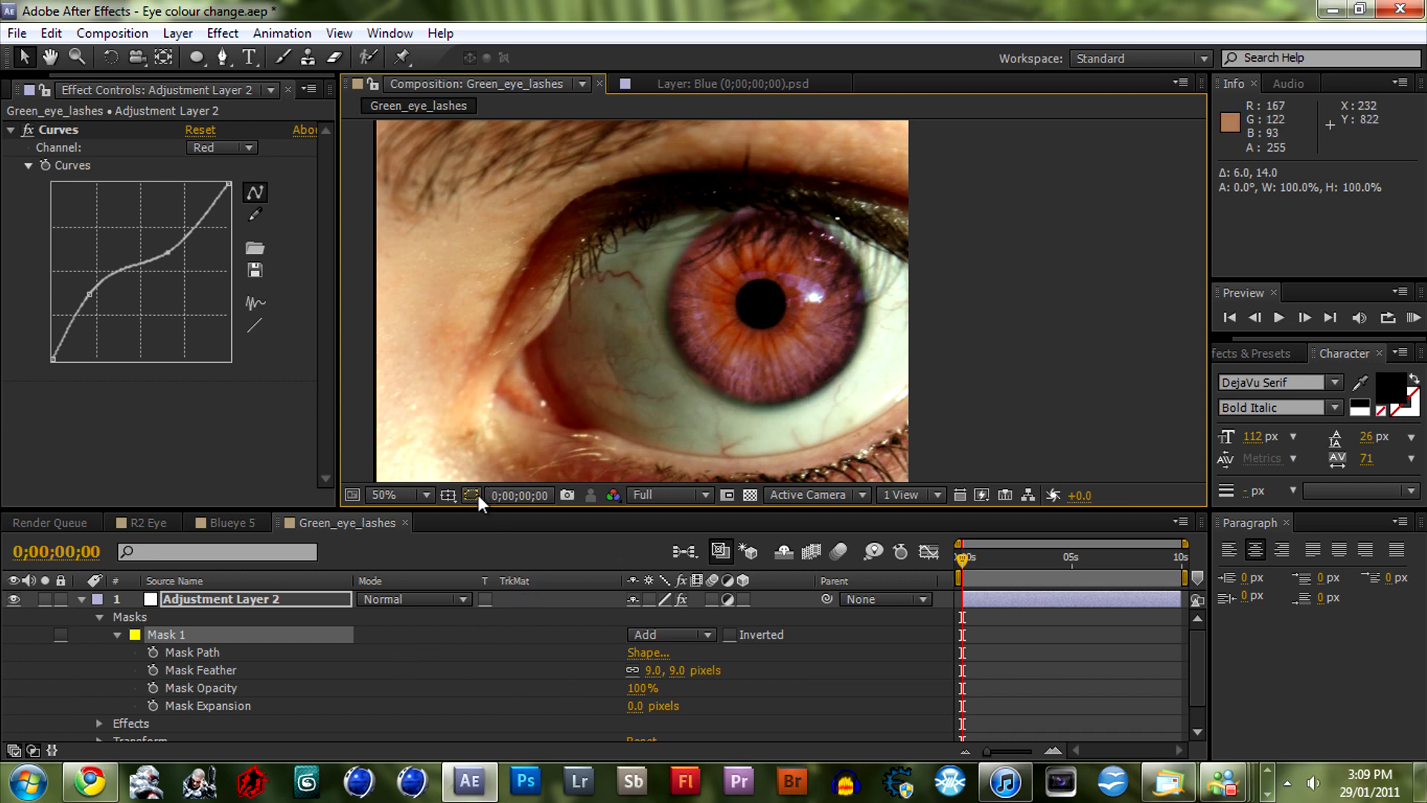
{"action": "left_click", "coordinate": [471, 494]}
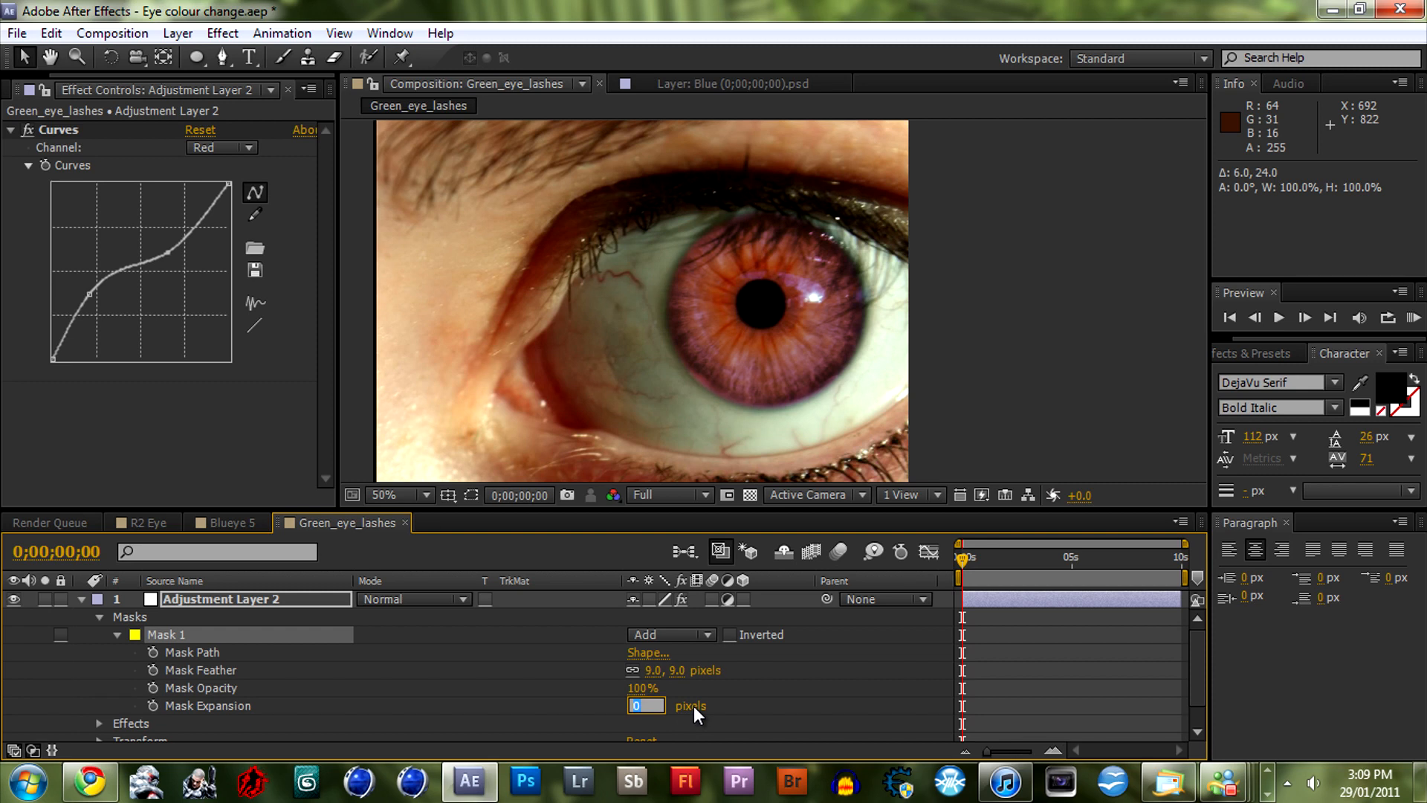
{"action": "type", "text": "-2."}
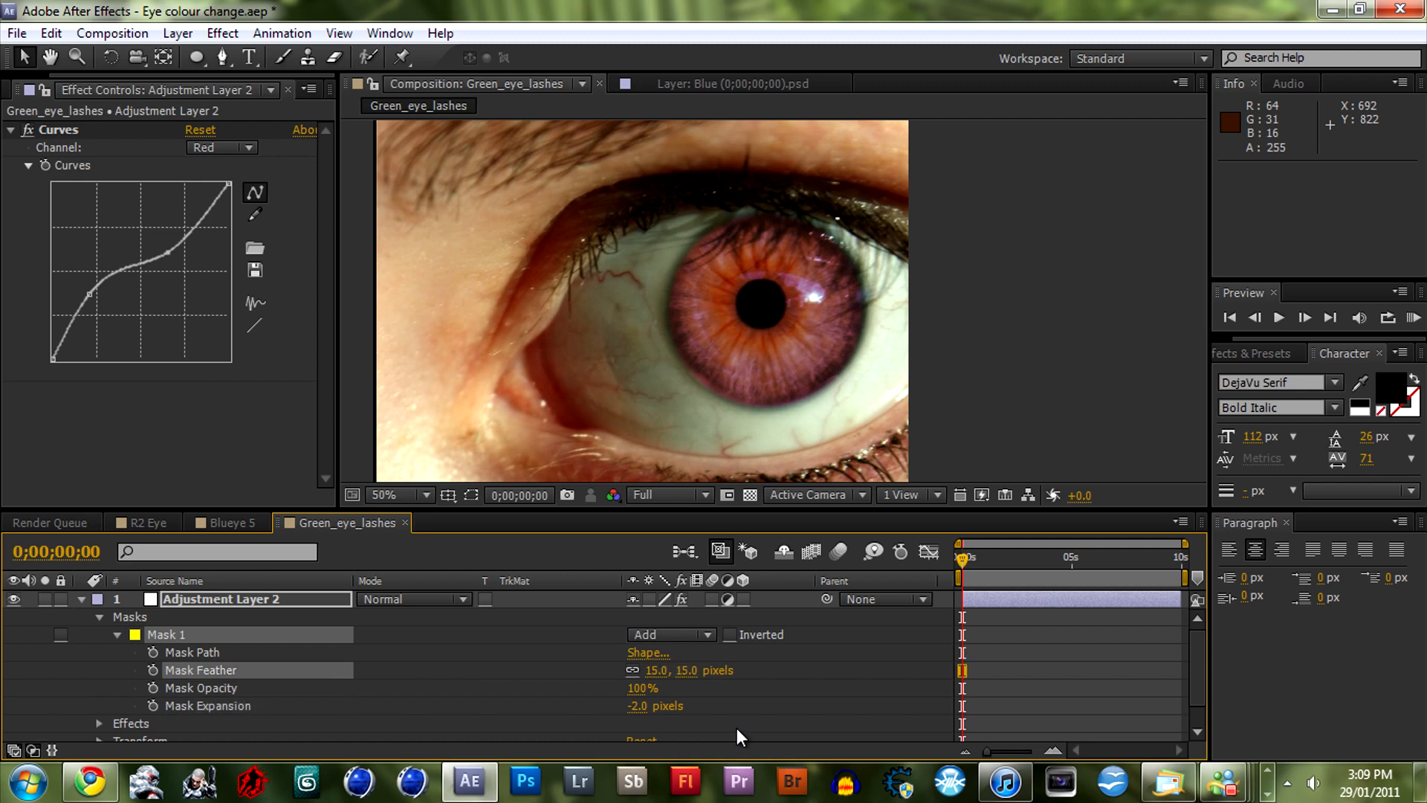
Scrub the mask feather to 17 pixels and reshape the red channel curve
{"action": "left_click_drag", "start_coordinate": [656, 669], "coordinate": [677, 670]}
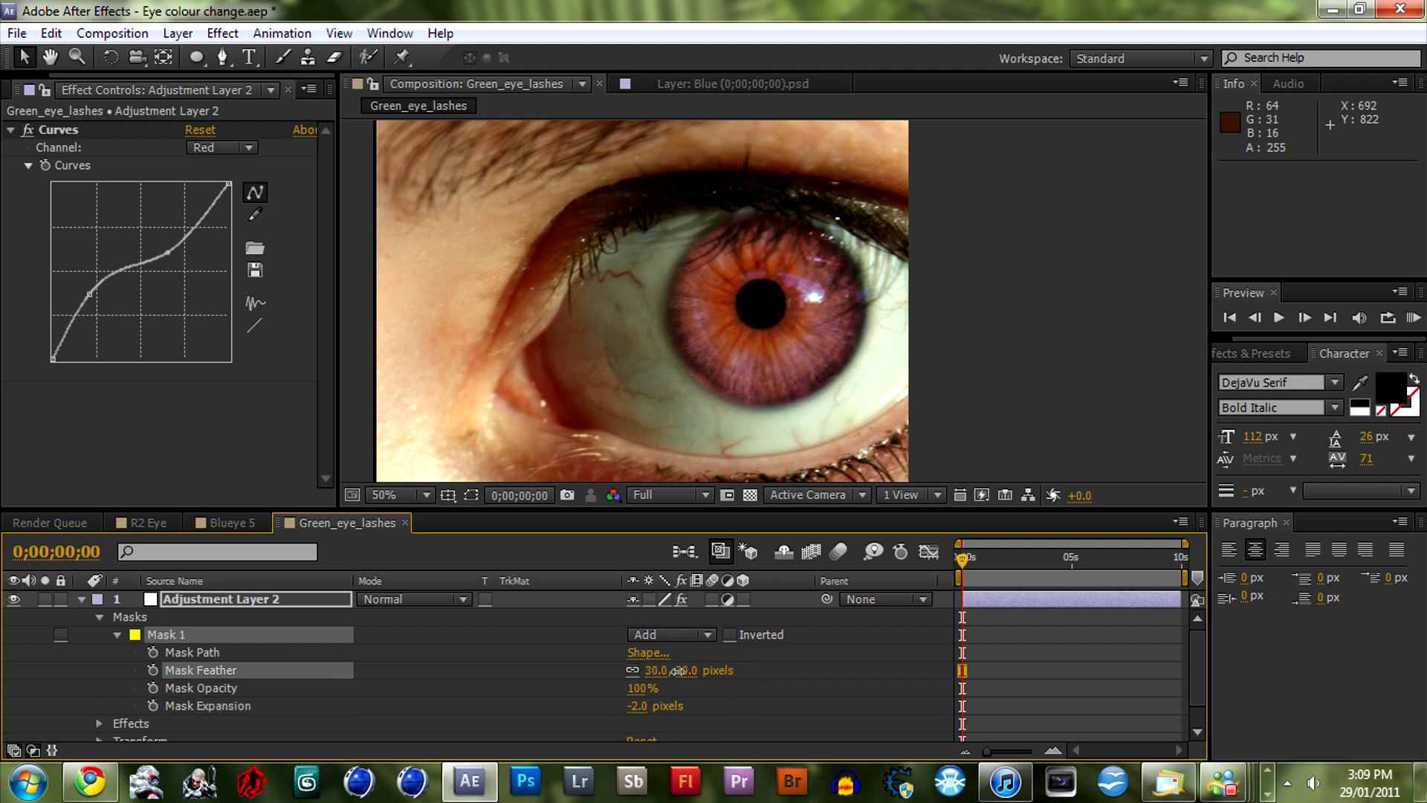
{"action": "left_click_drag", "start_coordinate": [668, 670], "coordinate": [641, 669]}
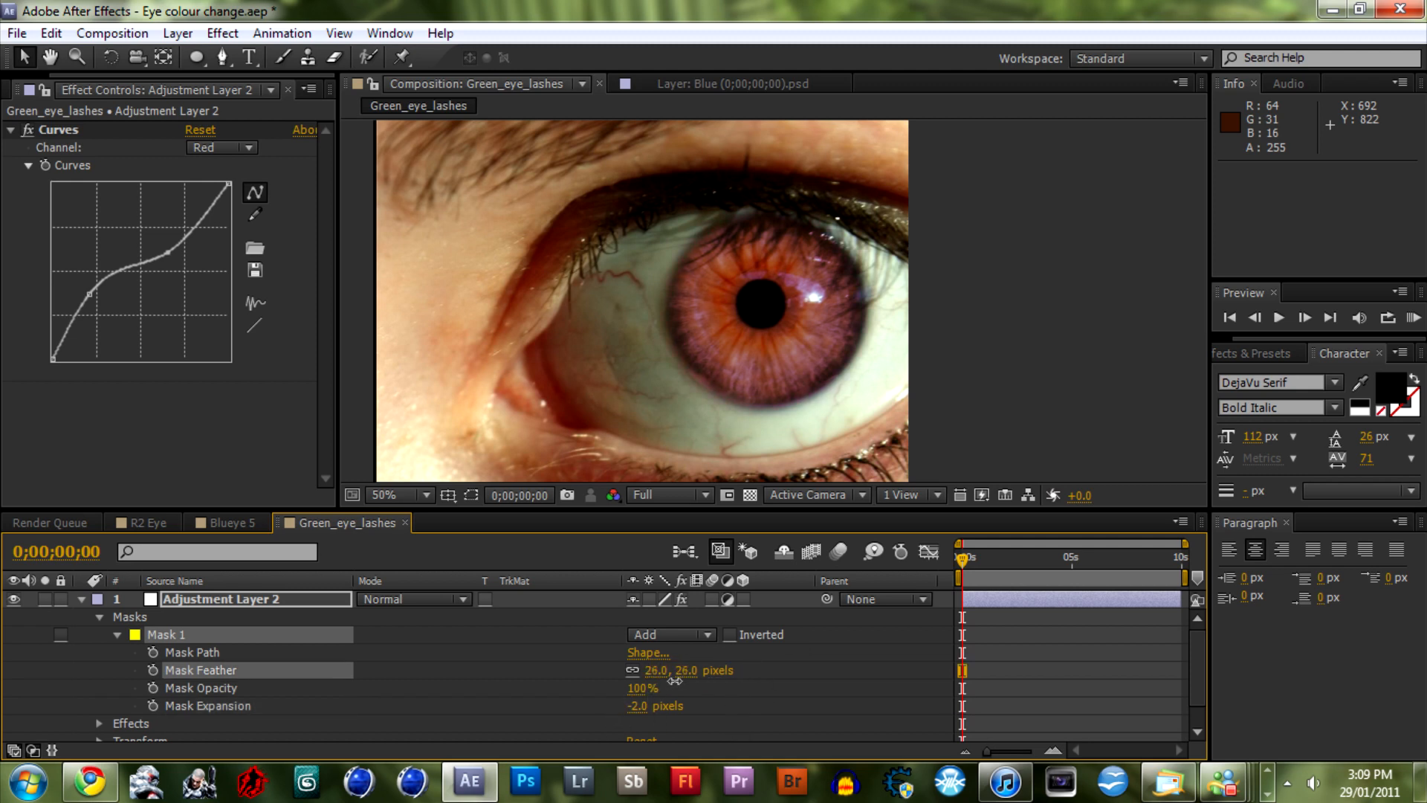
{"action": "left_click_drag", "start_coordinate": [656, 669], "coordinate": [655, 669]}
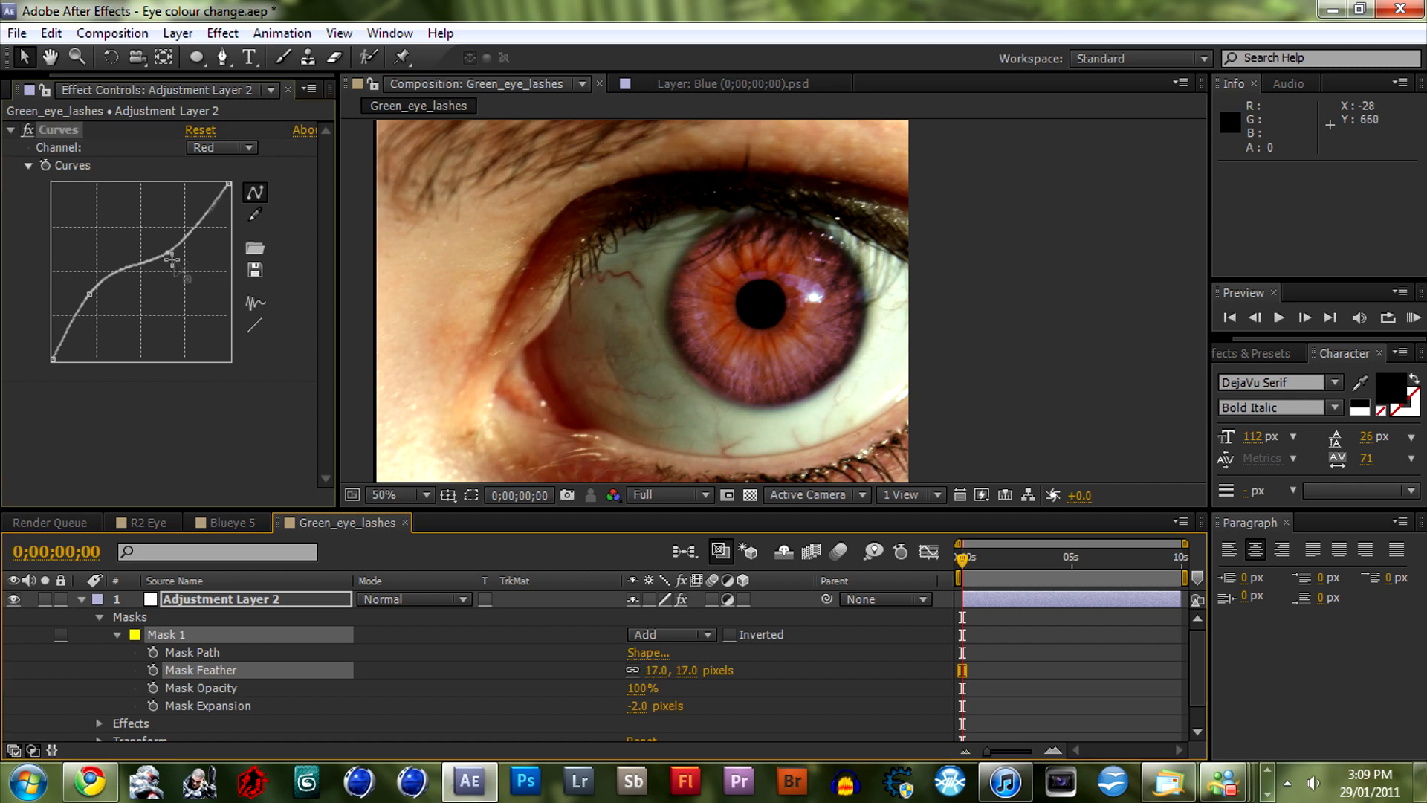
{"action": "left_click", "coordinate": [221, 147]}
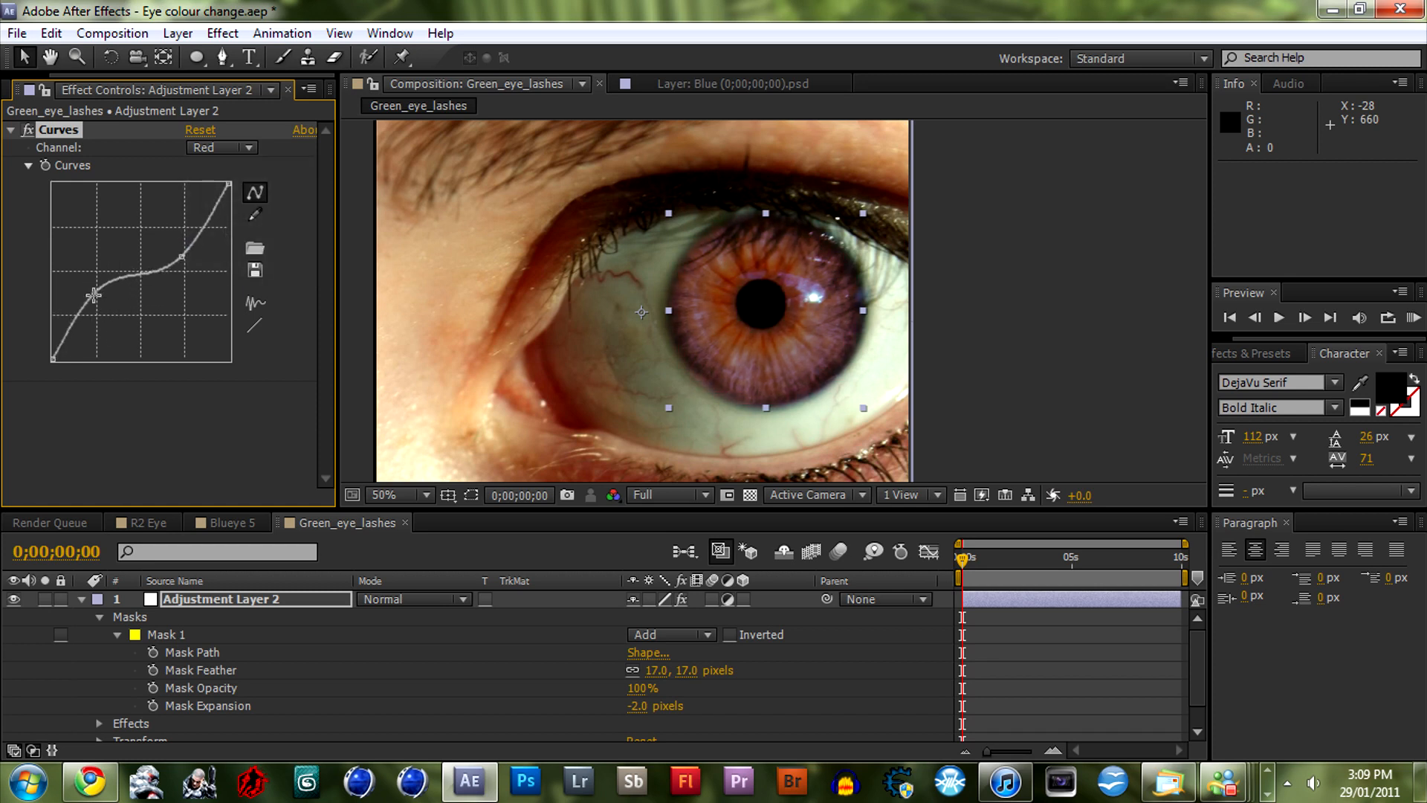
{"action": "left_click_drag", "start_coordinate": [96, 295], "coordinate": [171, 255]}
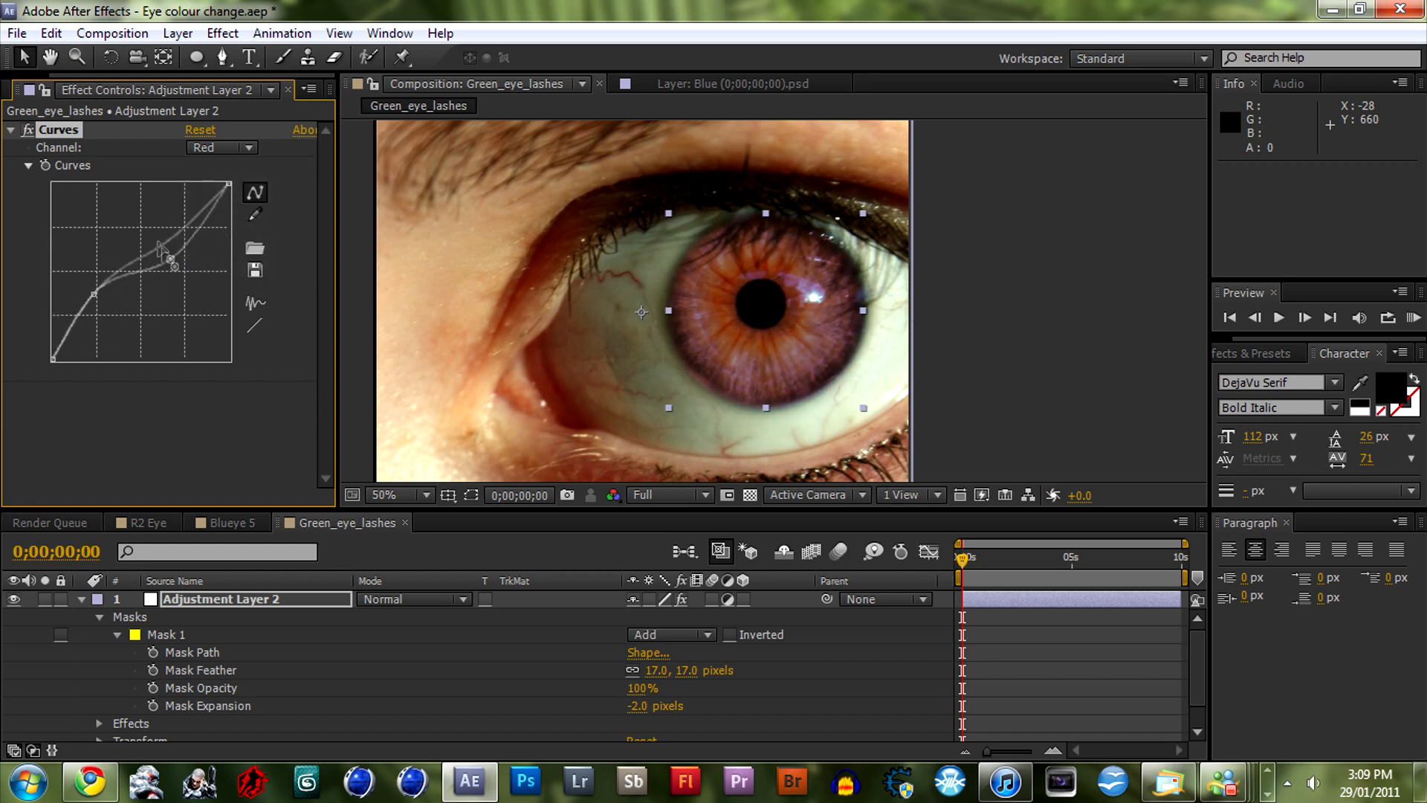
Reshape the blue and green channel curves to make the iris vivid magenta-purple
{"action": "left_click", "coordinate": [220, 147]}
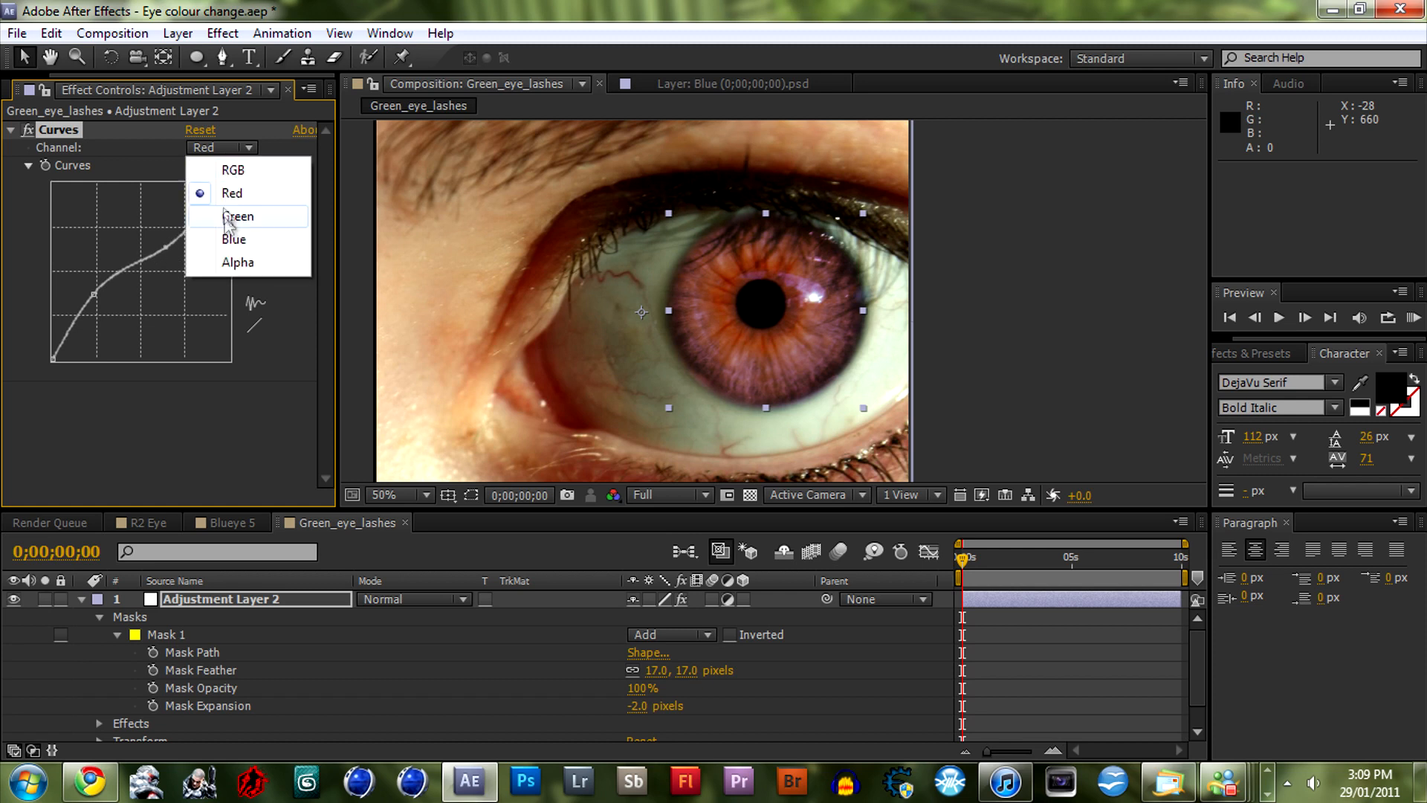
{"action": "left_click", "coordinate": [232, 239]}
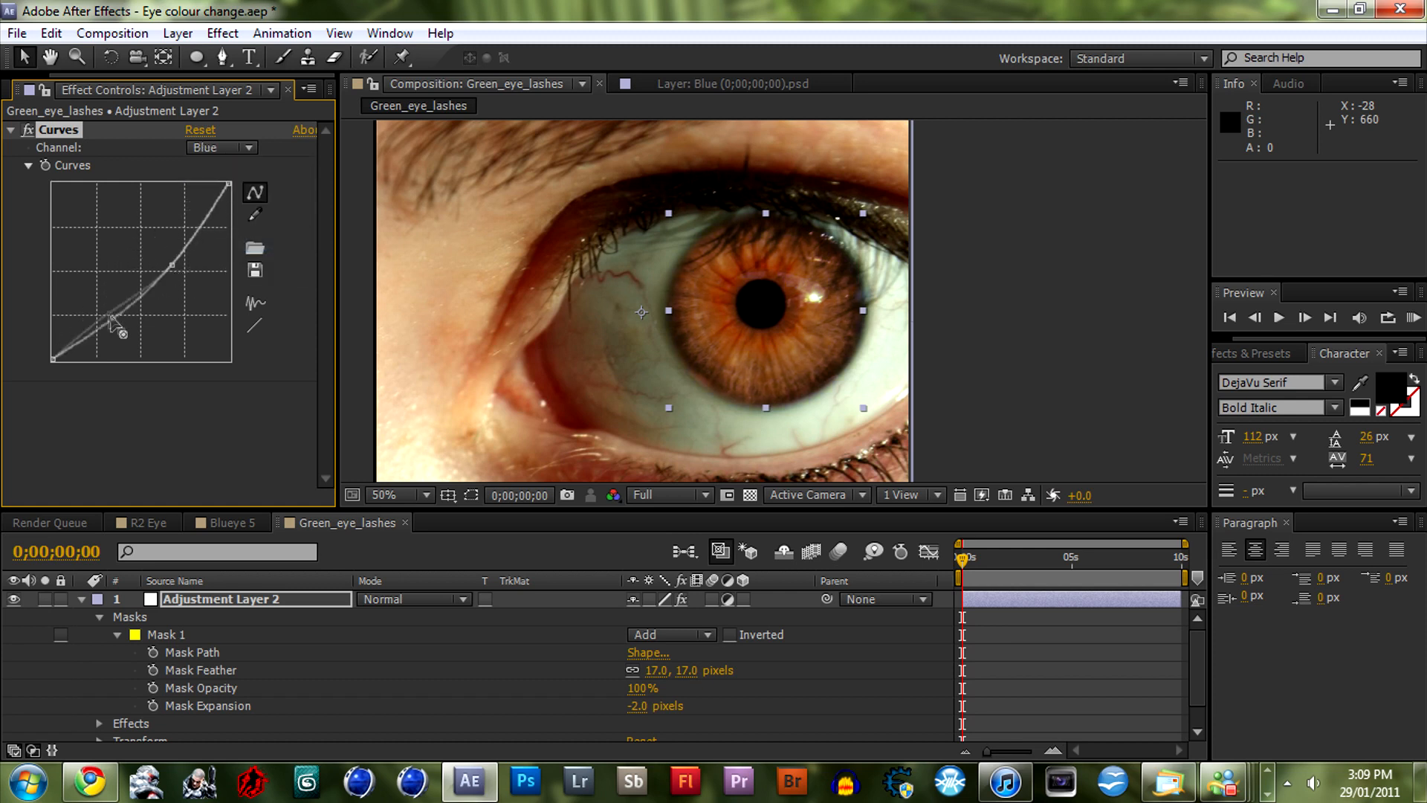
{"action": "left_click", "coordinate": [221, 147]}
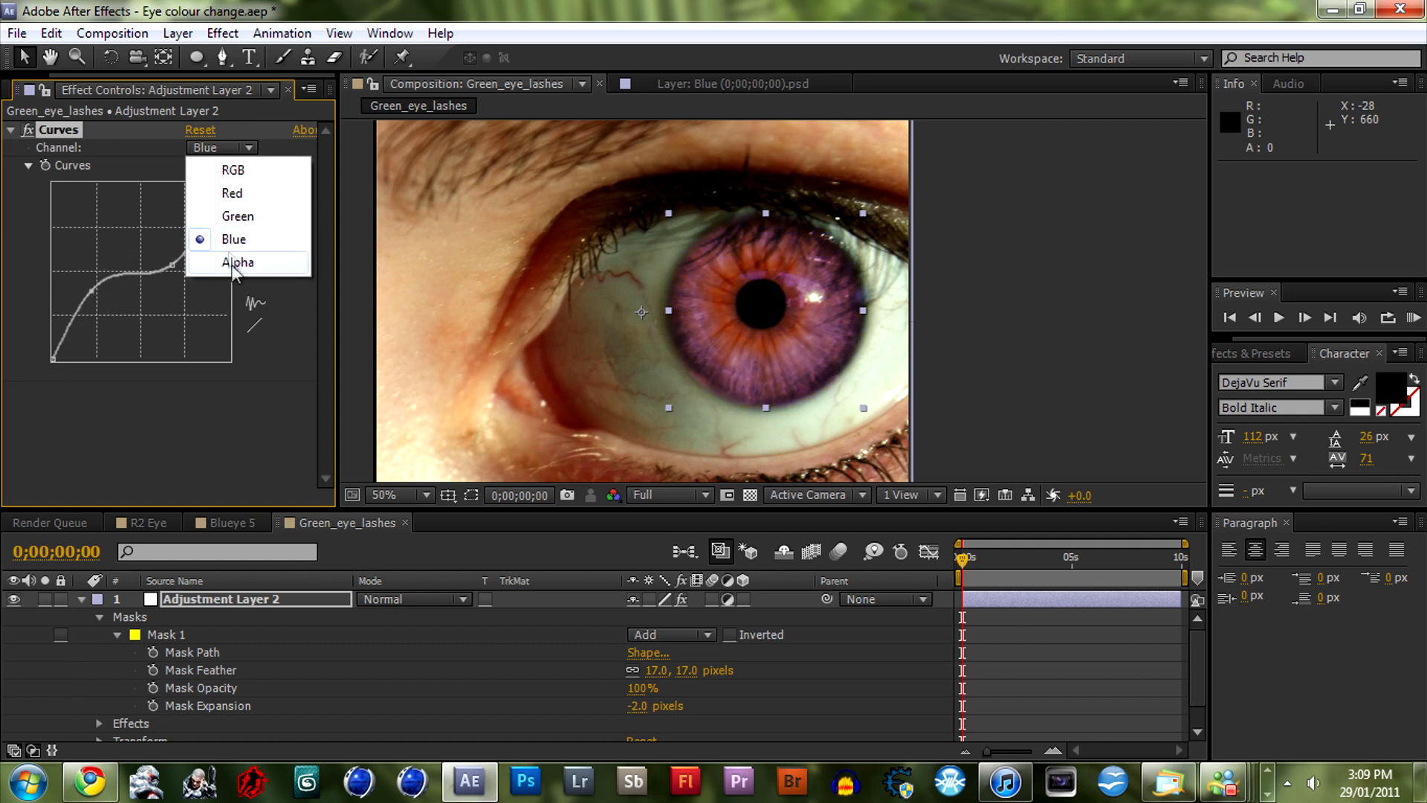
{"action": "left_click", "coordinate": [236, 216]}
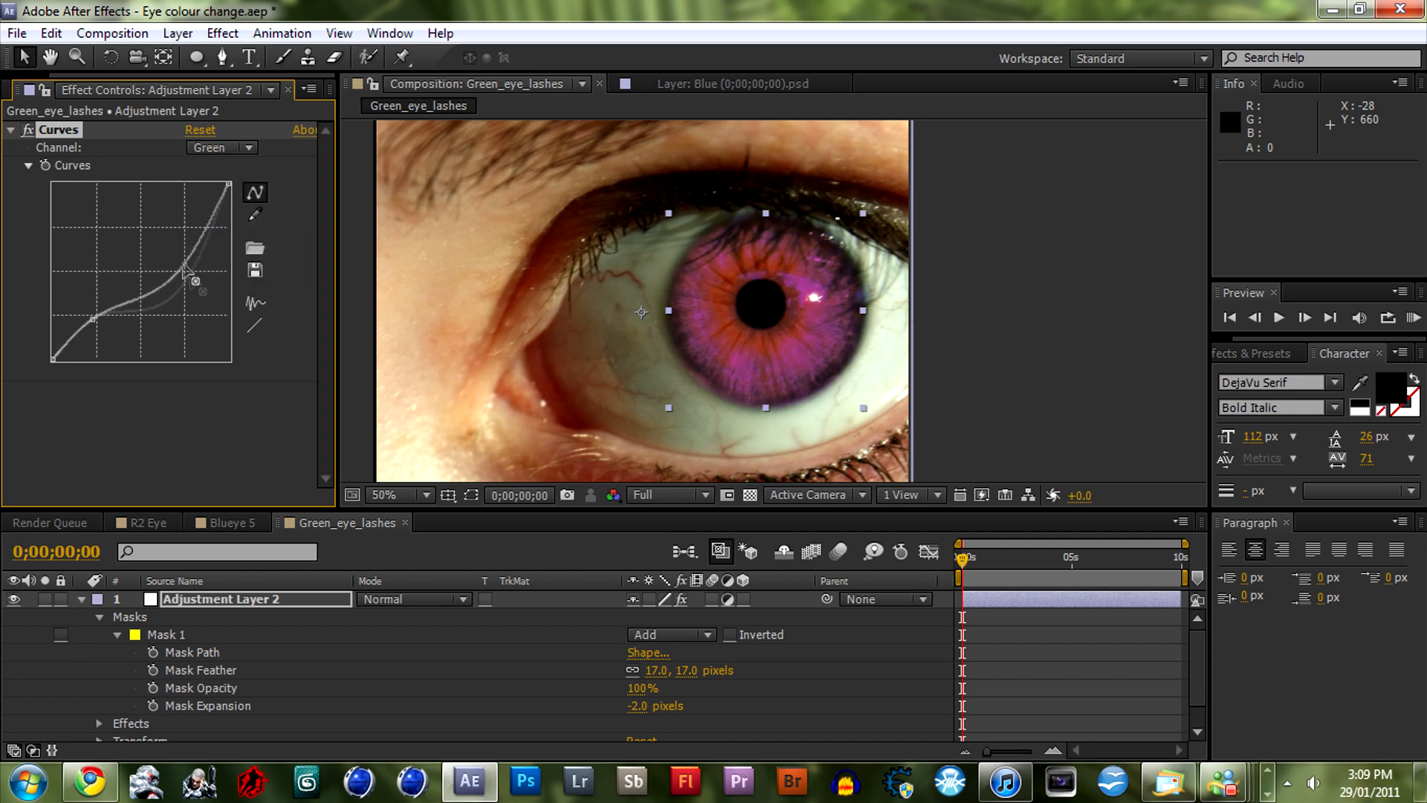
{"action": "left_click_drag", "start_coordinate": [202, 291], "coordinate": [107, 337]}
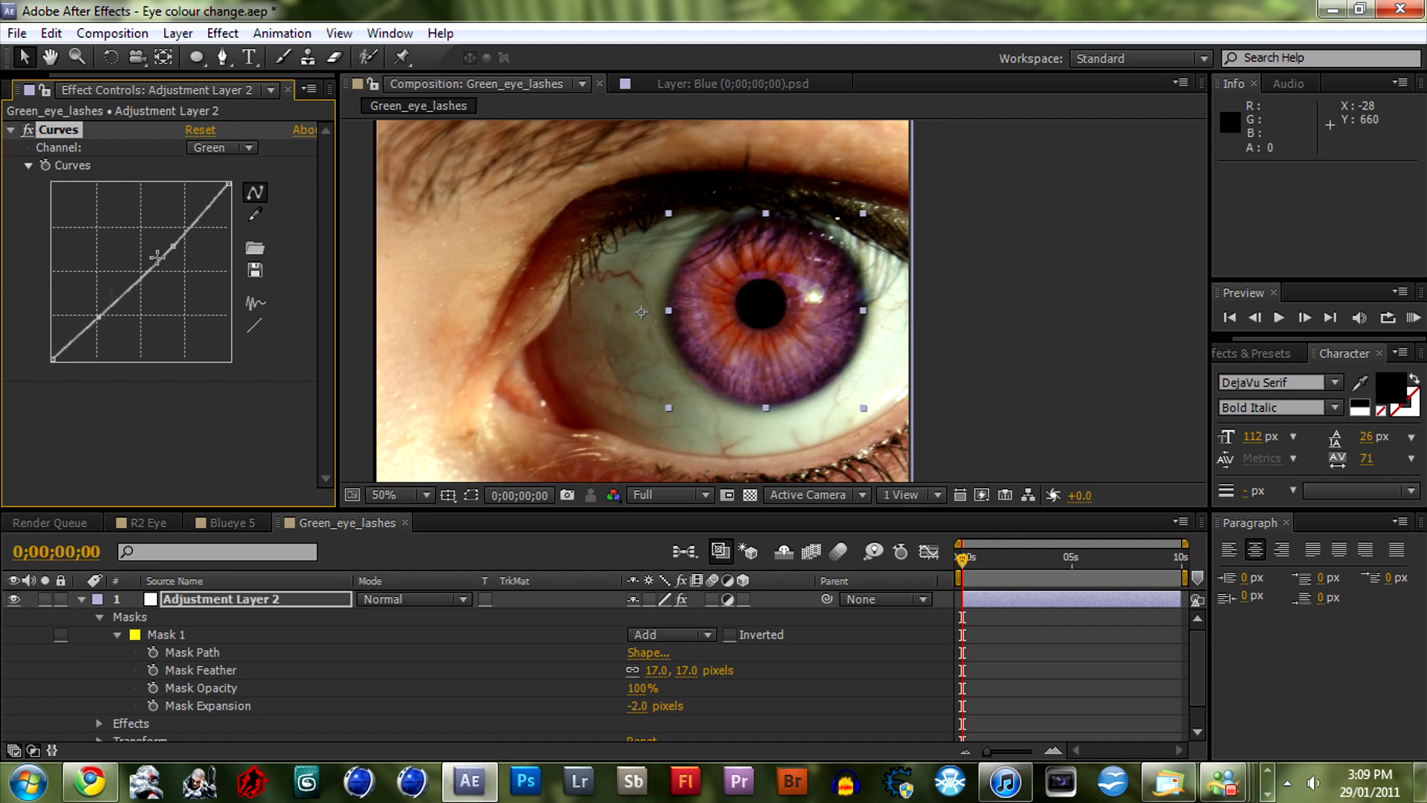
{"action": "left_click_drag", "start_coordinate": [159, 255], "coordinate": [178, 263]}
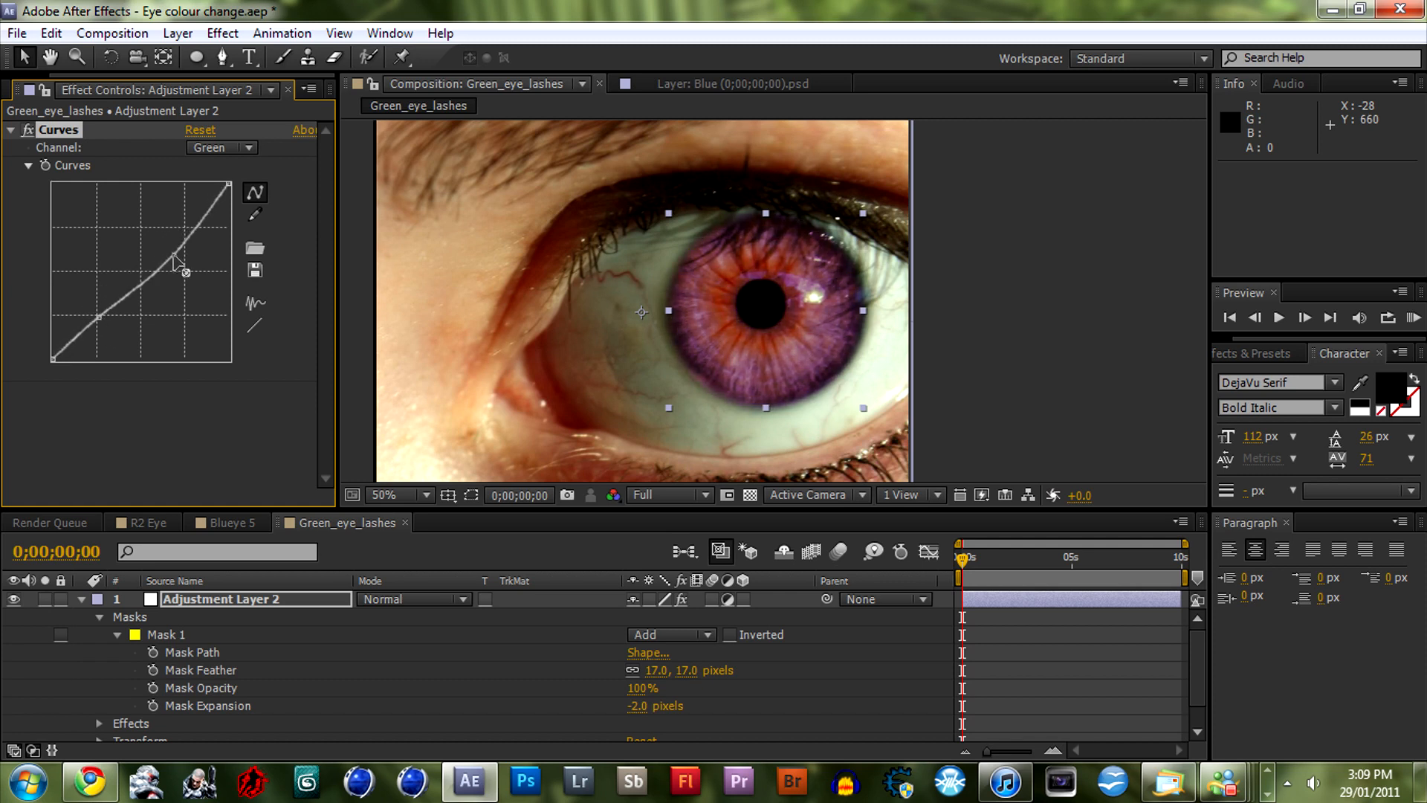
{"action": "left_click_drag", "start_coordinate": [182, 277], "coordinate": [176, 264]}
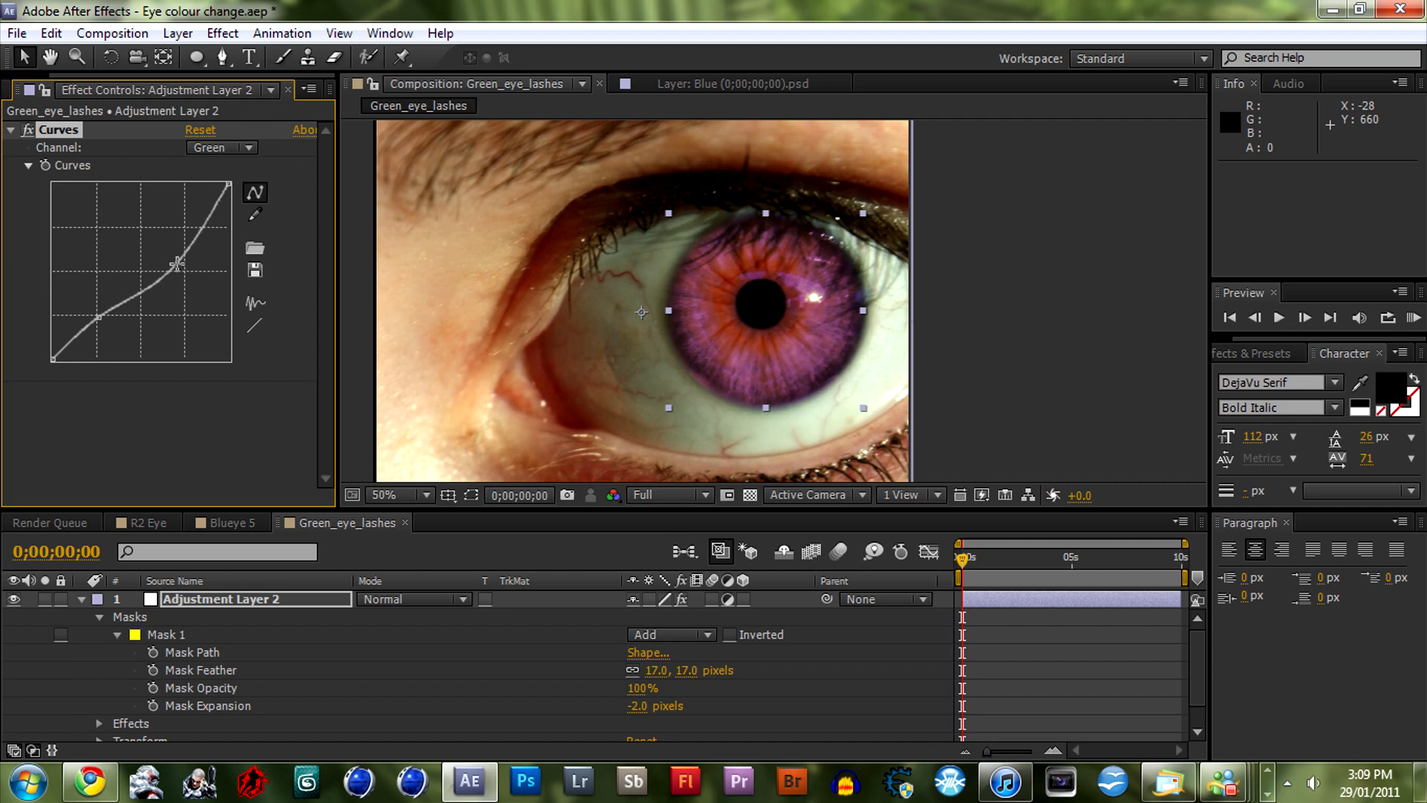
{"action": "left_click", "coordinate": [423, 494]}
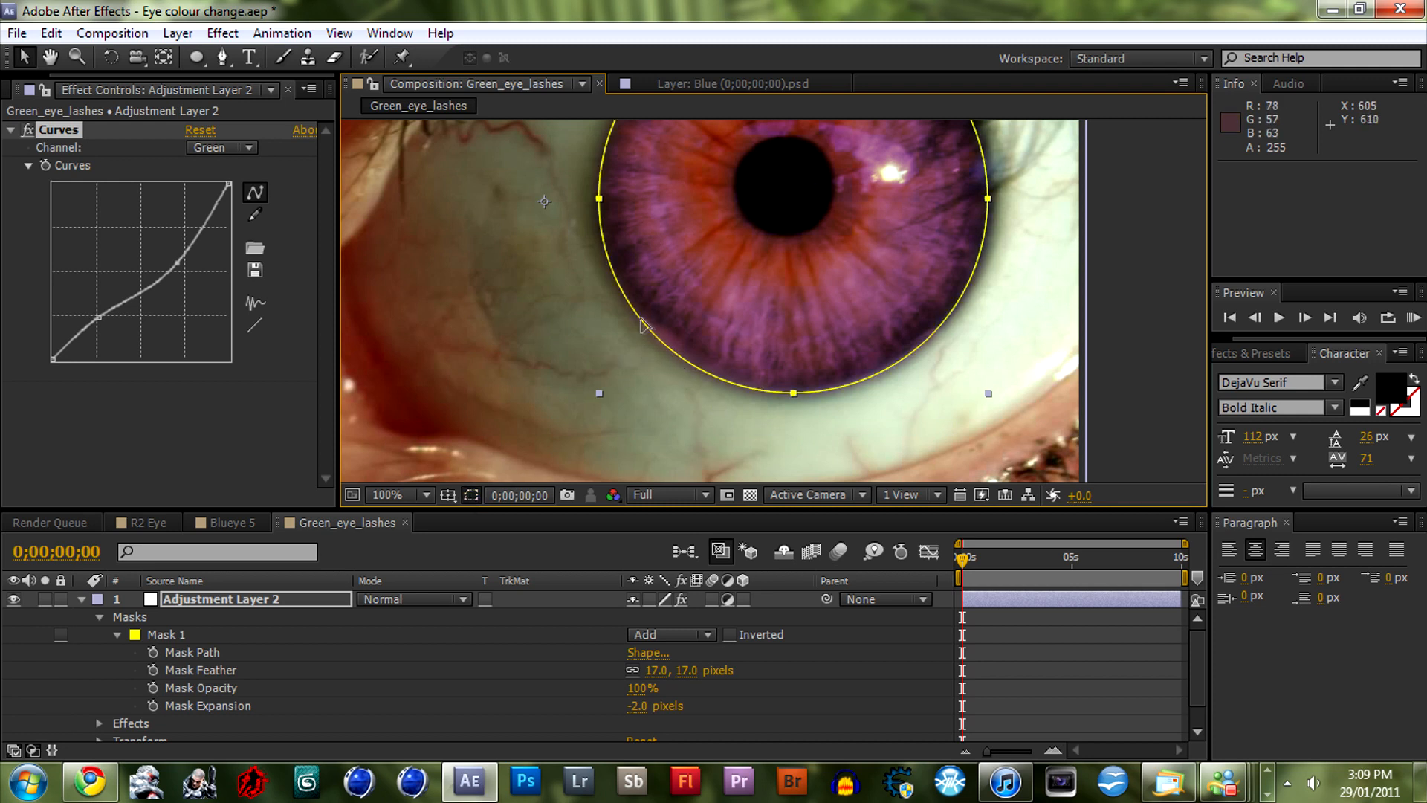
{"action": "mouse_move", "coordinate": [591, 260]}
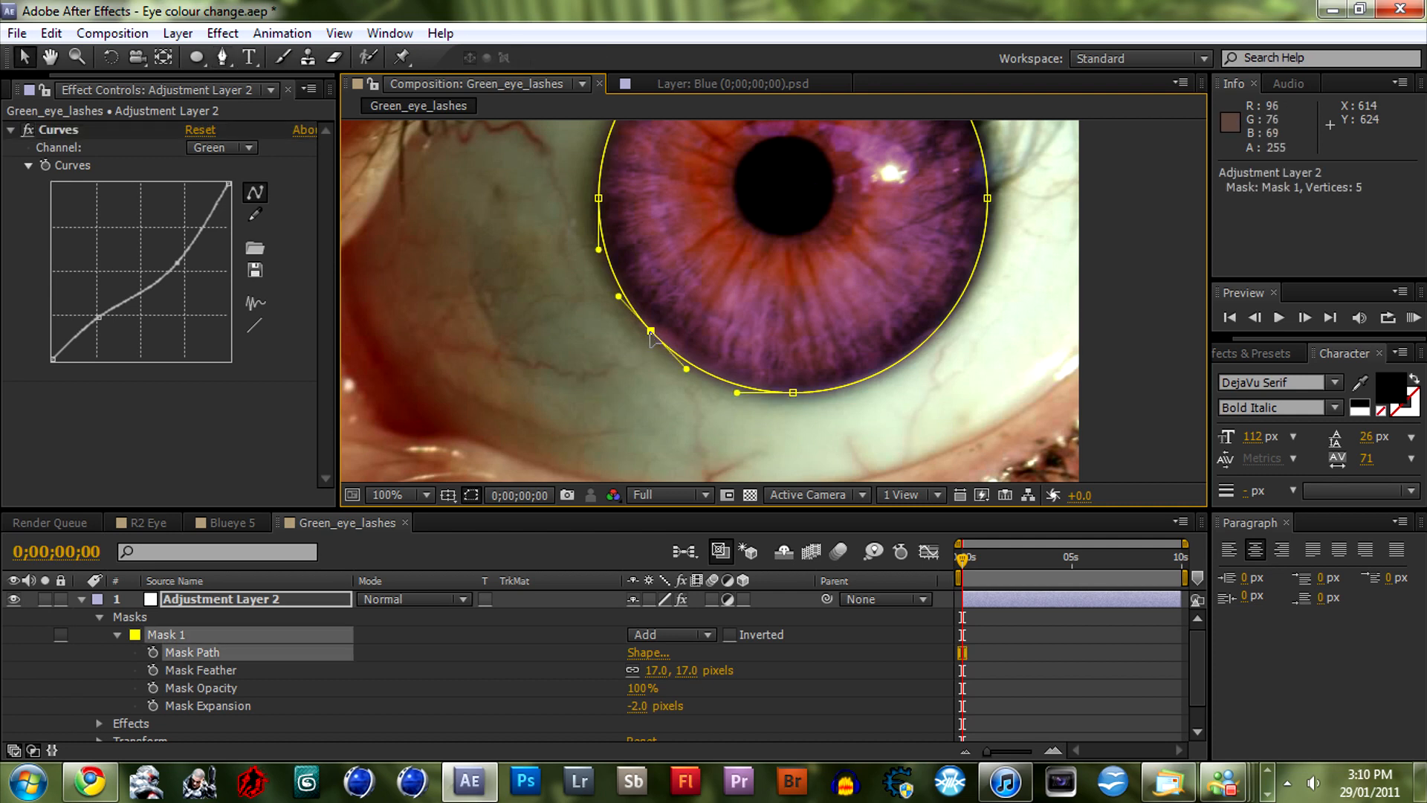
Adjust Mask 1's vertices to hug the iris edge, then return to Blueye 5
{"action": "left_click_drag", "start_coordinate": [652, 333], "coordinate": [656, 325]}
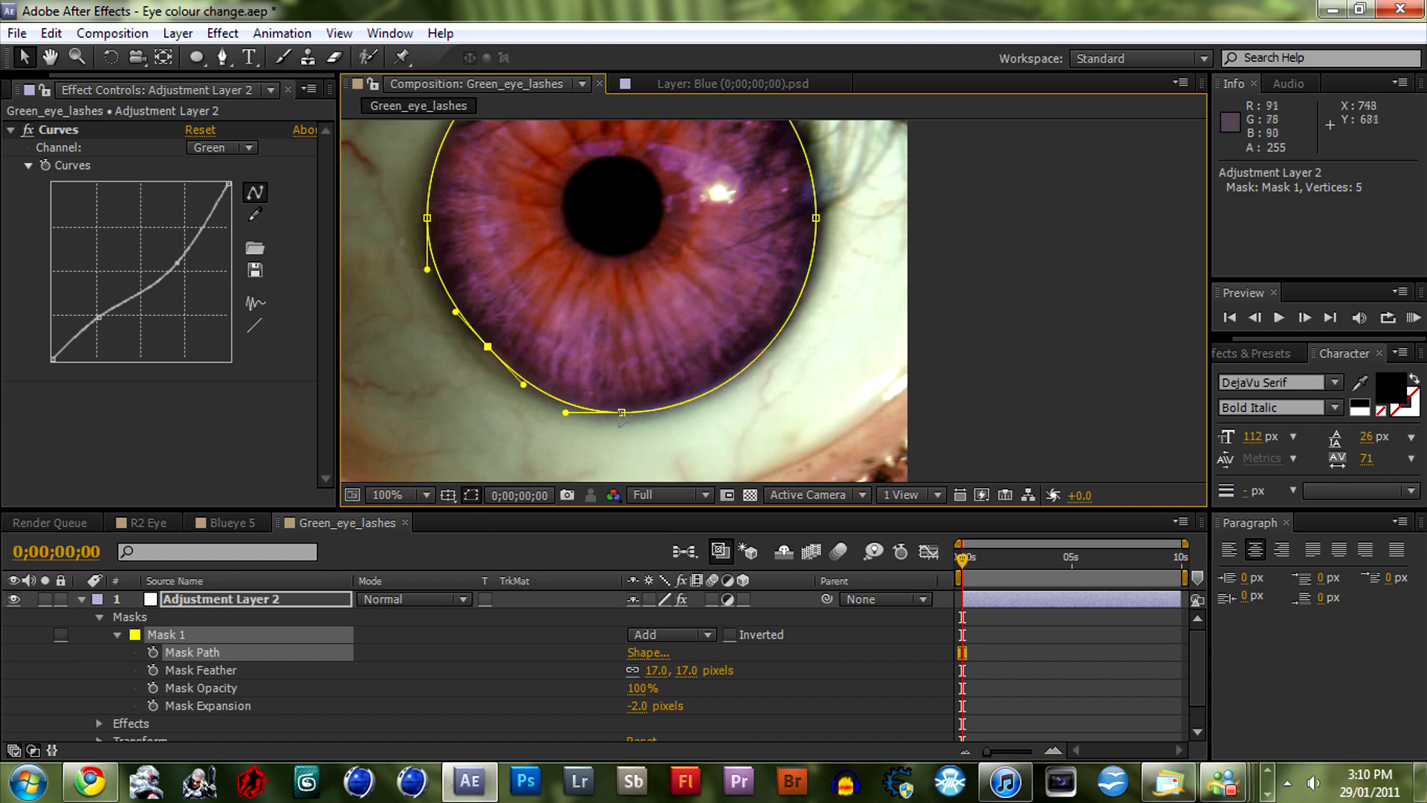
{"action": "left_click_drag", "start_coordinate": [621, 415], "coordinate": [626, 408]}
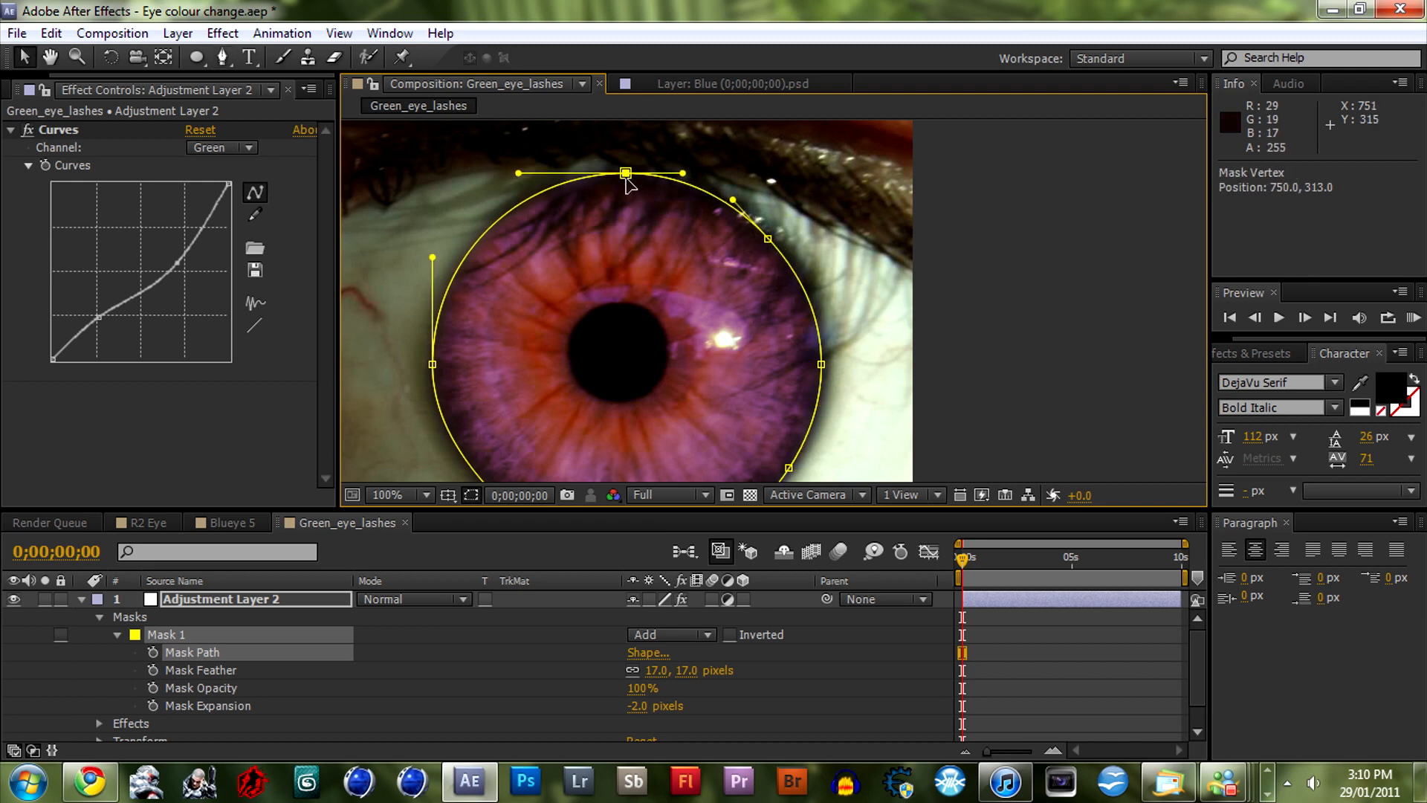
{"action": "left_click", "coordinate": [223, 57]}
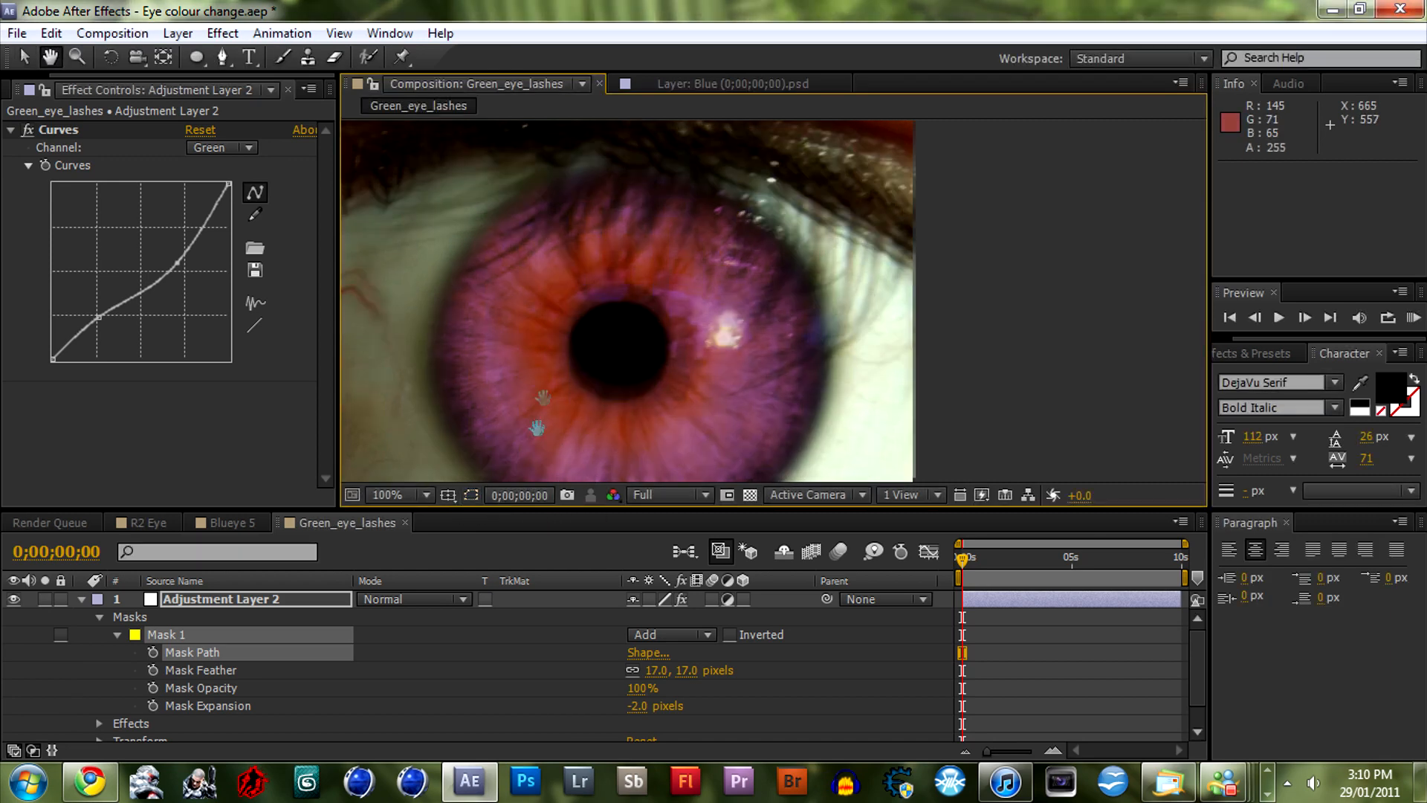
{"action": "left_click", "coordinate": [385, 495]}
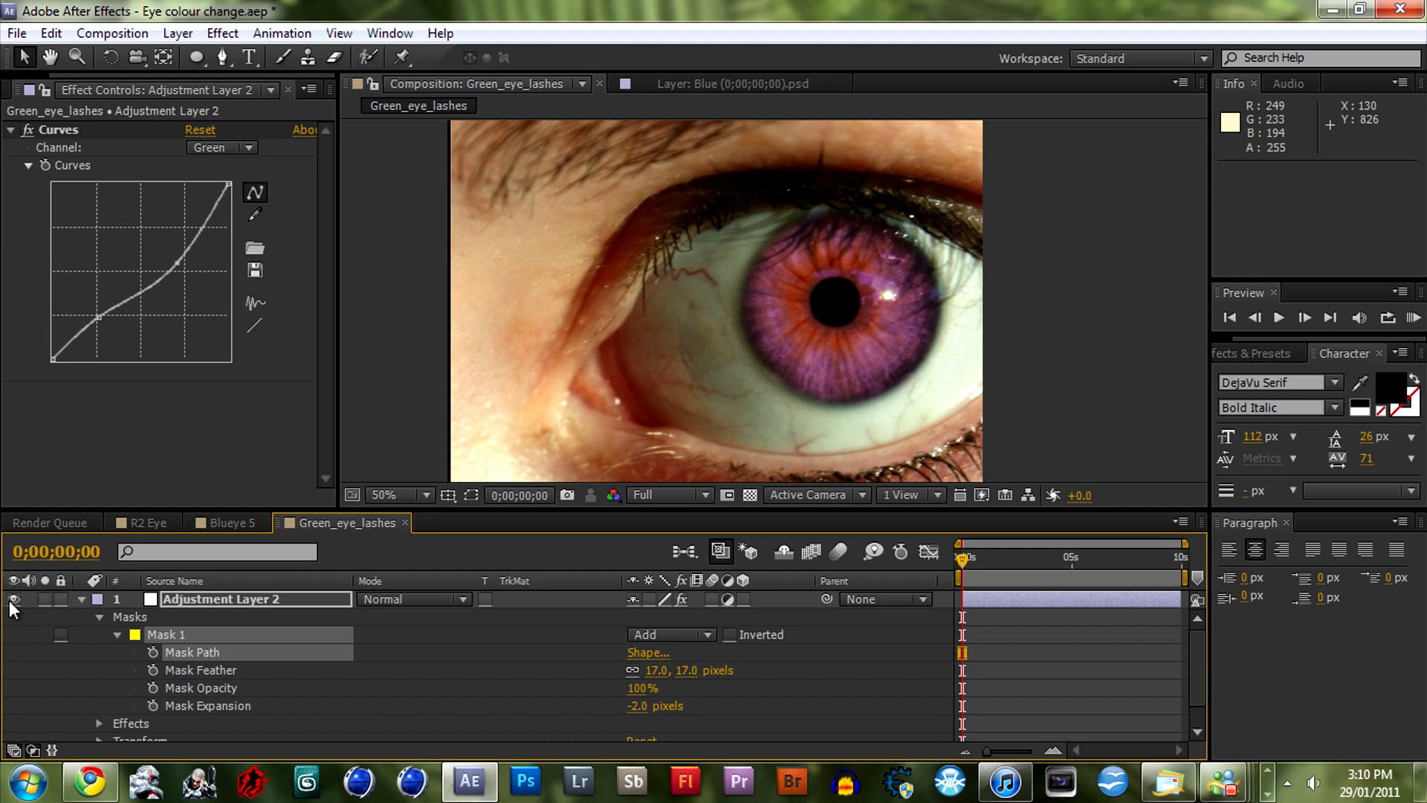
{"action": "left_click", "coordinate": [222, 522]}
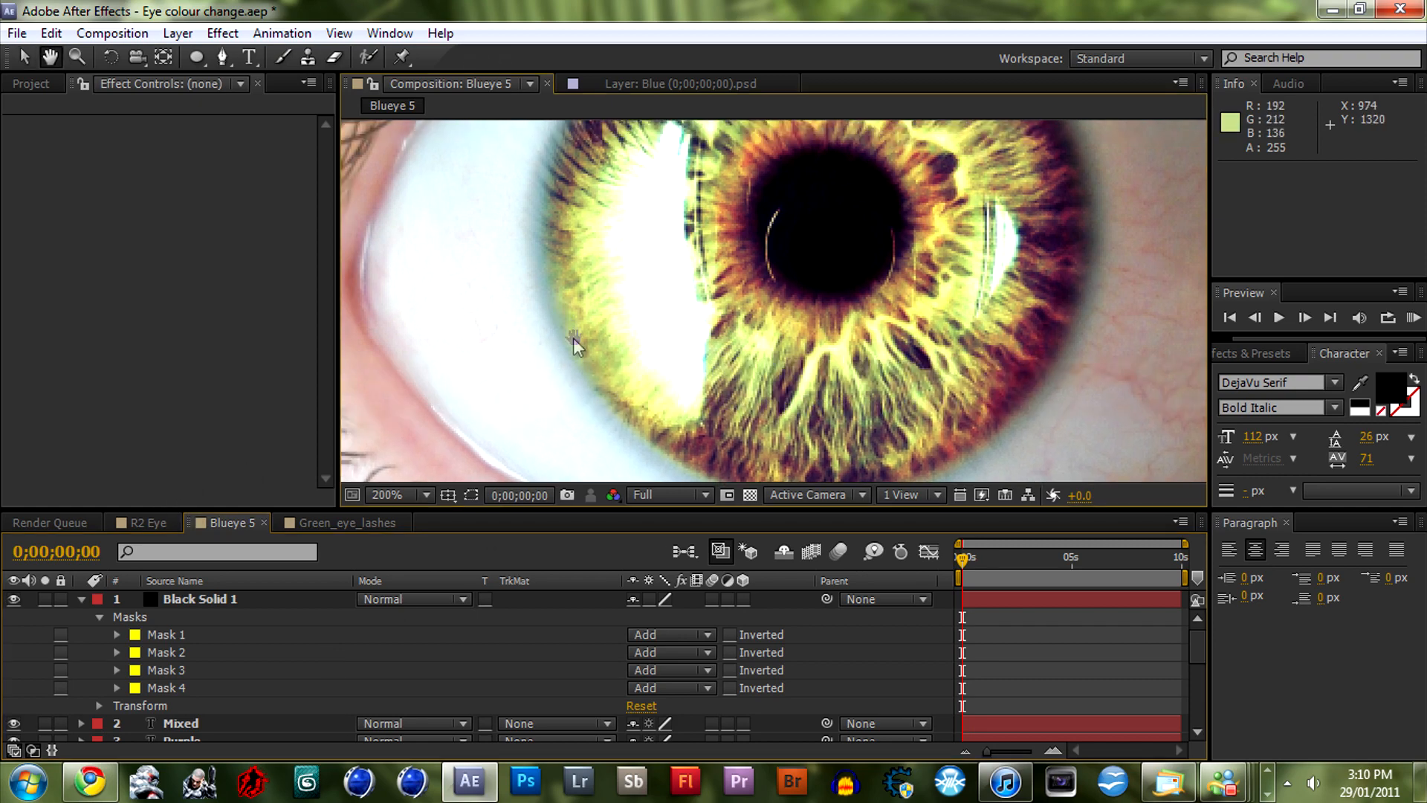
Zoom out Blueye 5 and open Blueye.JPG from the Project panel
{"action": "left_click", "coordinate": [396, 494]}
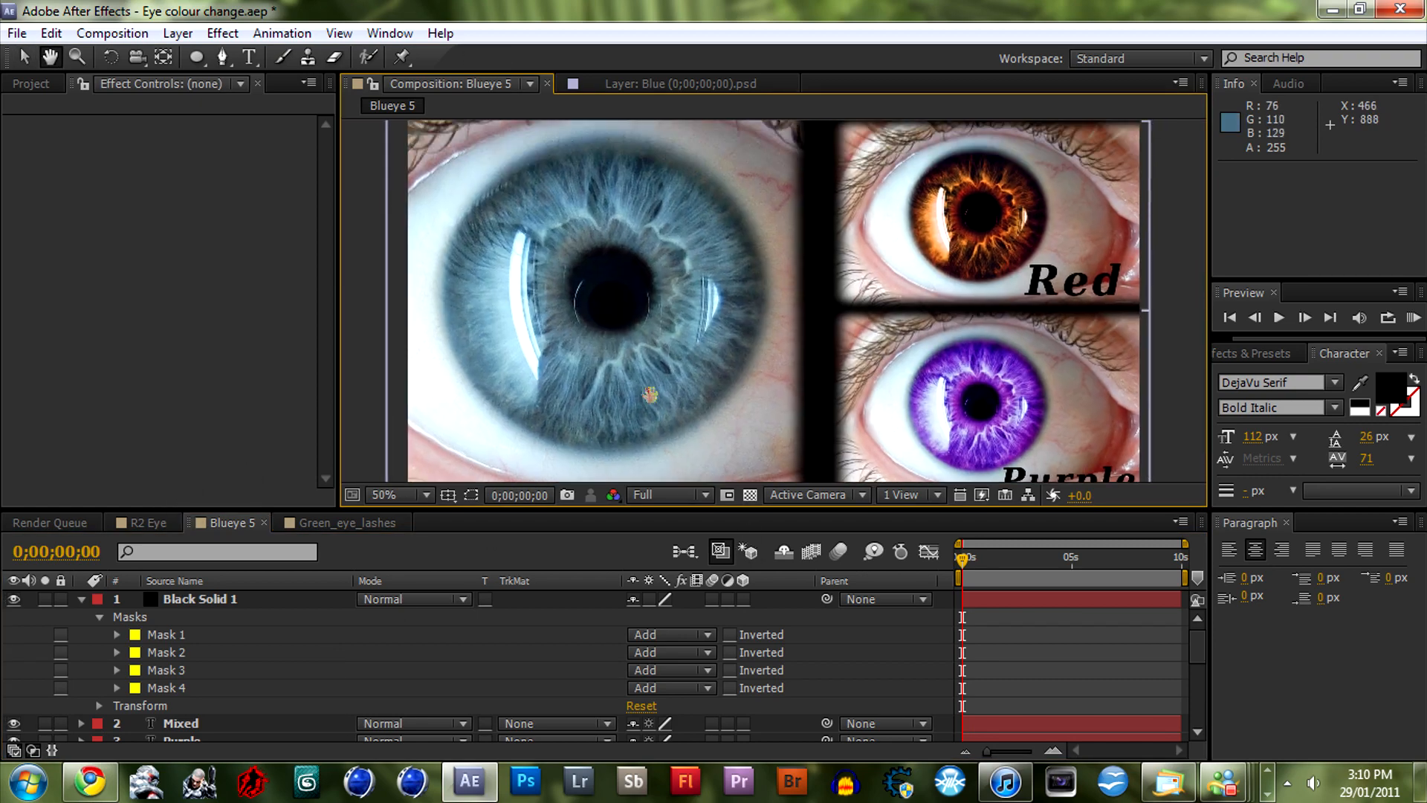
{"action": "left_click", "coordinate": [30, 82]}
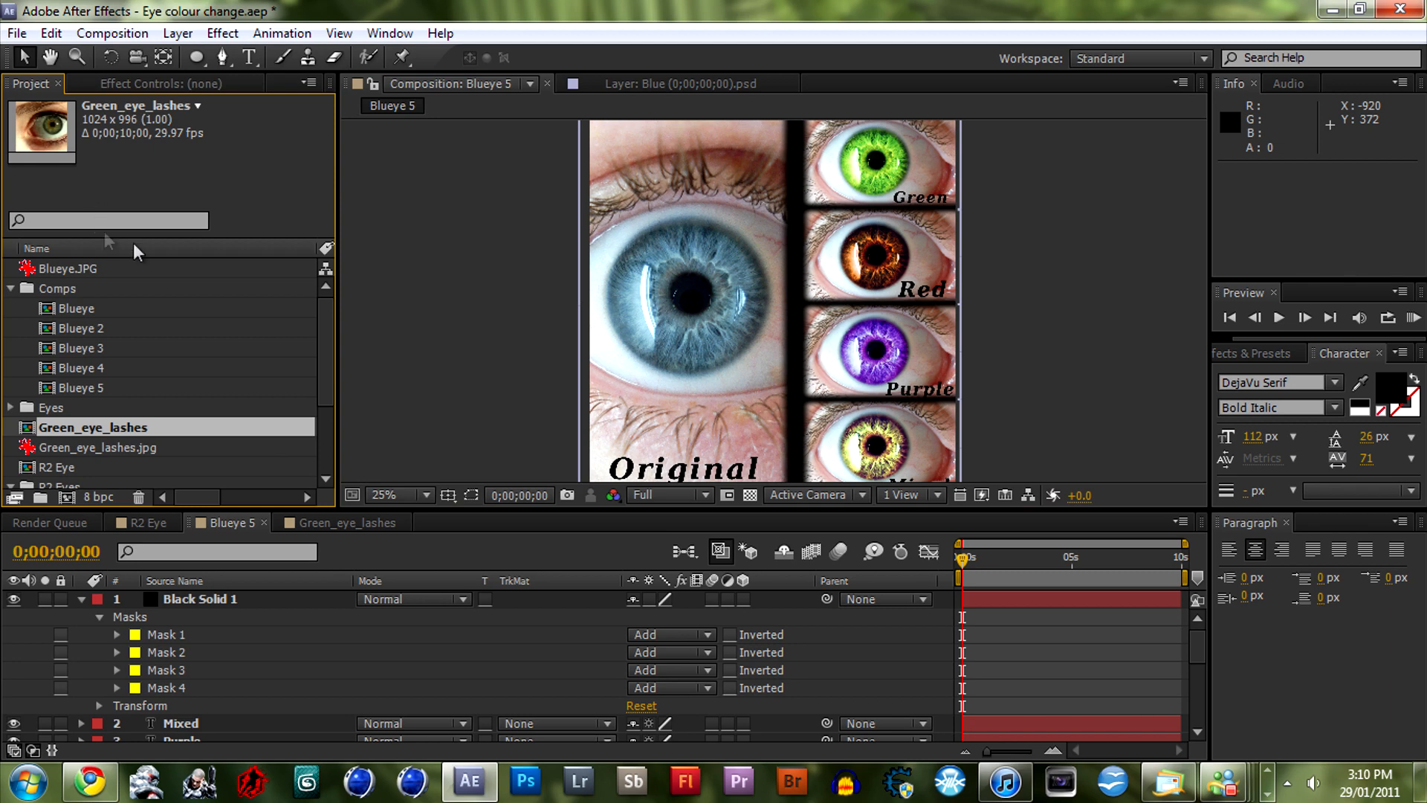
{"action": "double_click", "coordinate": [69, 267]}
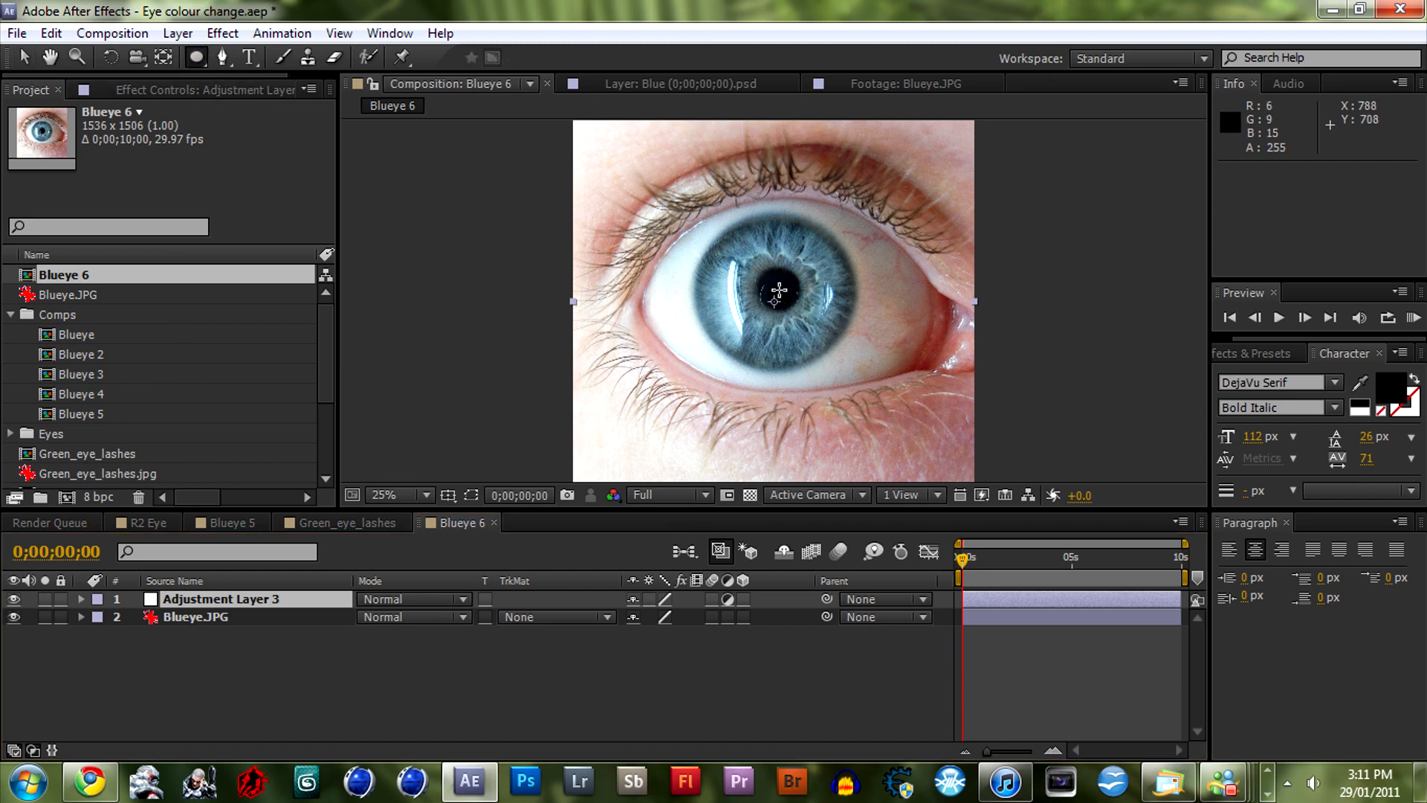
Mask the blue iris, shift its hue toward pink-purple, and feather the mask edge
{"action": "left_click", "coordinate": [382, 495]}
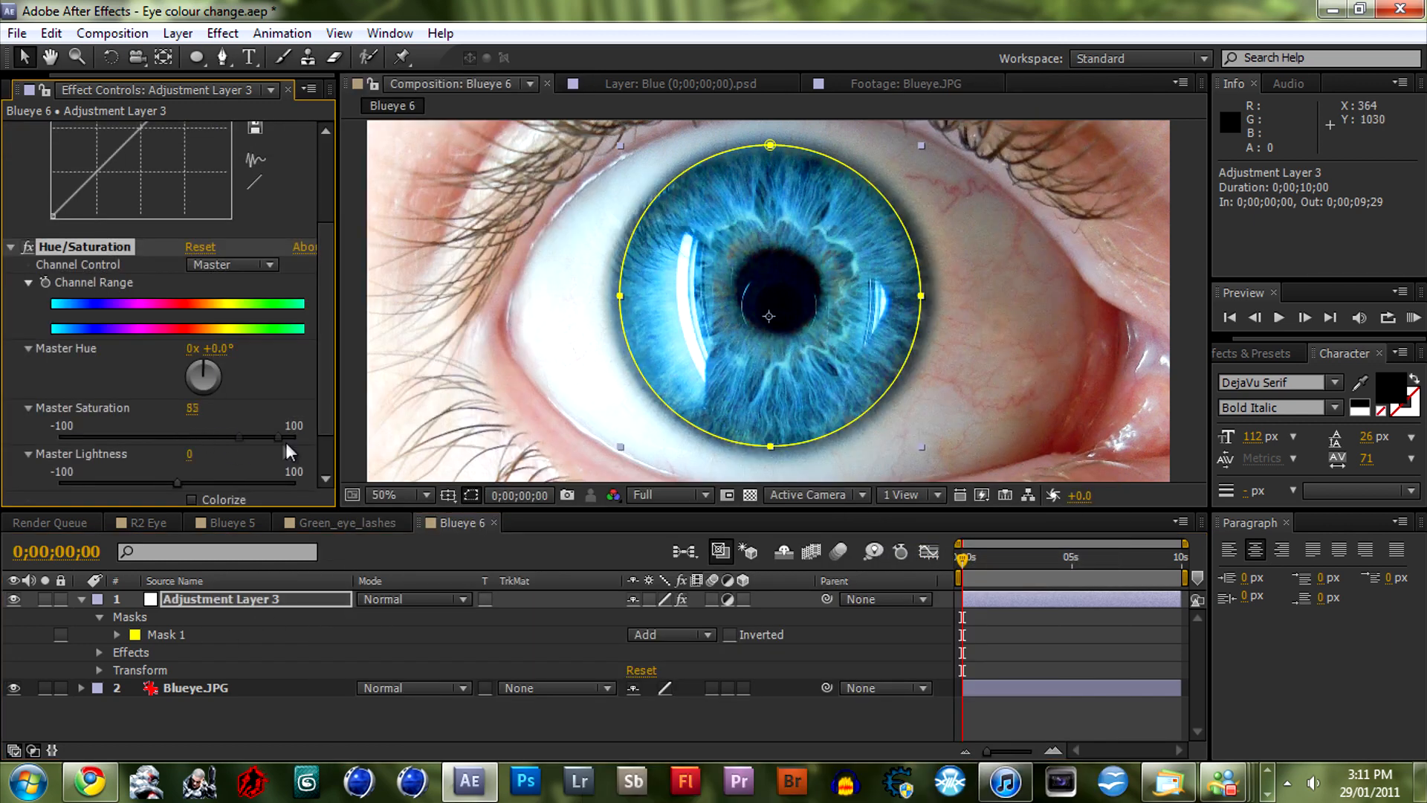
{"action": "left_click_drag", "start_coordinate": [203, 376], "coordinate": [218, 364]}
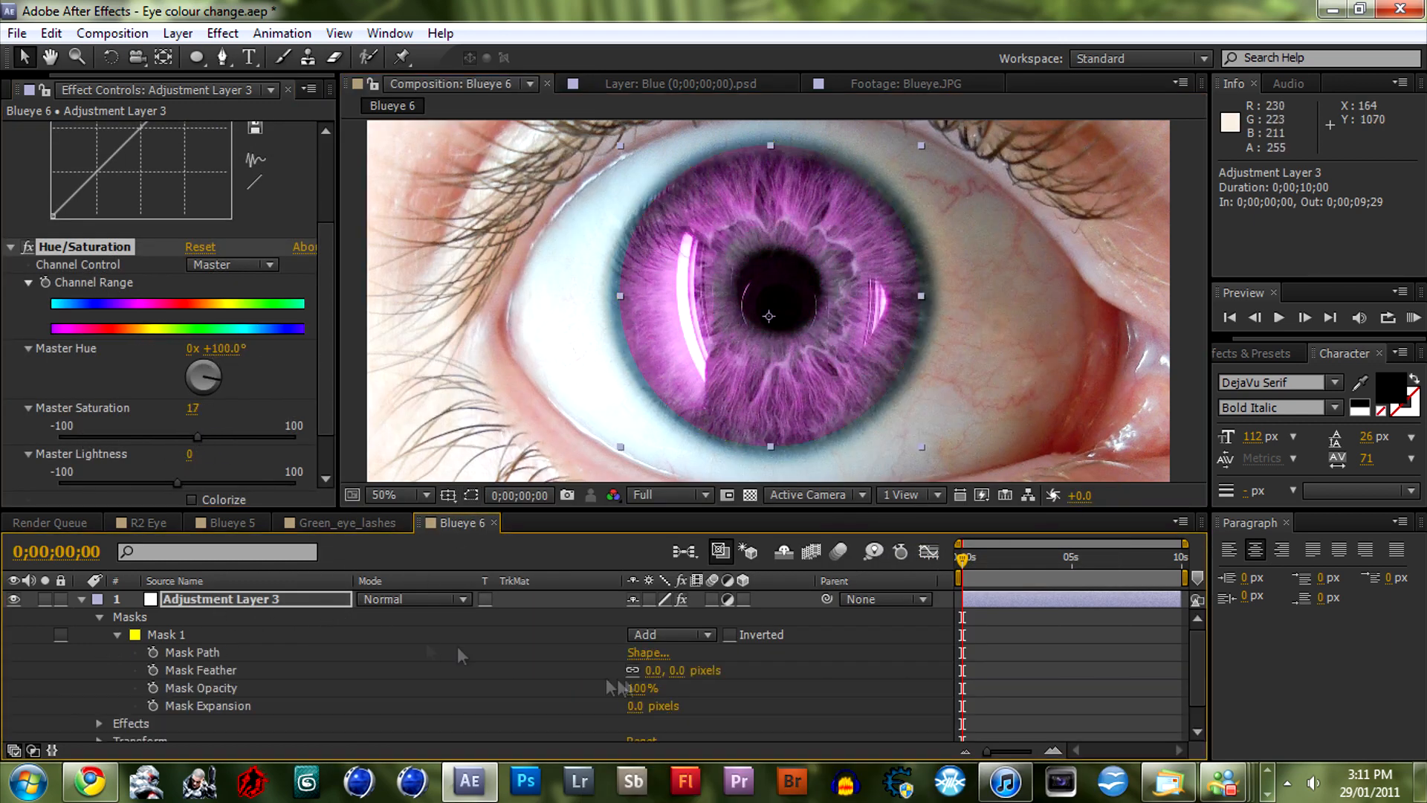
{"action": "left_click_drag", "start_coordinate": [652, 670], "coordinate": [678, 669]}
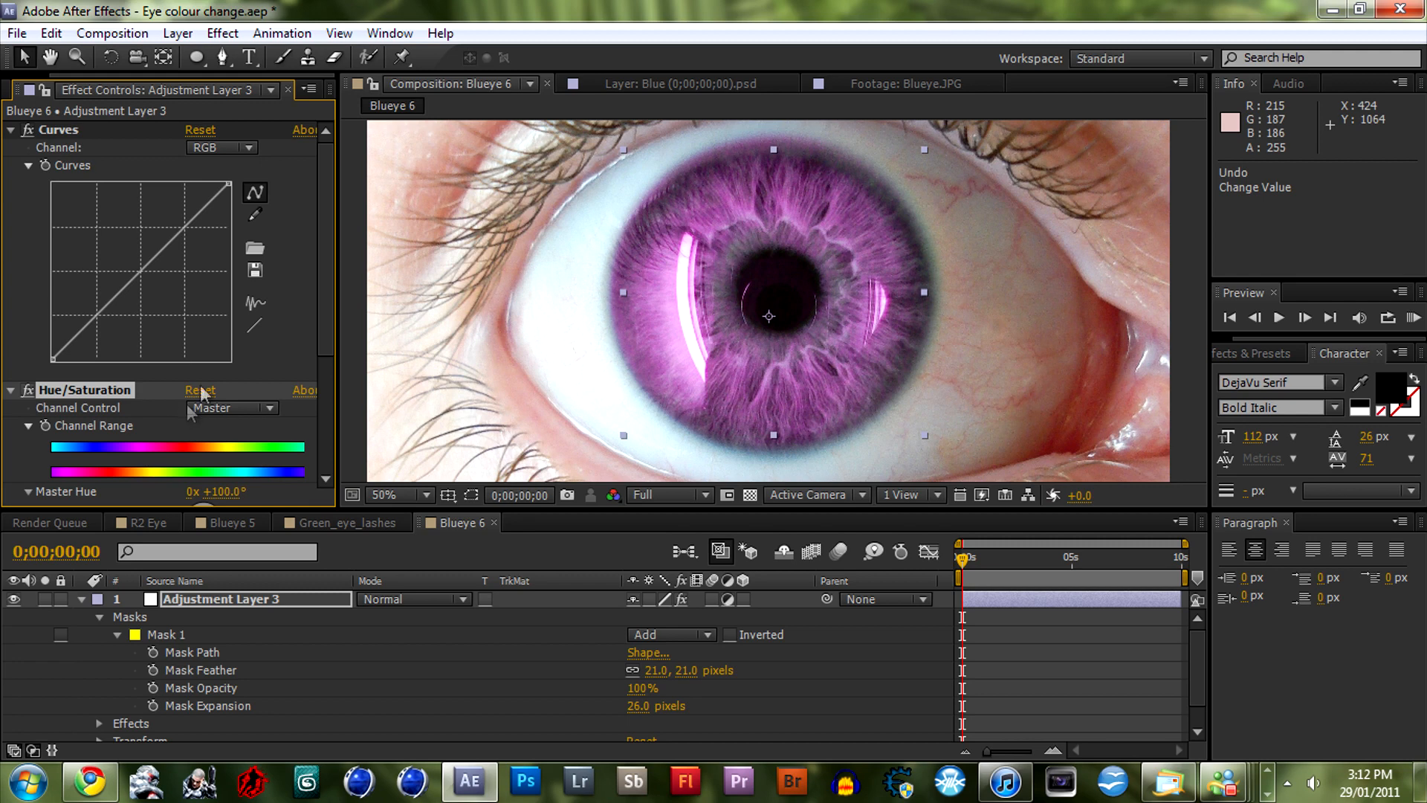
{"action": "mouse_move", "coordinate": [205, 377]}
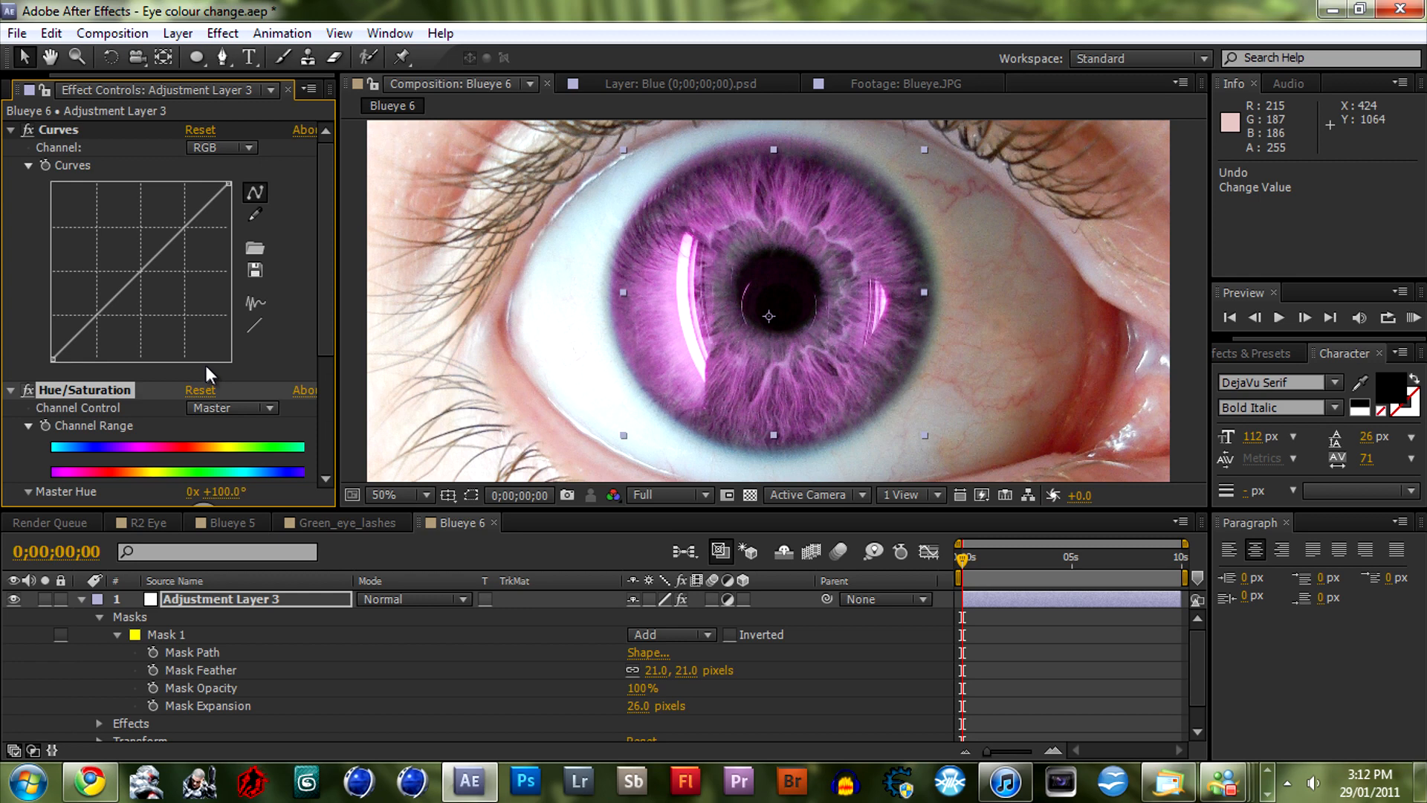
{"action": "mouse_move", "coordinate": [41, 392]}
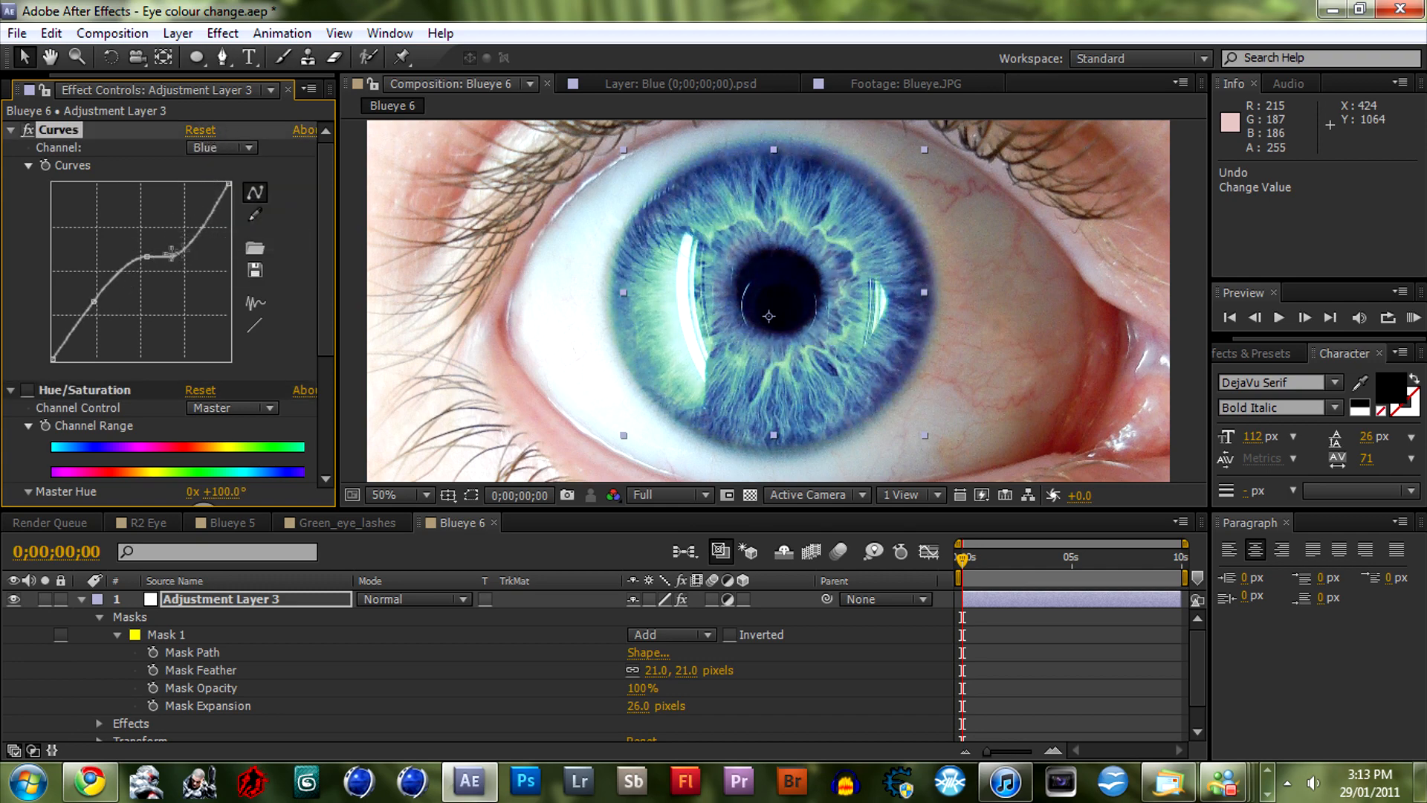
Bend the Curves Green channel to mute green and tint the iris teal, checking Blue and RGB
{"action": "left_click", "coordinate": [219, 147]}
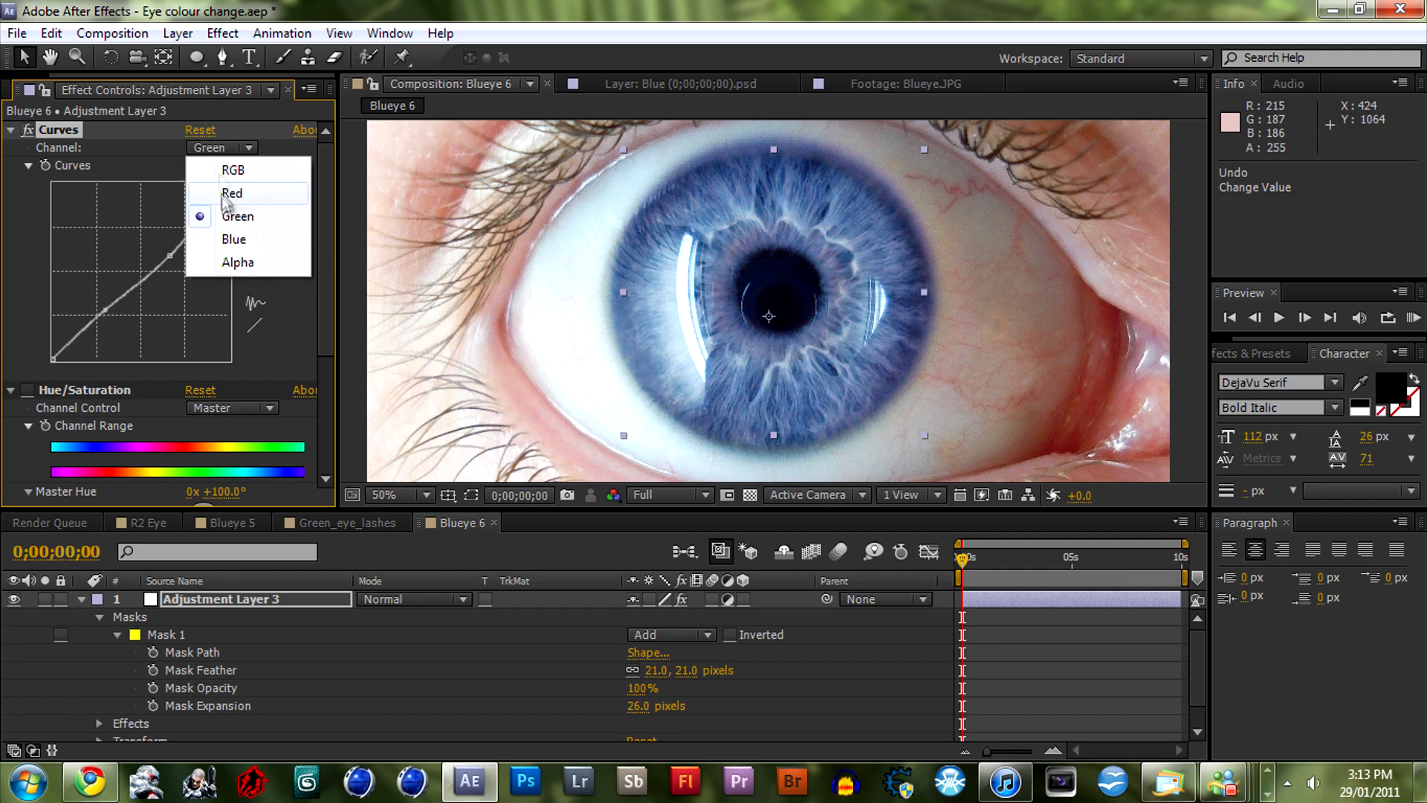
{"action": "left_click", "coordinate": [231, 170]}
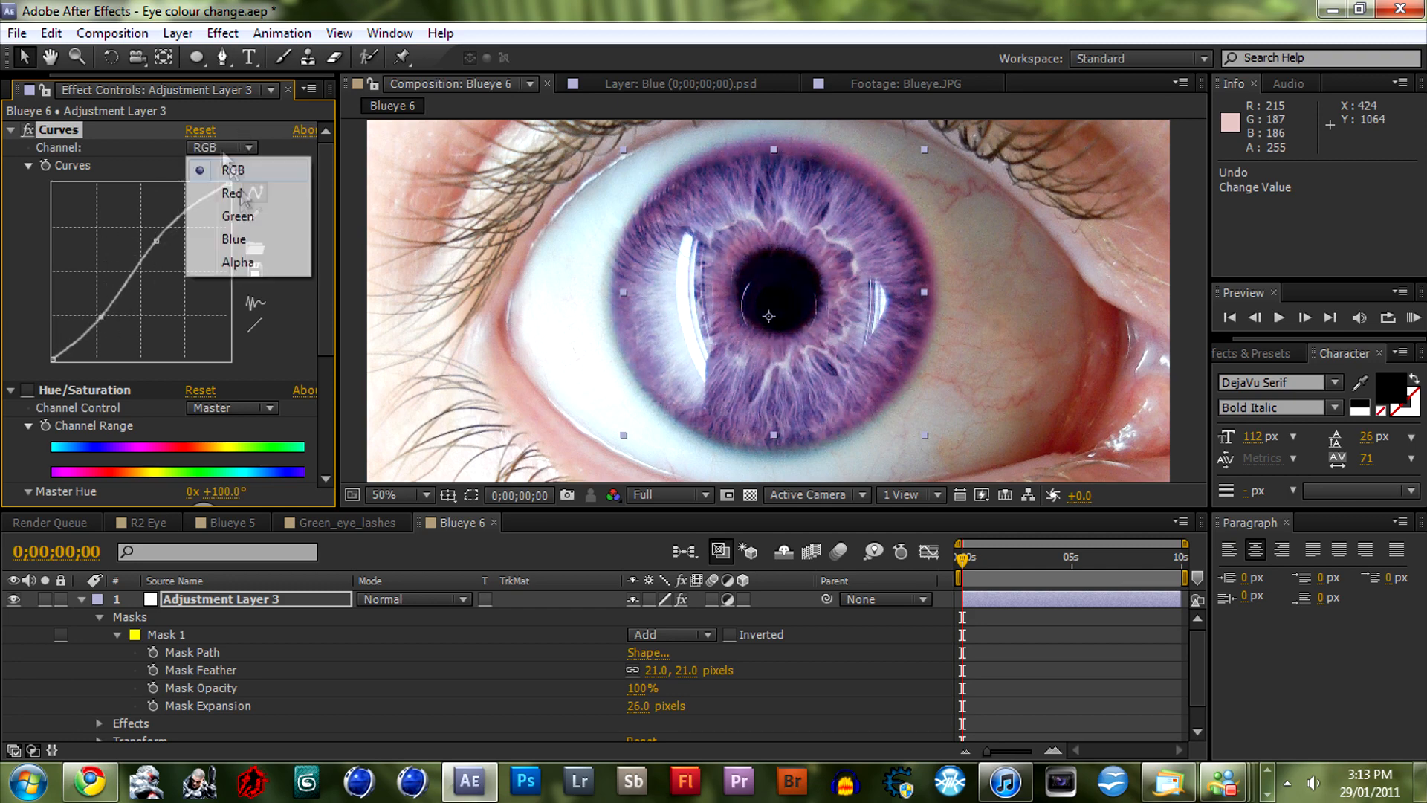
{"action": "left_click", "coordinate": [232, 193]}
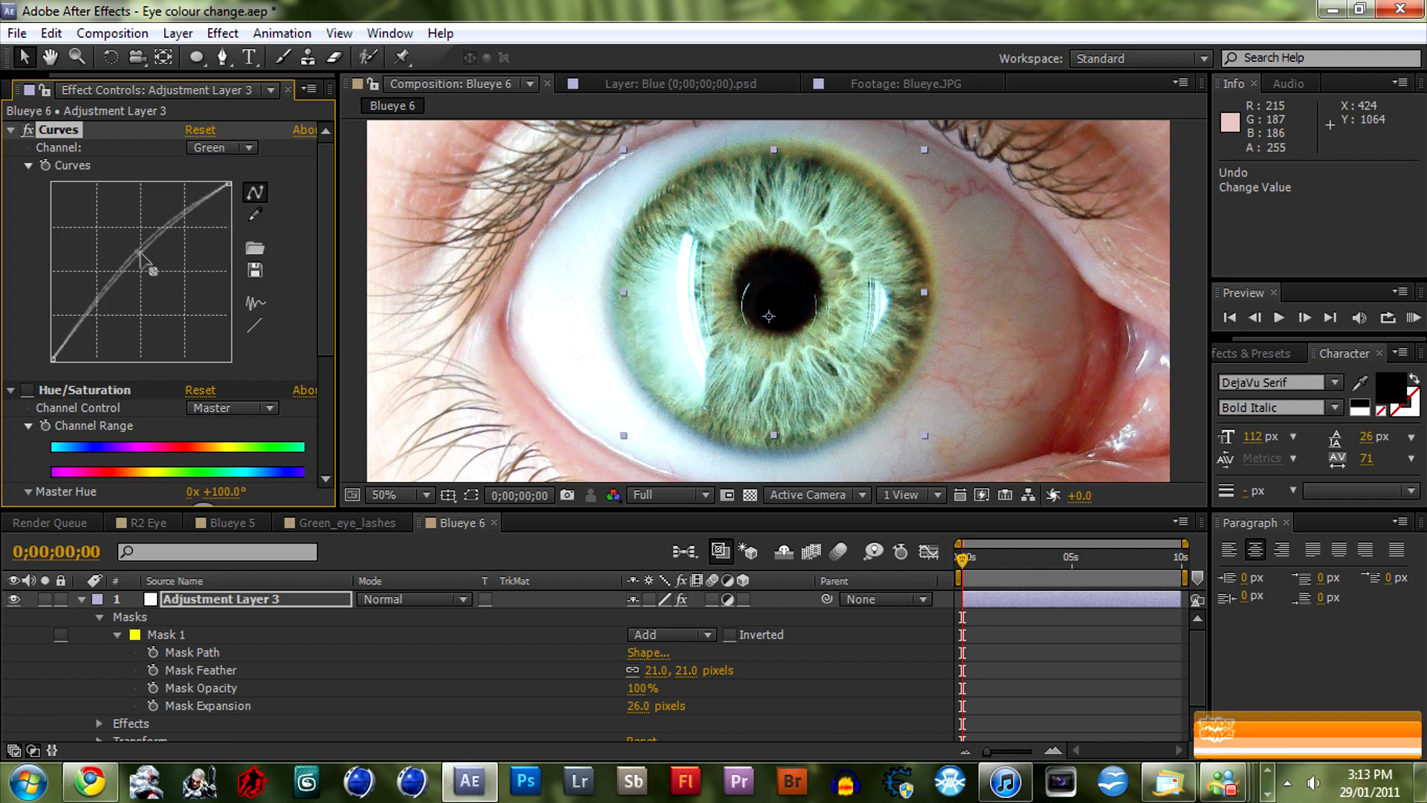
{"action": "left_click_drag", "start_coordinate": [151, 267], "coordinate": [230, 170]}
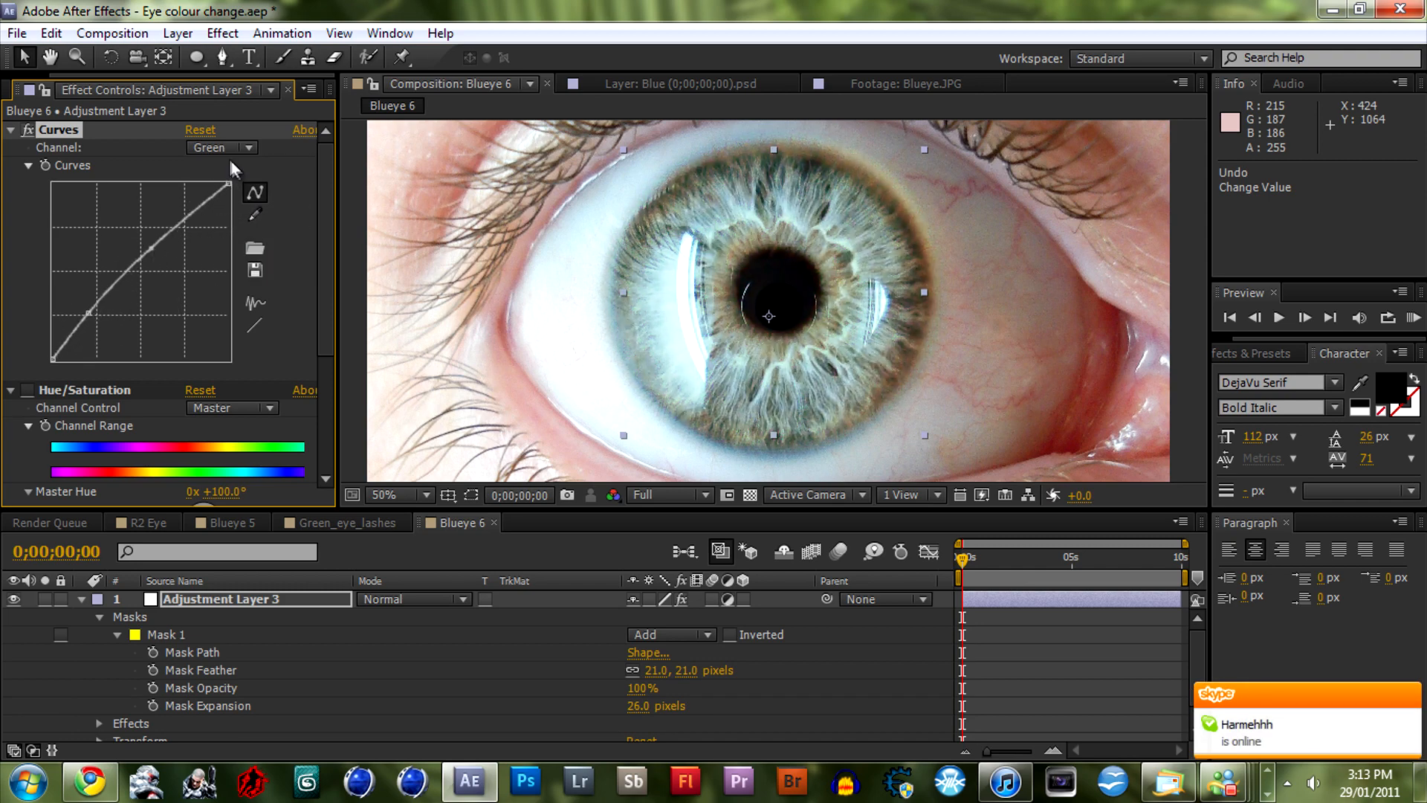
{"action": "left_click", "coordinate": [221, 147]}
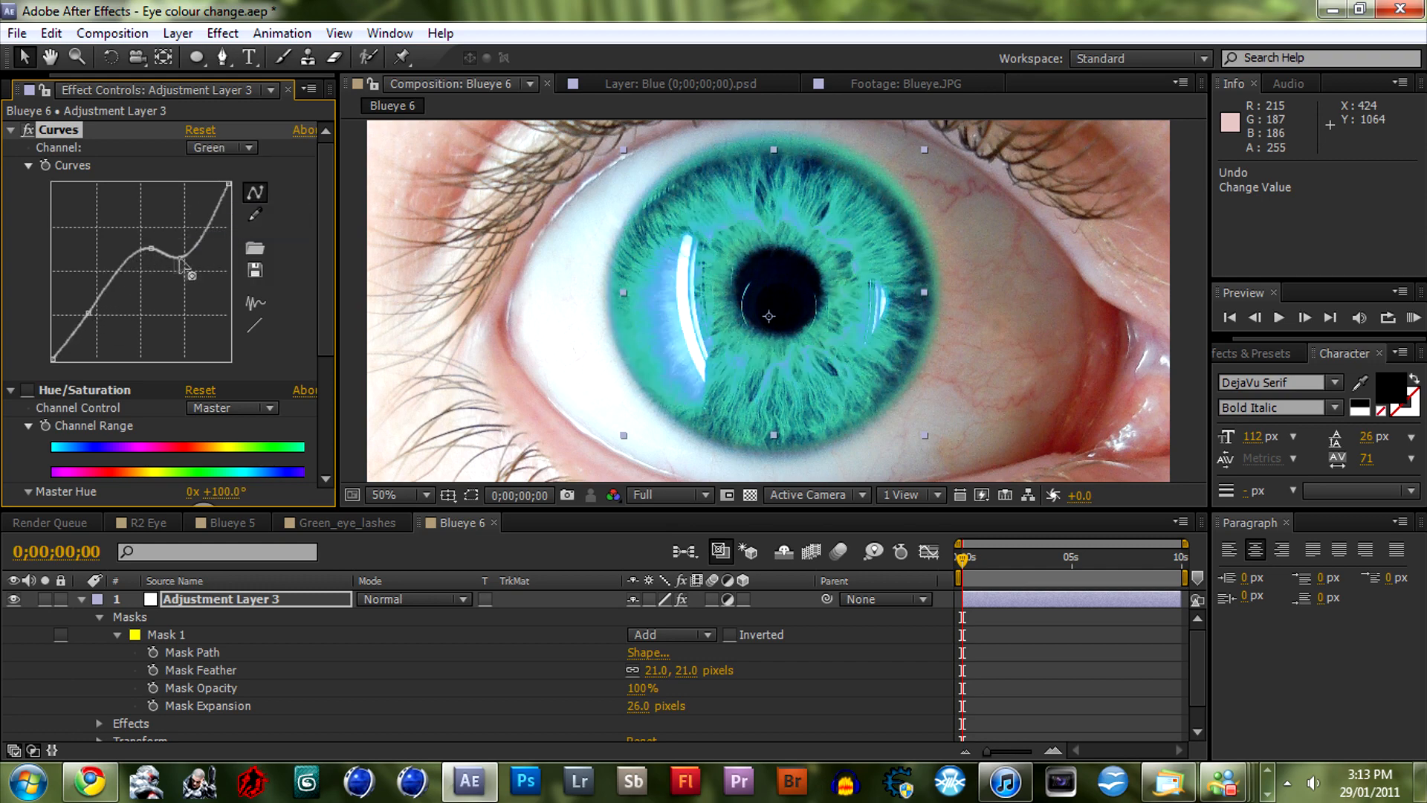
{"action": "left_click", "coordinate": [220, 147]}
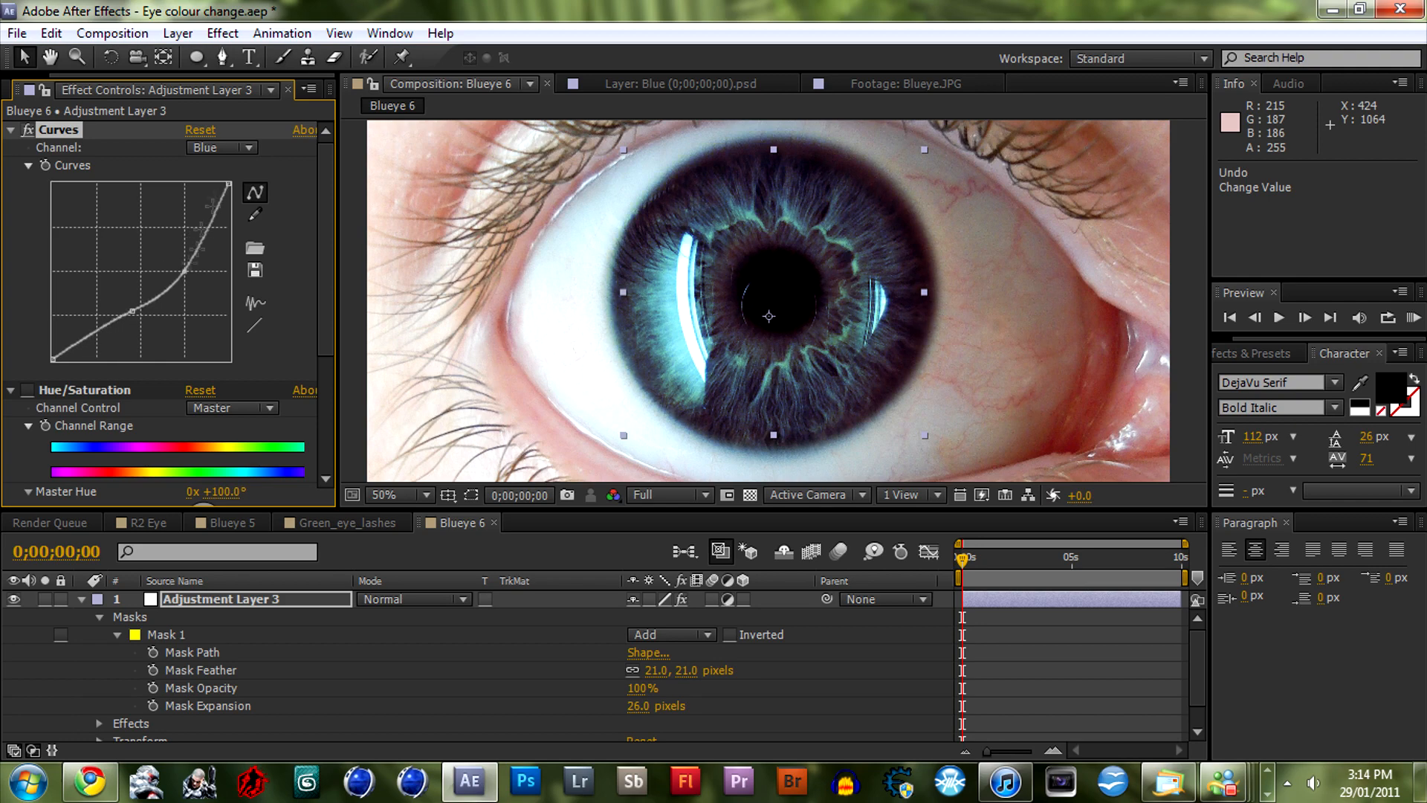
{"action": "left_click", "coordinate": [222, 147]}
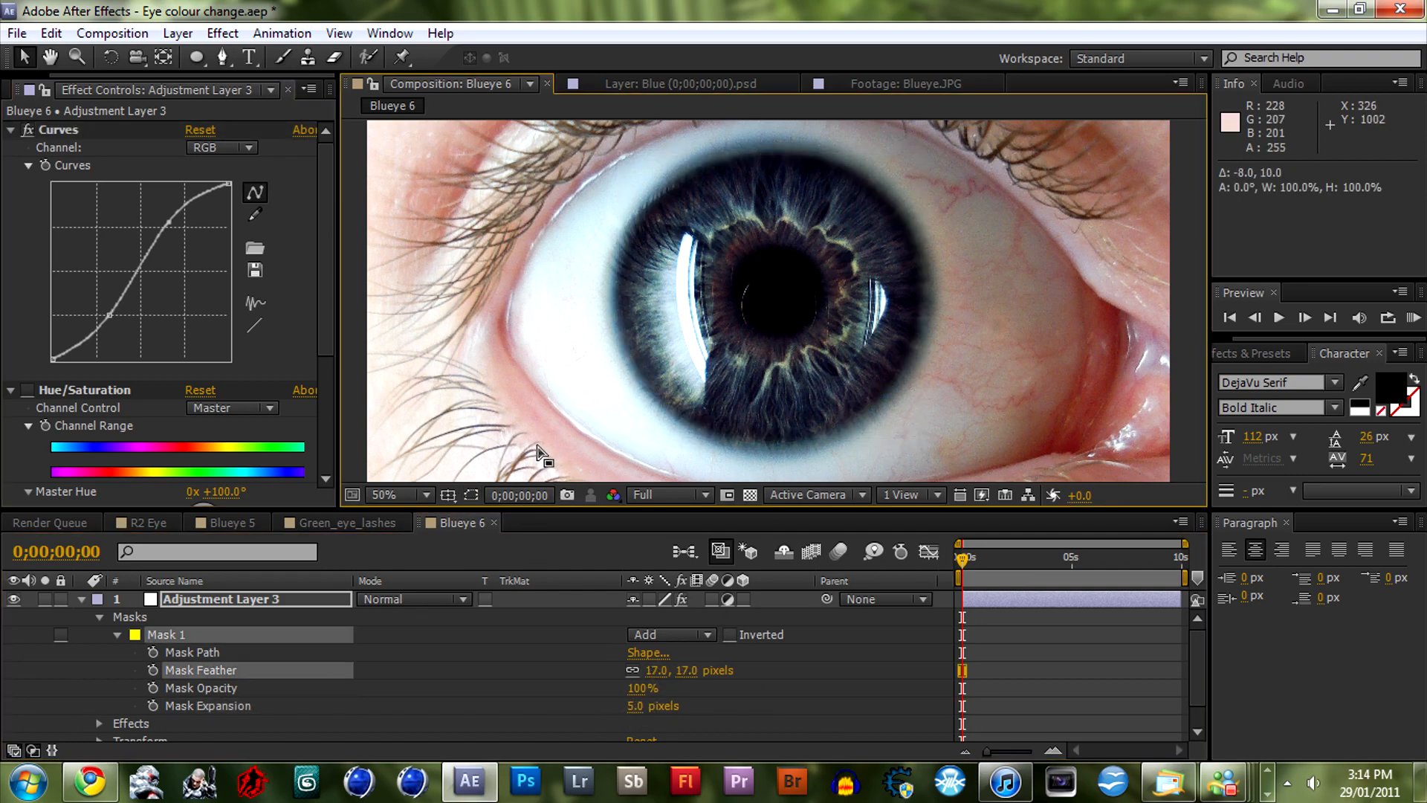
Soften the iris mask edge by adjusting its Mask Feather value
{"action": "left_click", "coordinate": [384, 495]}
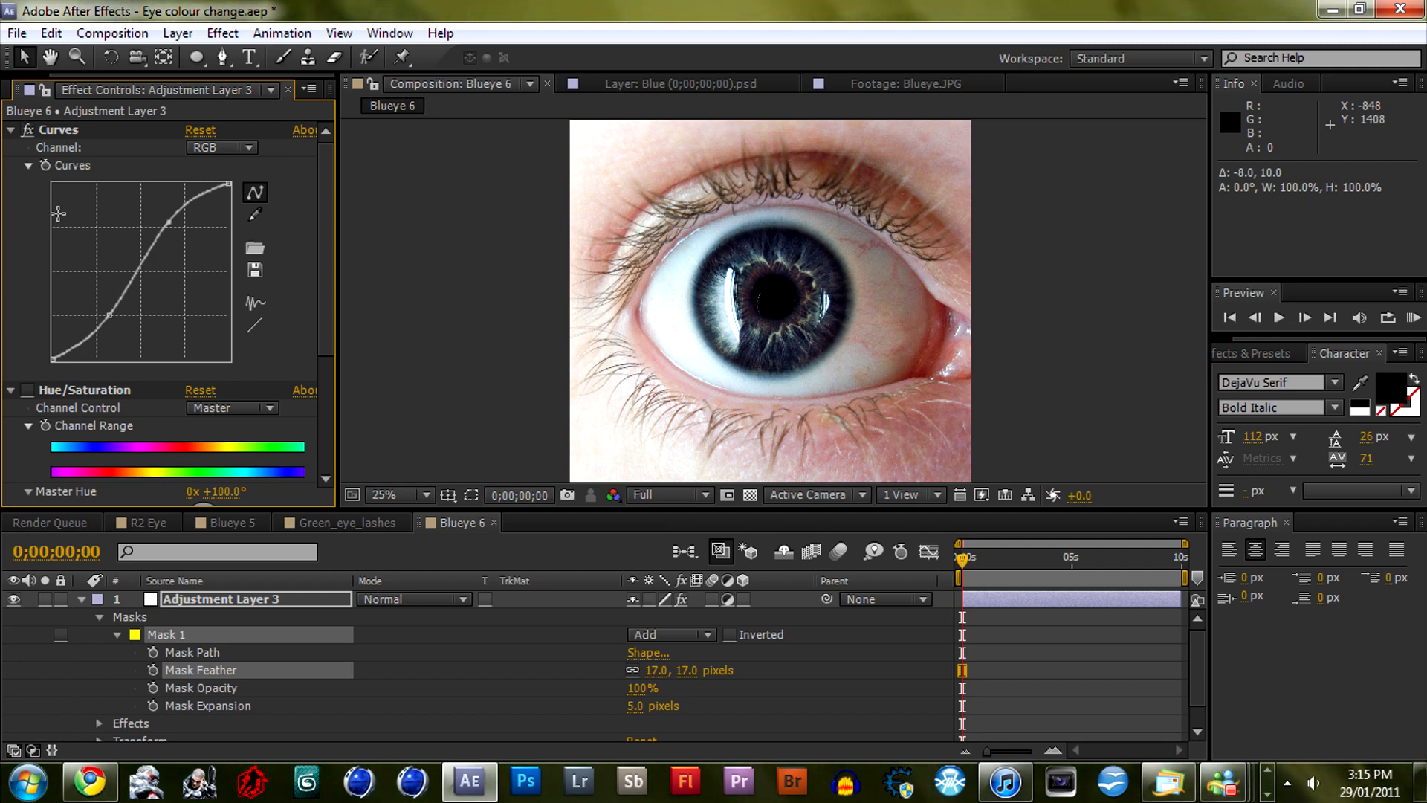
{"action": "left_click", "coordinate": [346, 523]}
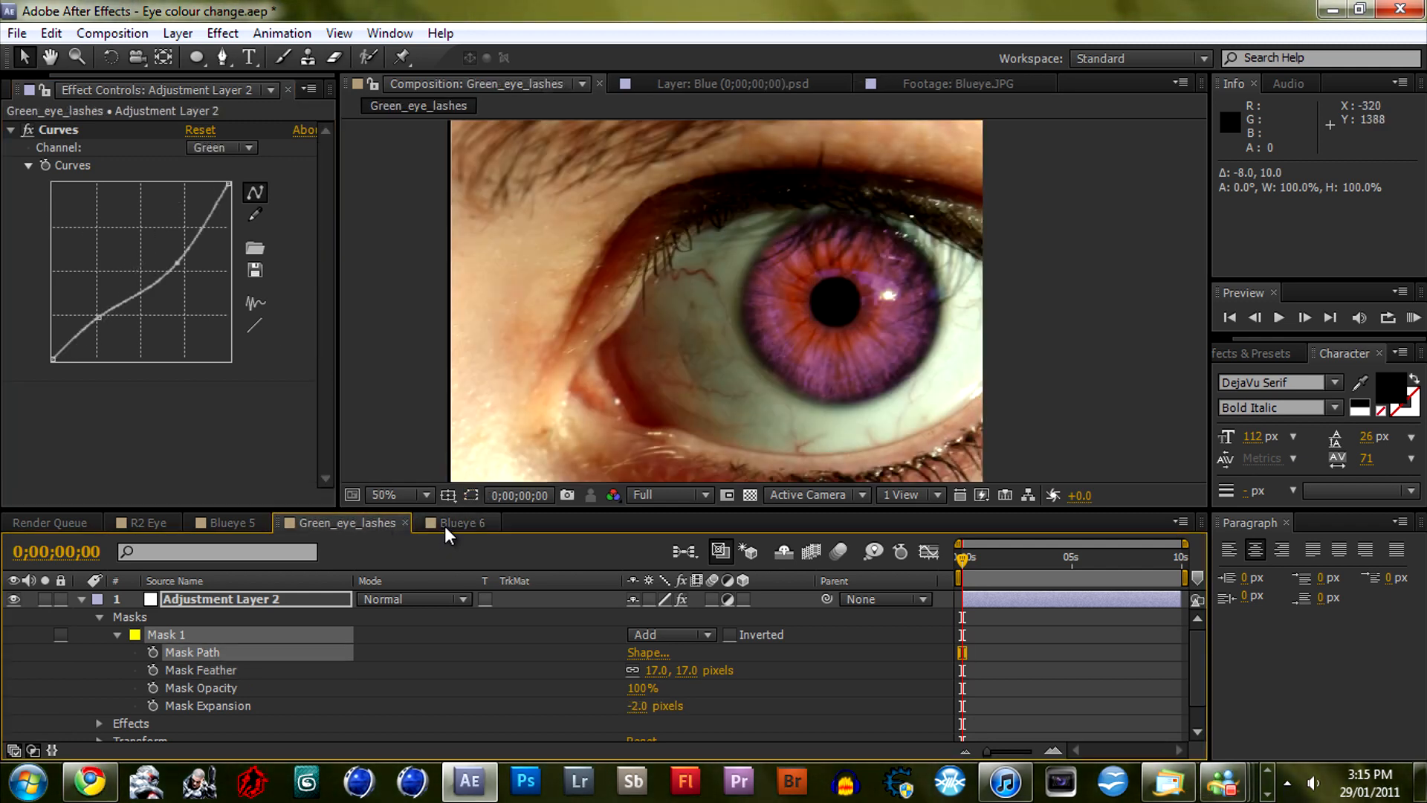
{"action": "left_click", "coordinate": [462, 521]}
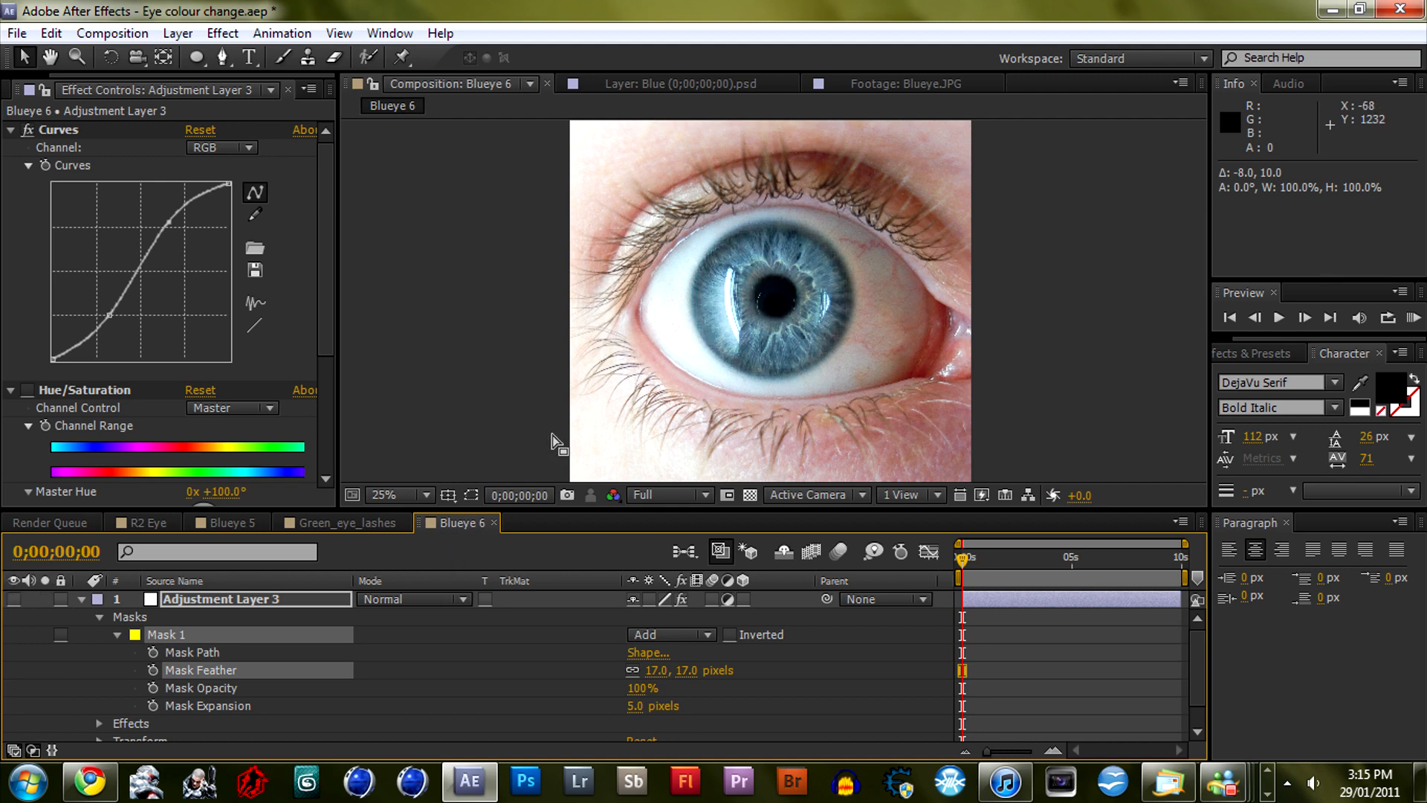
{"action": "left_click", "coordinate": [393, 494]}
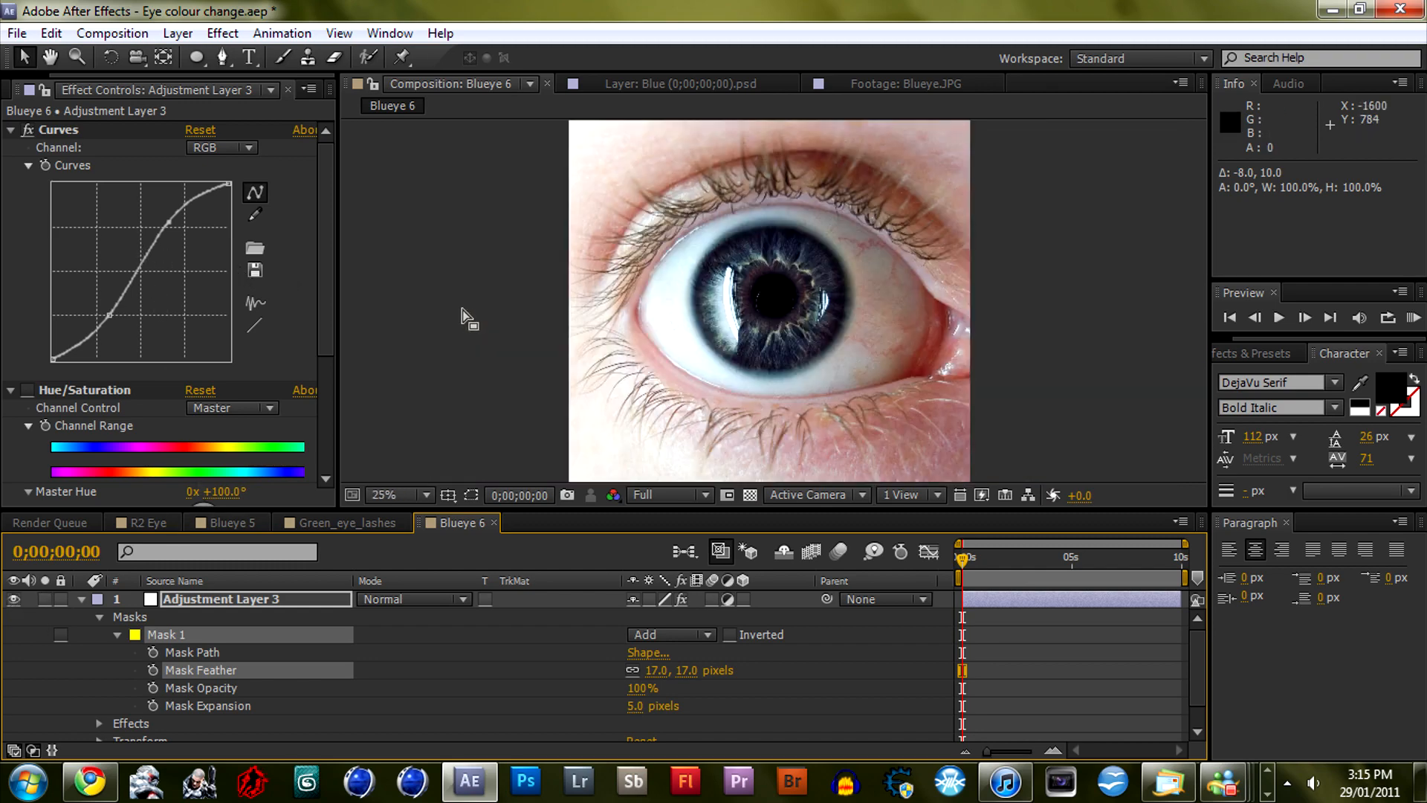
{"action": "mouse_move", "coordinate": [414, 296]}
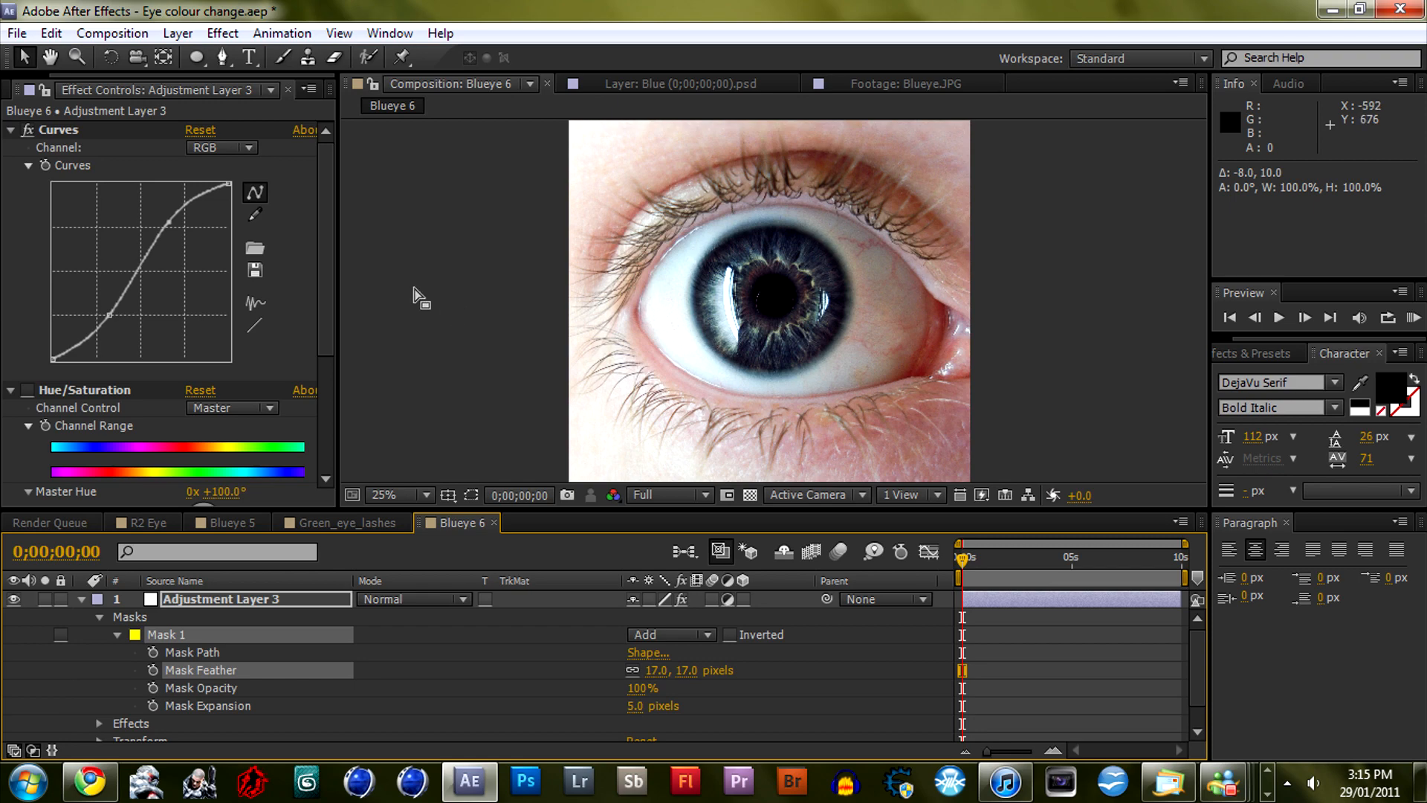